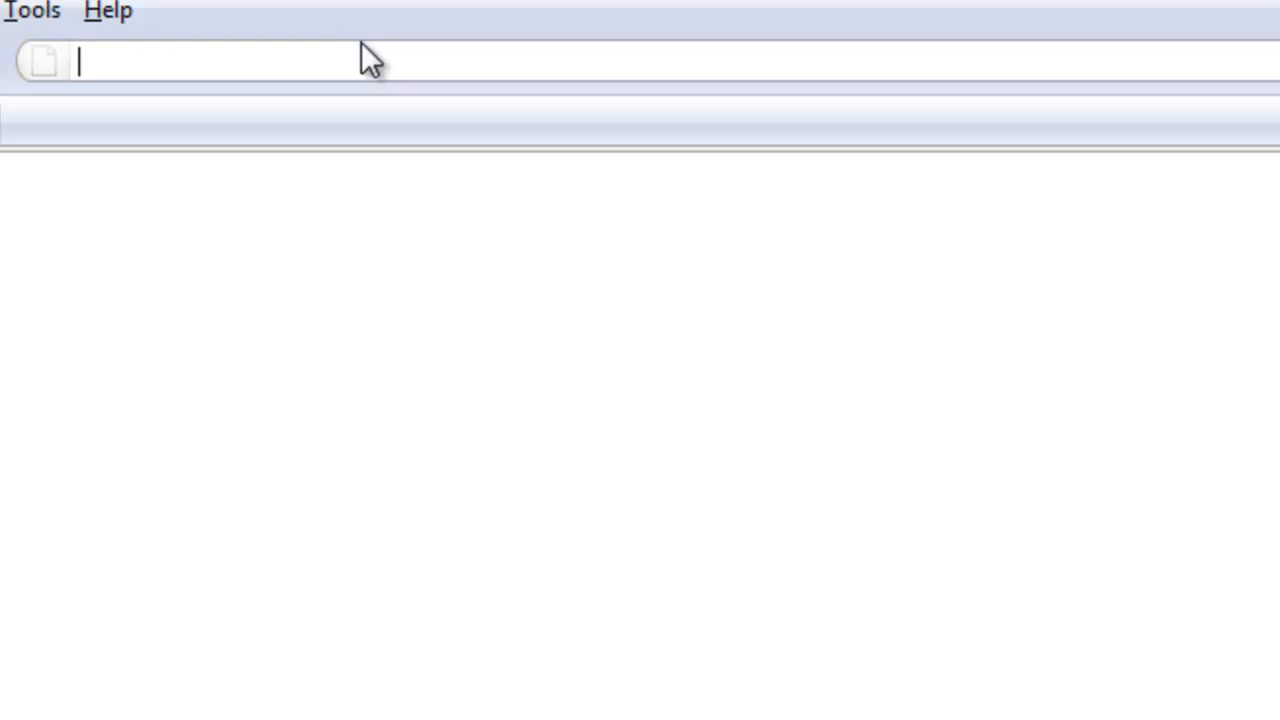
# - Go to the Minuteman digital catalog address and scroll to the Digital Software sidebar links
pyautogui.write('digital.')
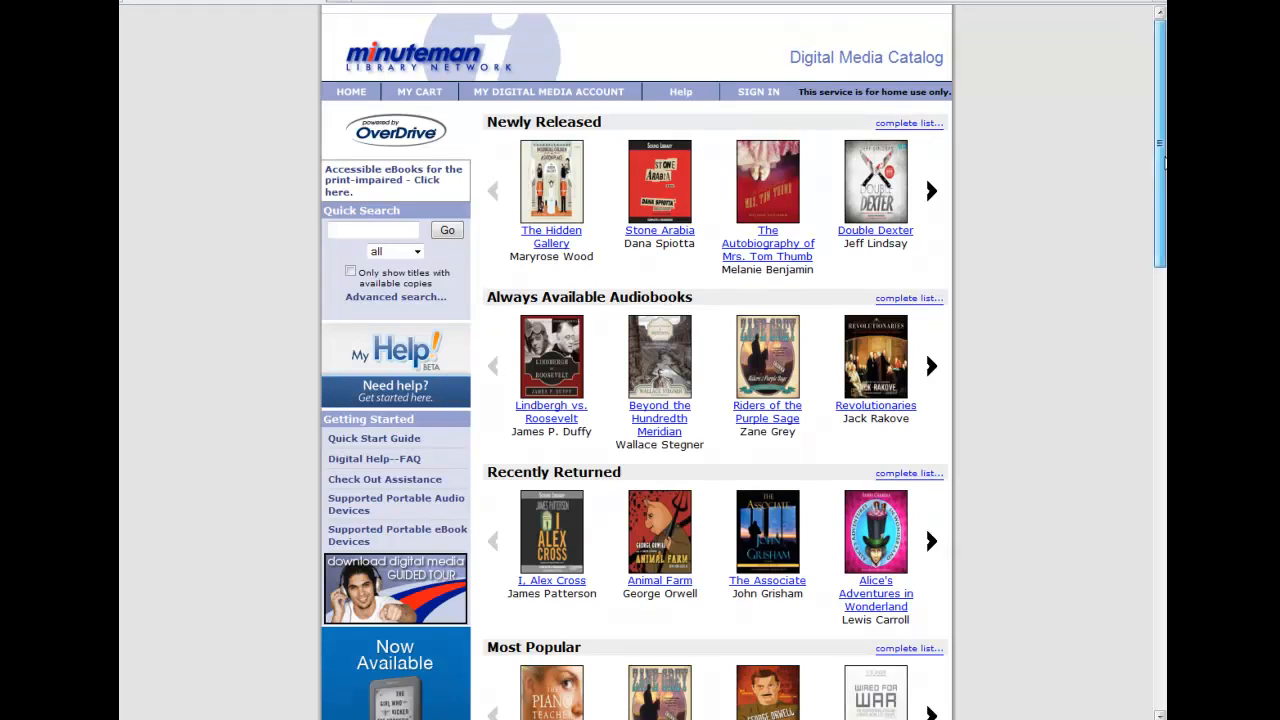
pyautogui.scroll(-3)
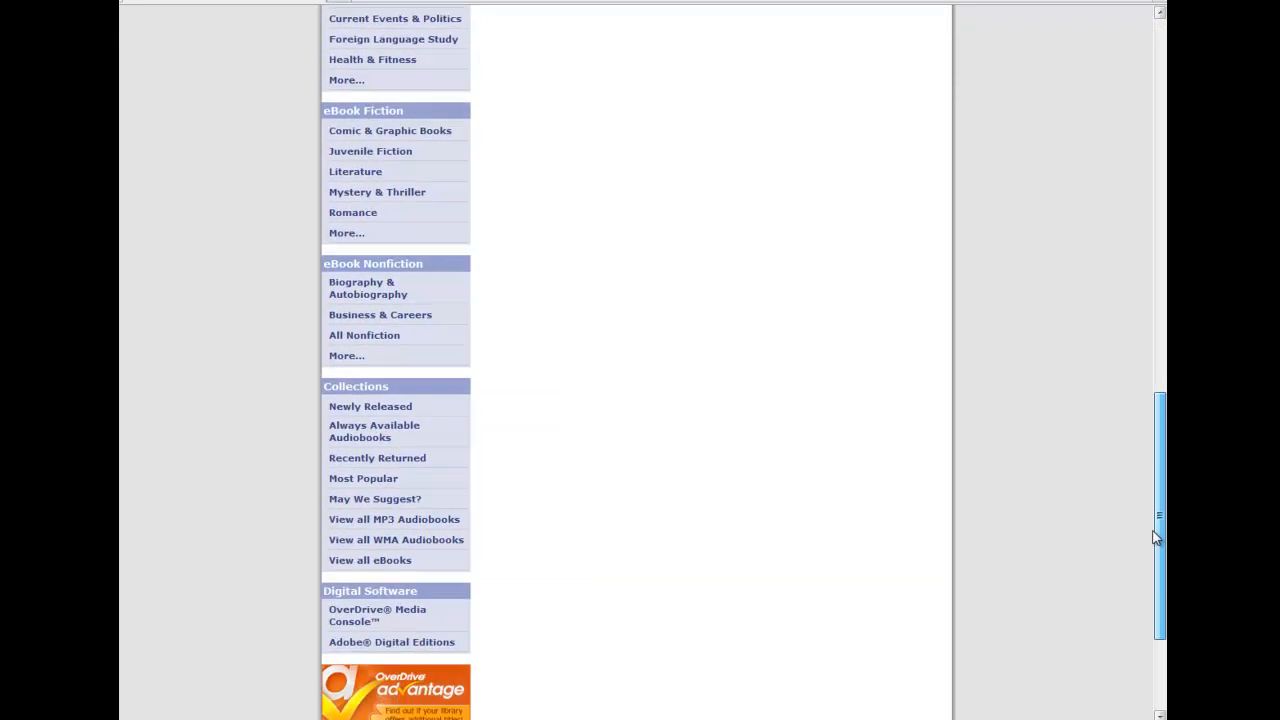
pyautogui.scroll(-3)
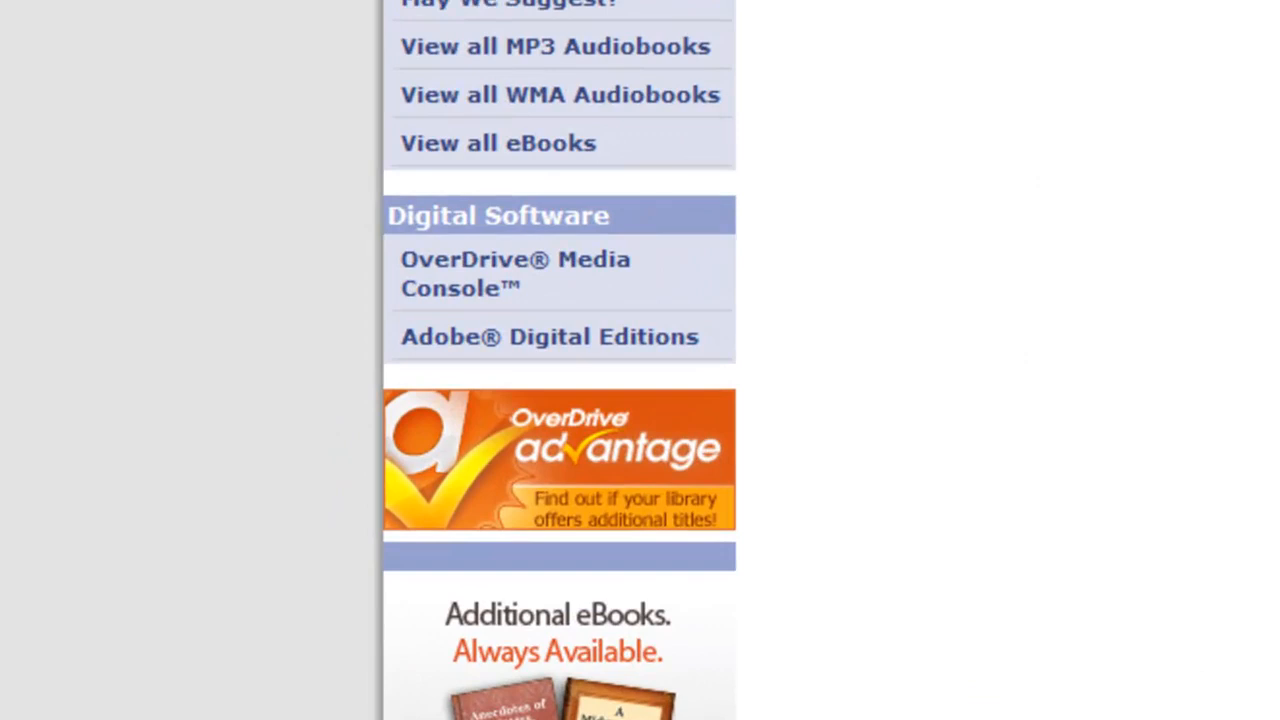
pyautogui.moveTo(920, 402)
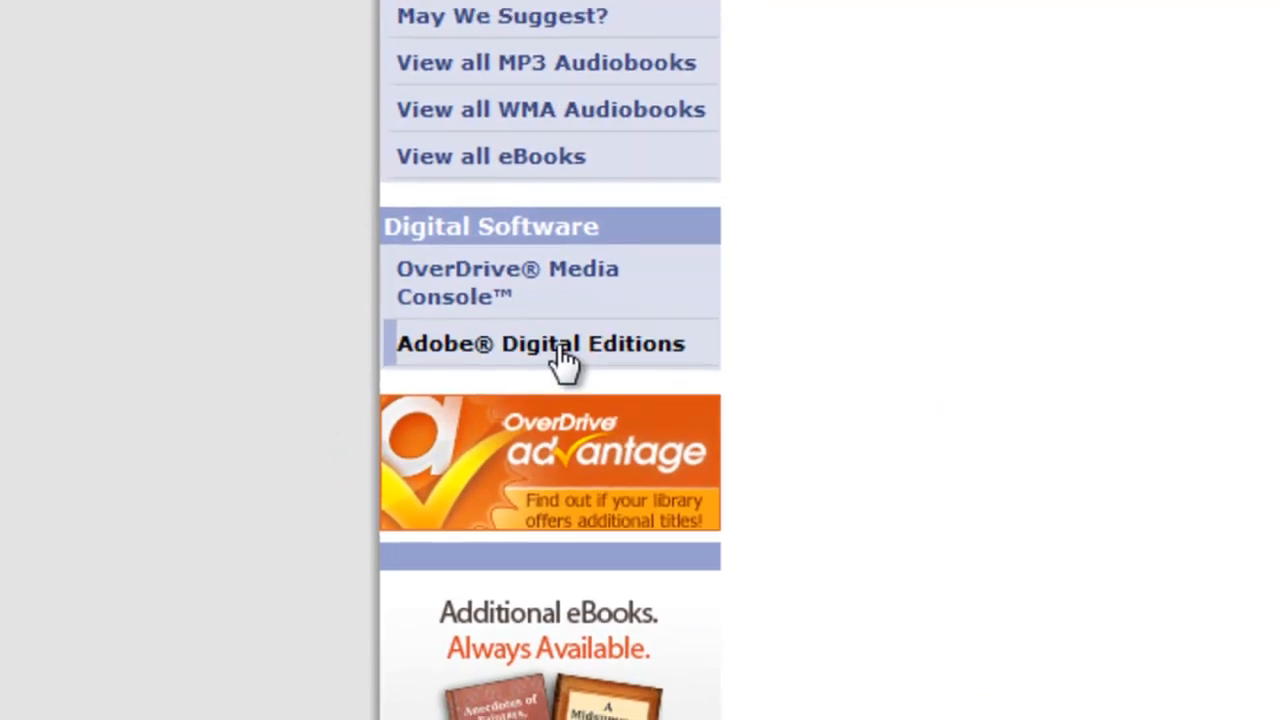
# - Follow the library's Adobe Digital Editions link to Adobe's page and start the installer
pyautogui.click(540, 344)
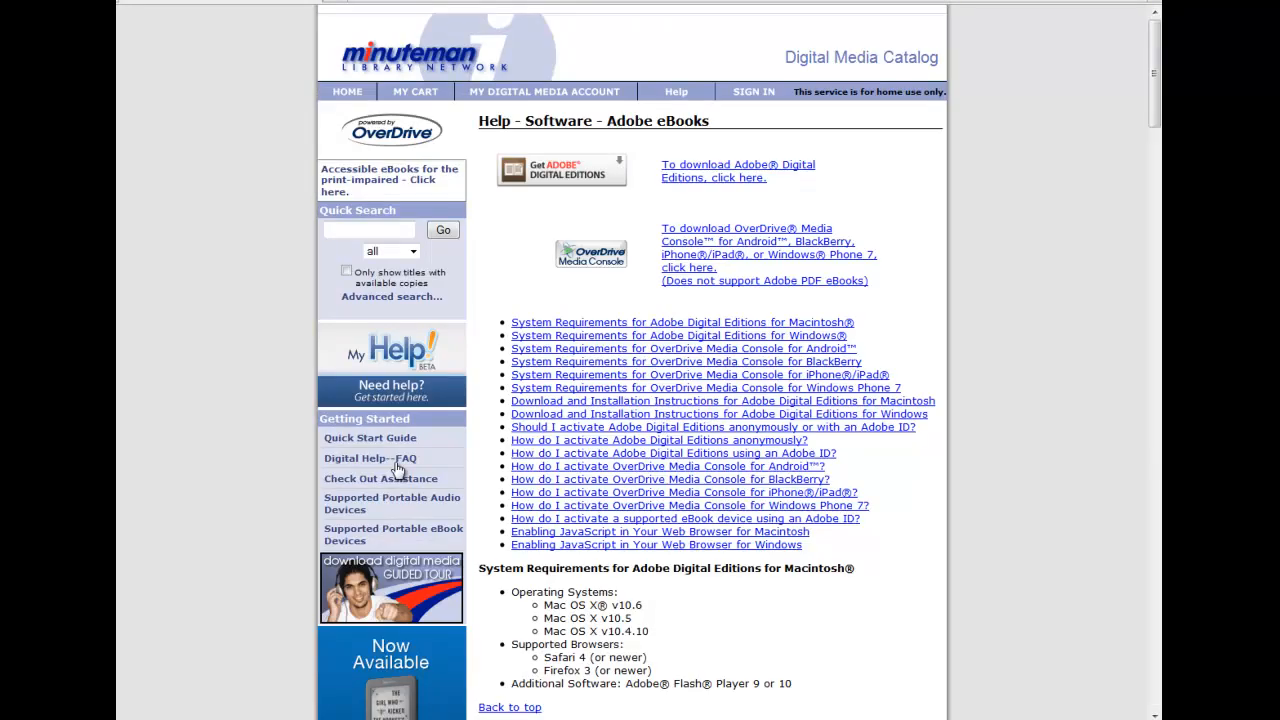
pyautogui.moveTo(592, 176)
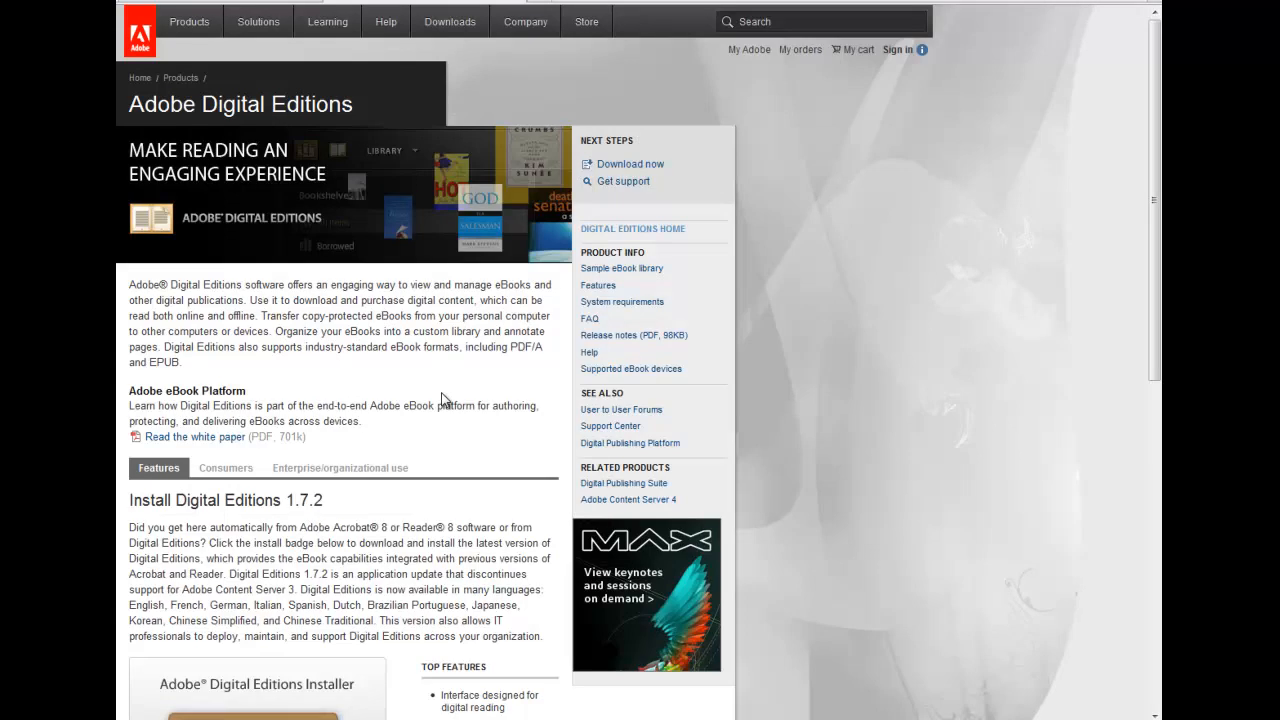
pyautogui.scroll(-3)
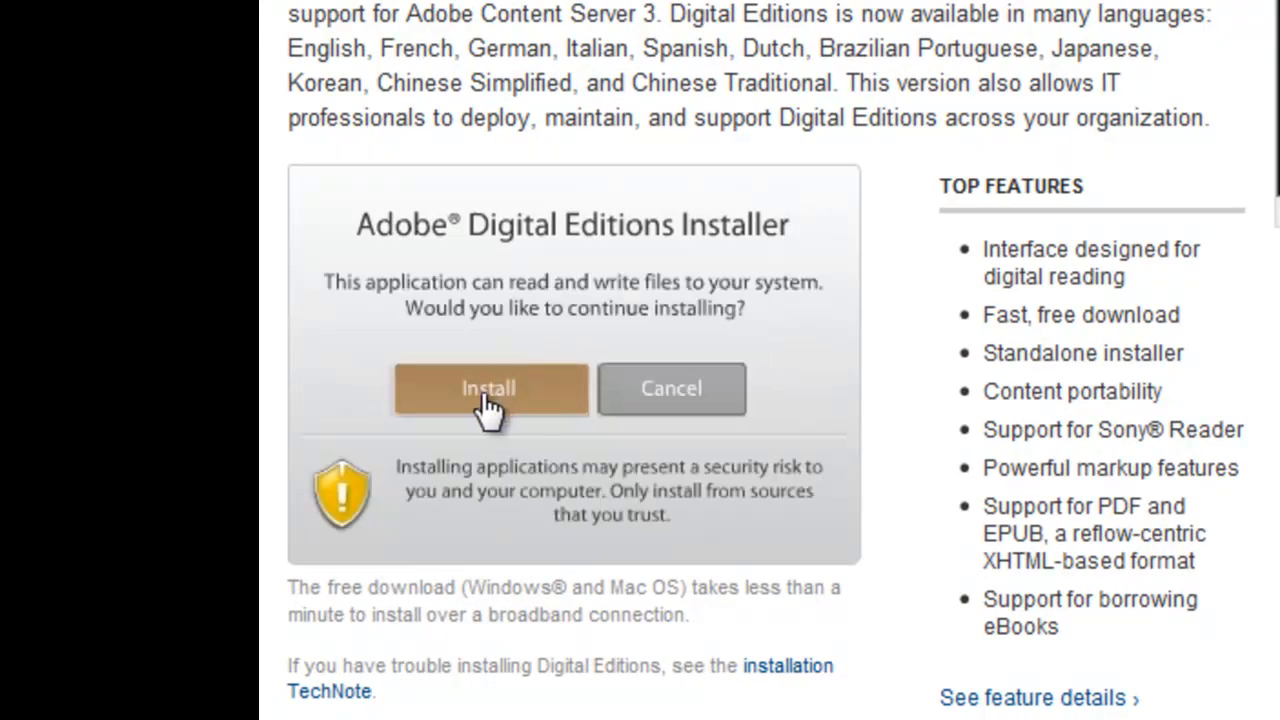
pyautogui.click(488, 388)
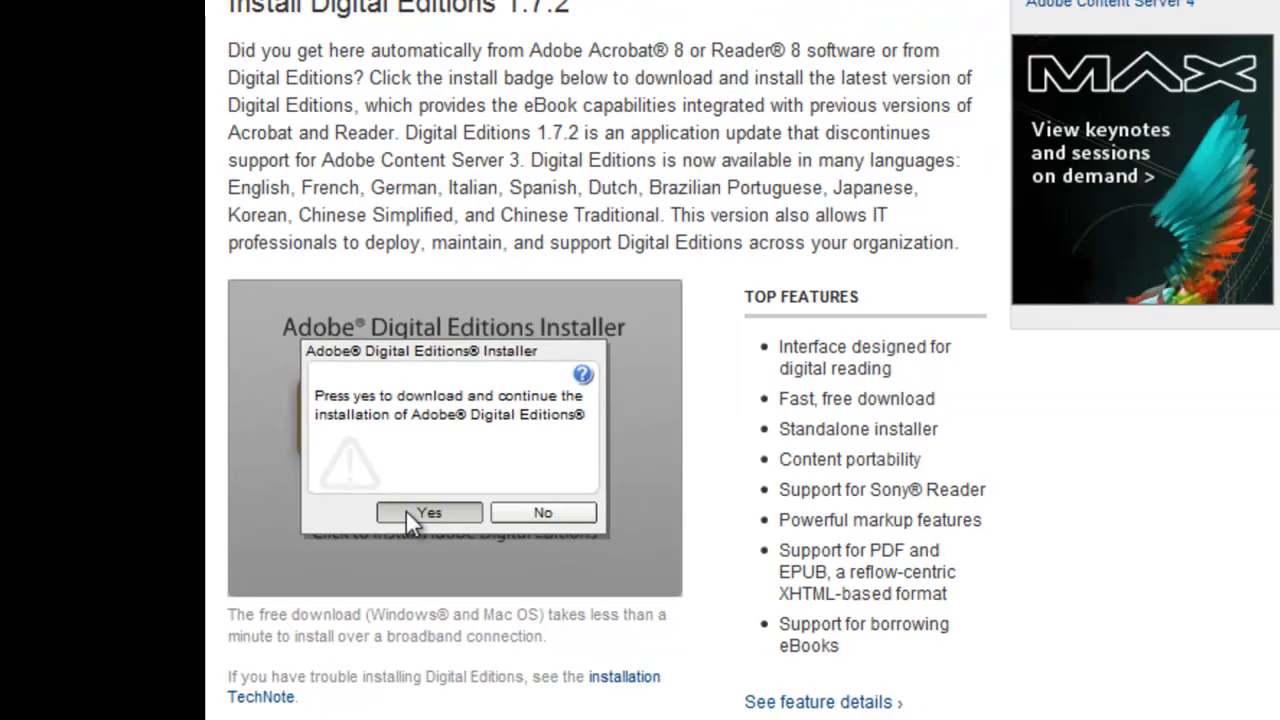
# - Confirm the download and install Digital Editions with default components and folder
pyautogui.click(428, 512)
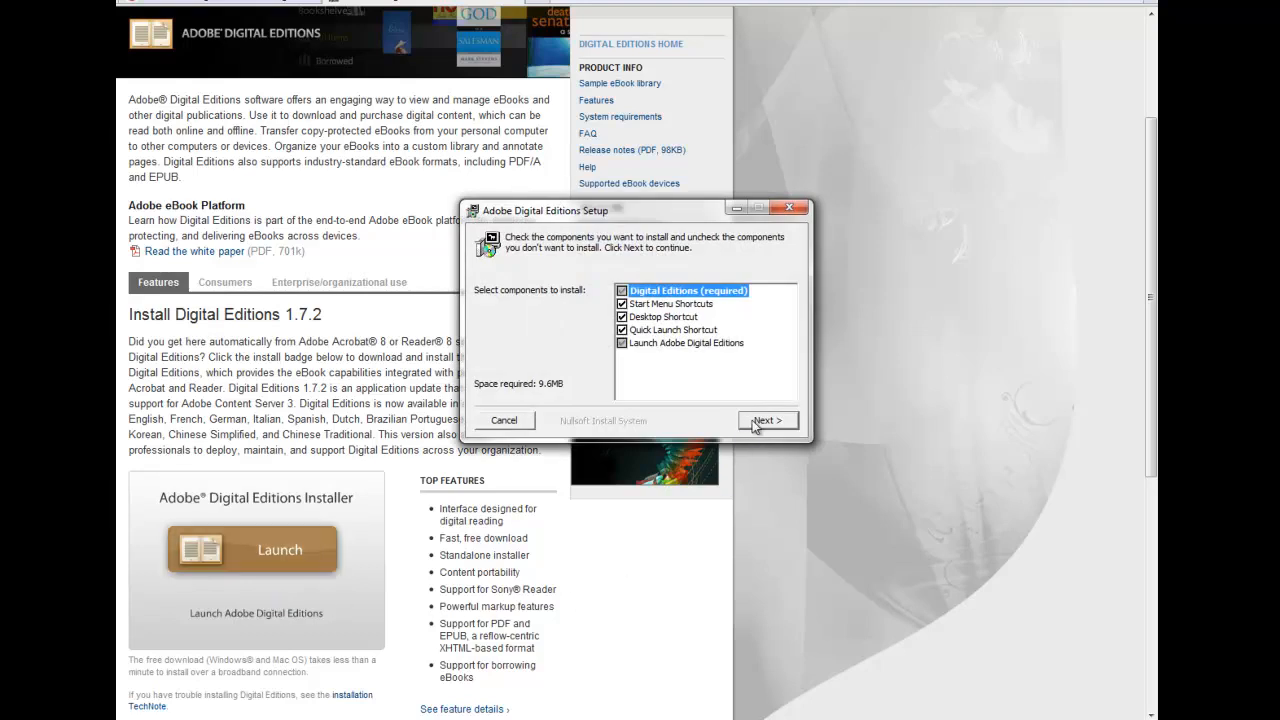
pyautogui.click(768, 420)
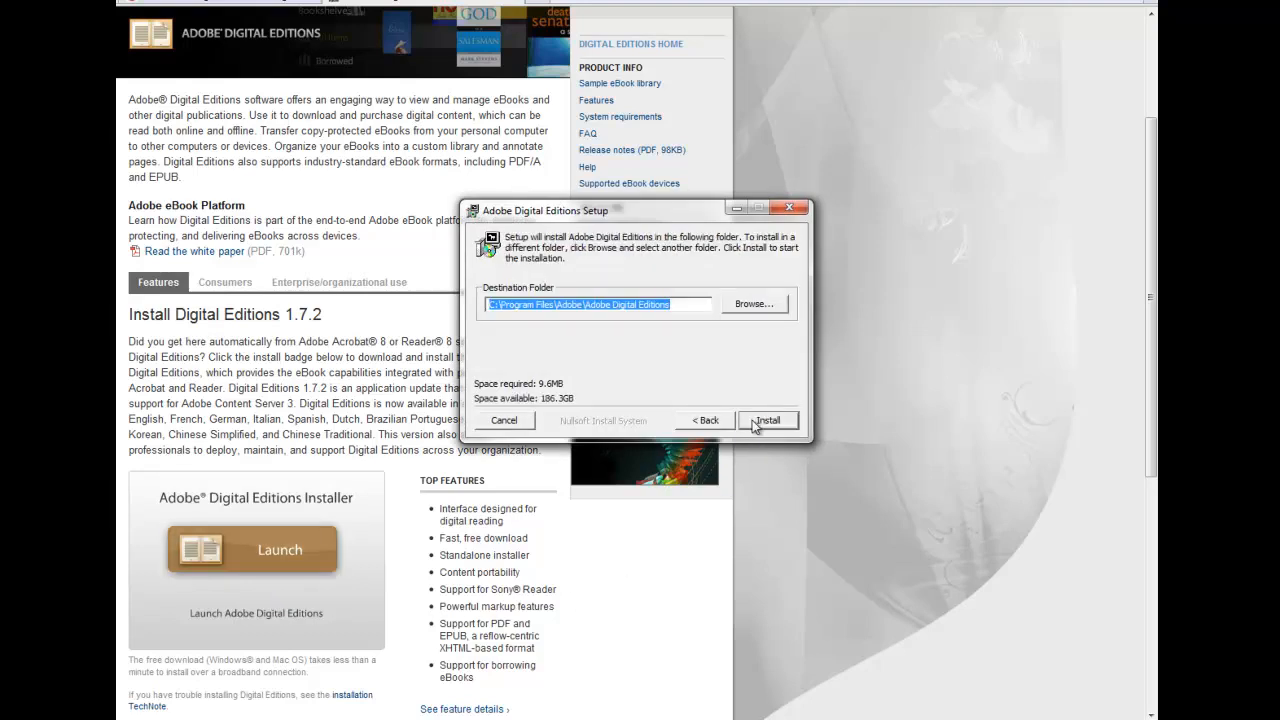
pyautogui.click(768, 420)
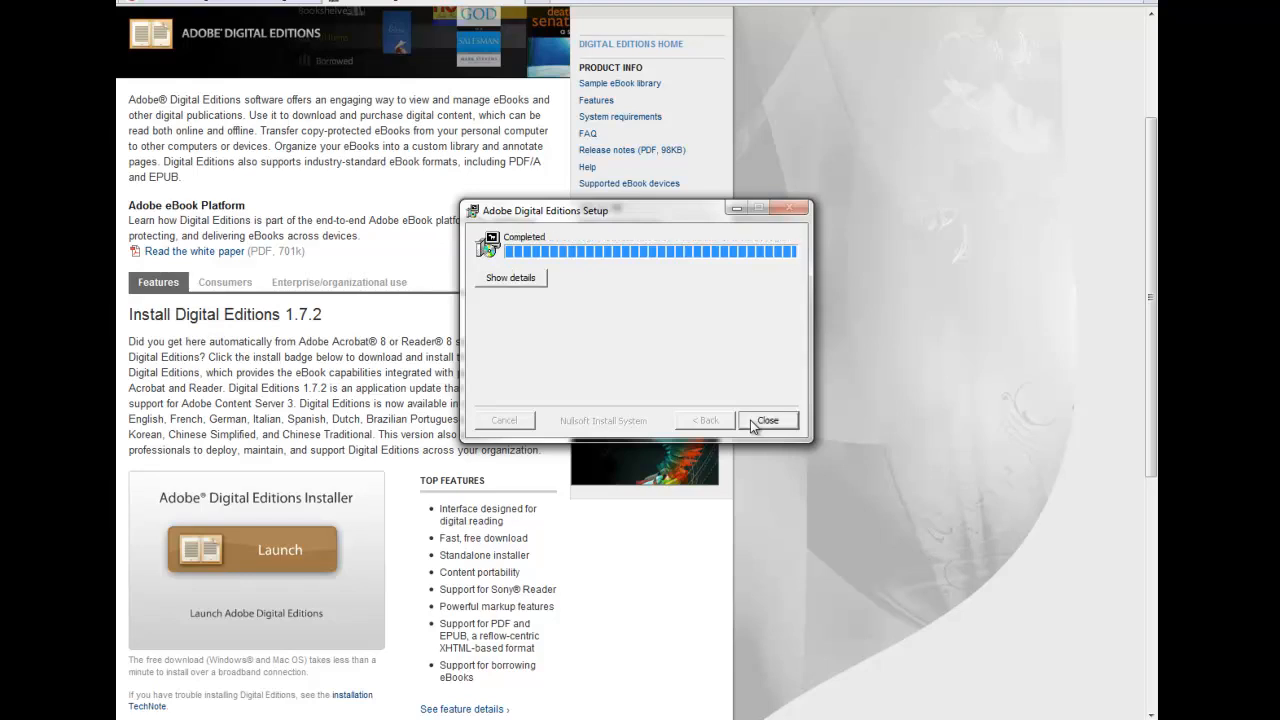
# - Close the finished installer and begin the one-time activation in the Setup Assistant
pyautogui.click(768, 420)
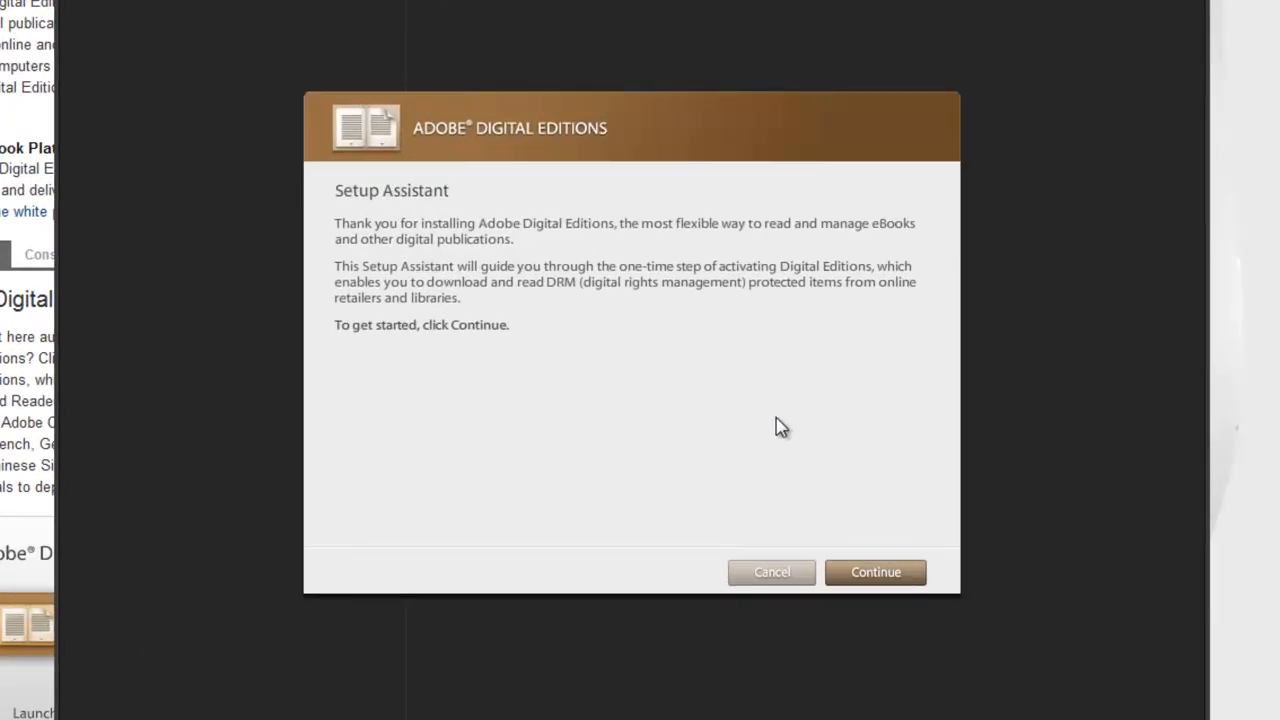
pyautogui.click(876, 572)
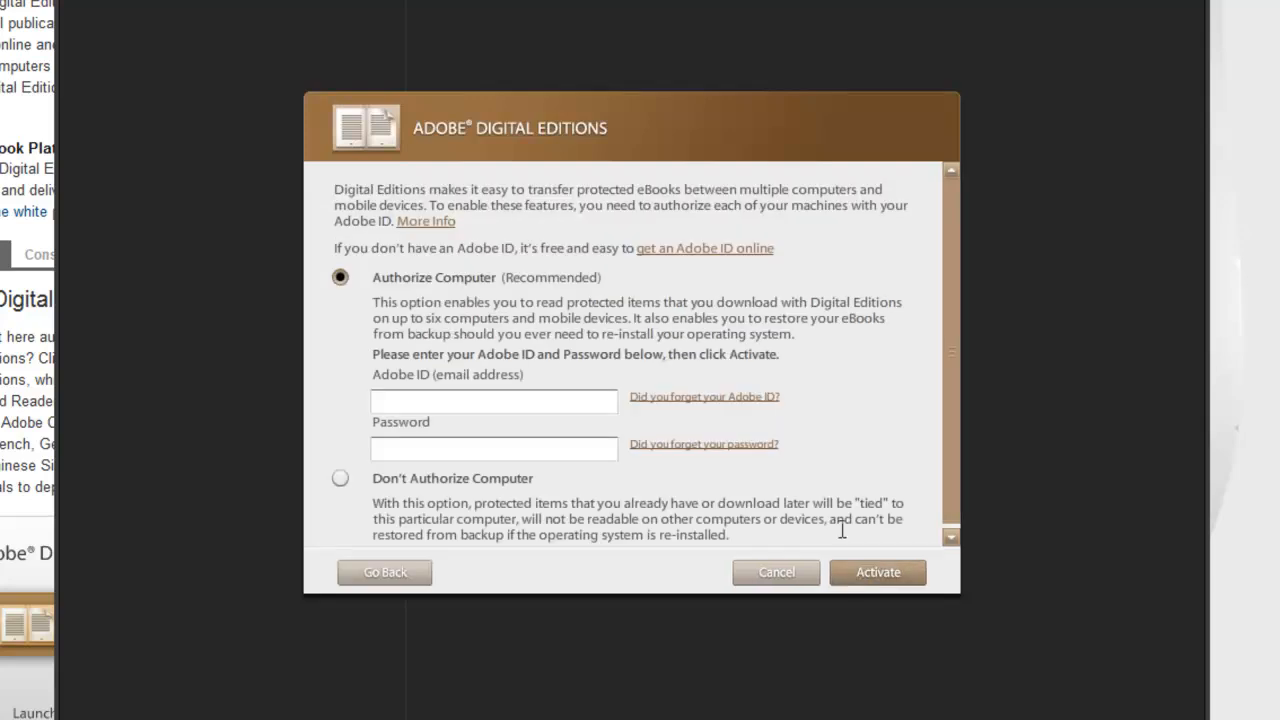
pyautogui.click(492, 400)
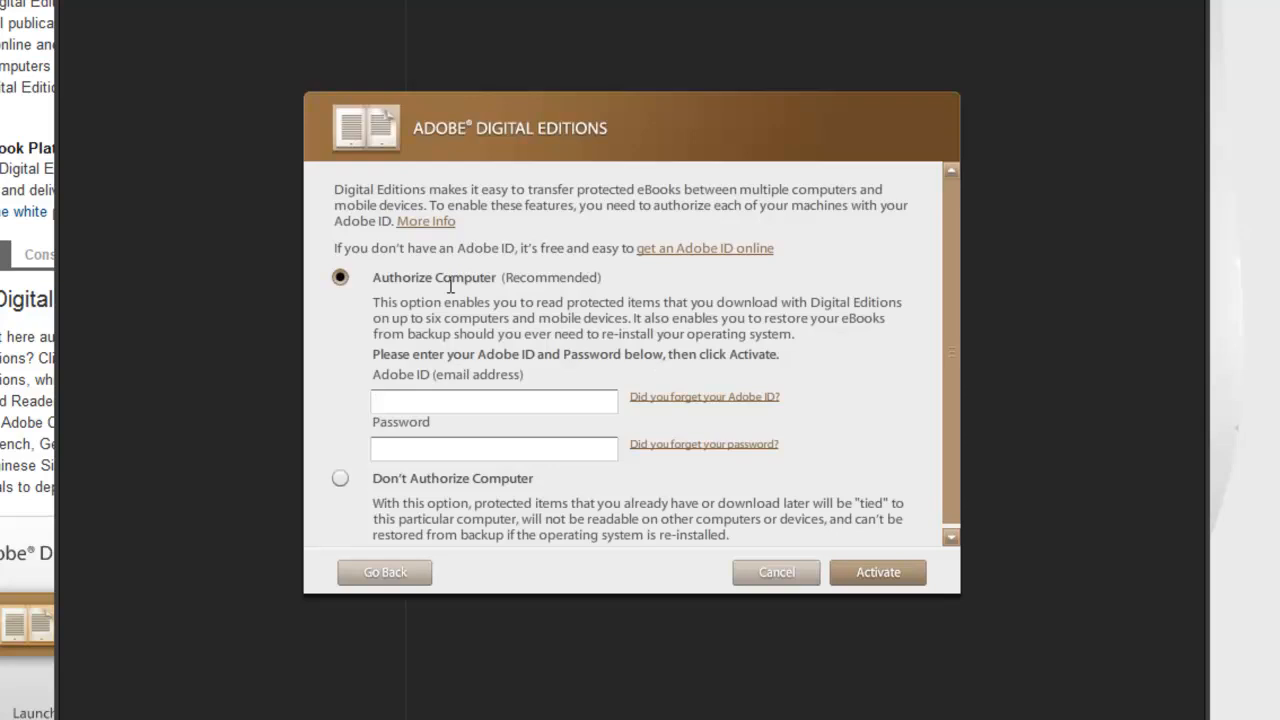
pyautogui.click(492, 400)
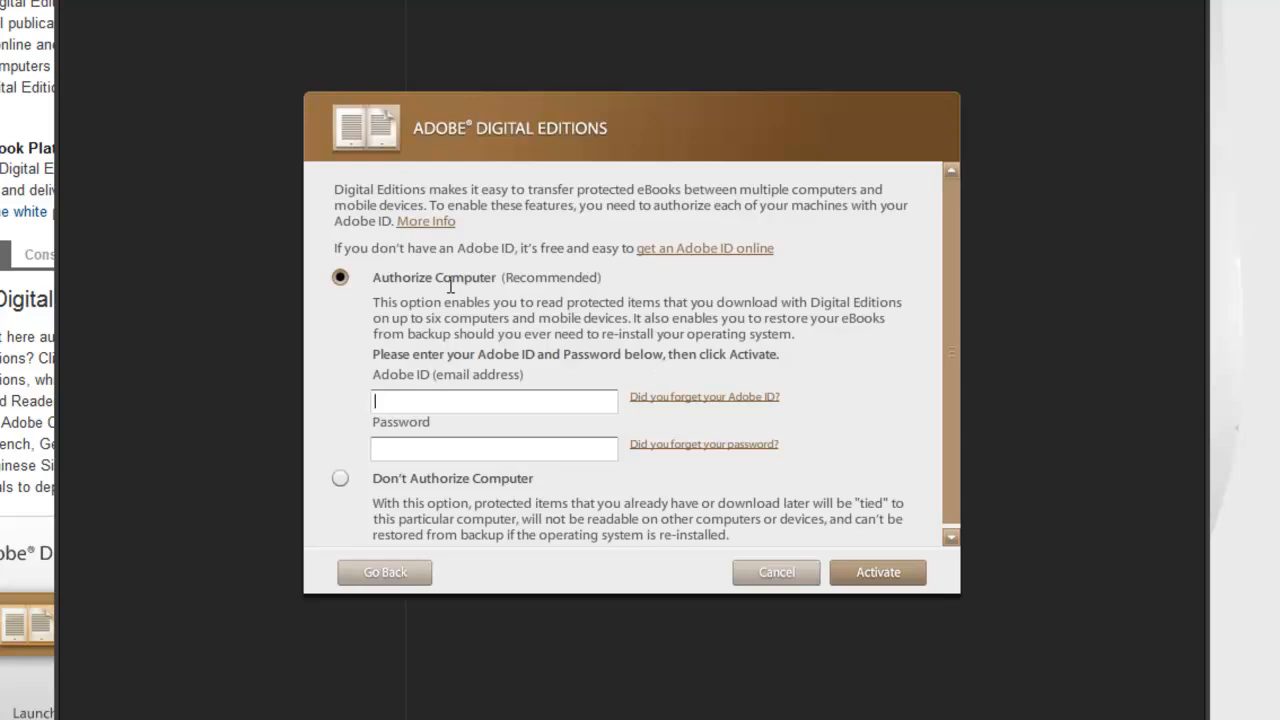
pyautogui.moveTo(692, 276)
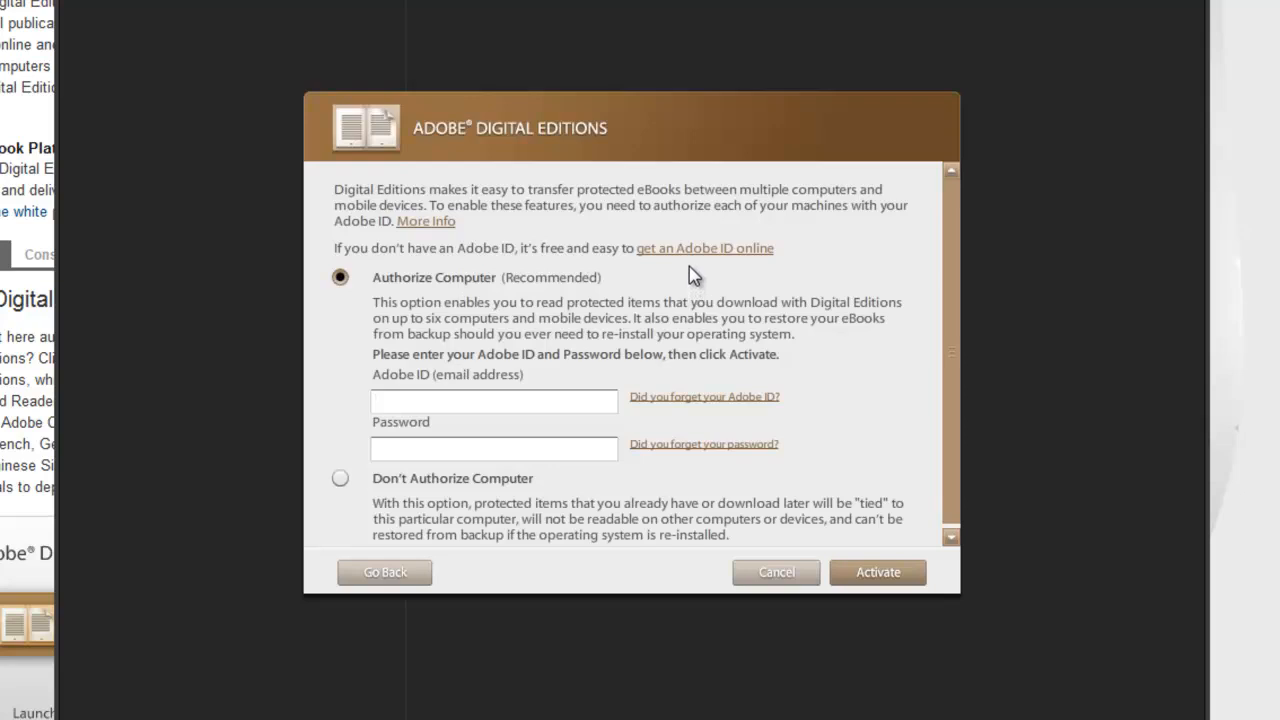
# - Enter the Adobe ID and password and activate Digital Editions with them
pyautogui.click(492, 400)
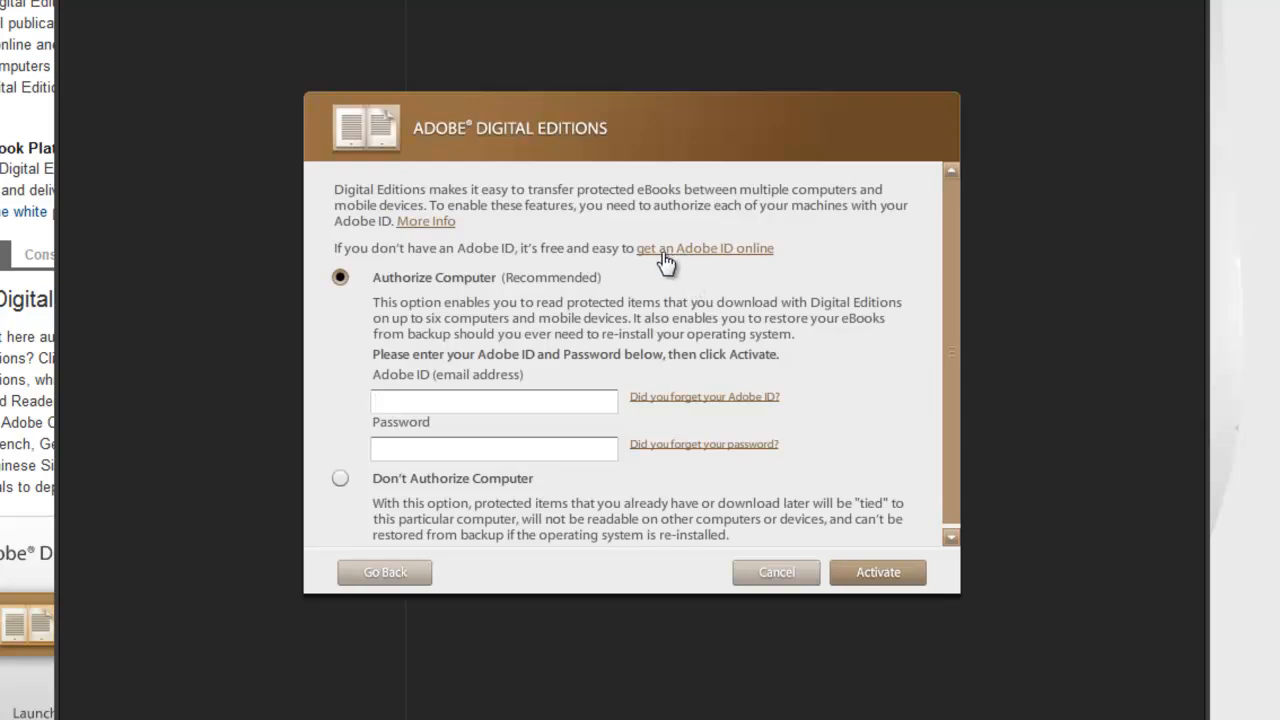
pyautogui.click(492, 400)
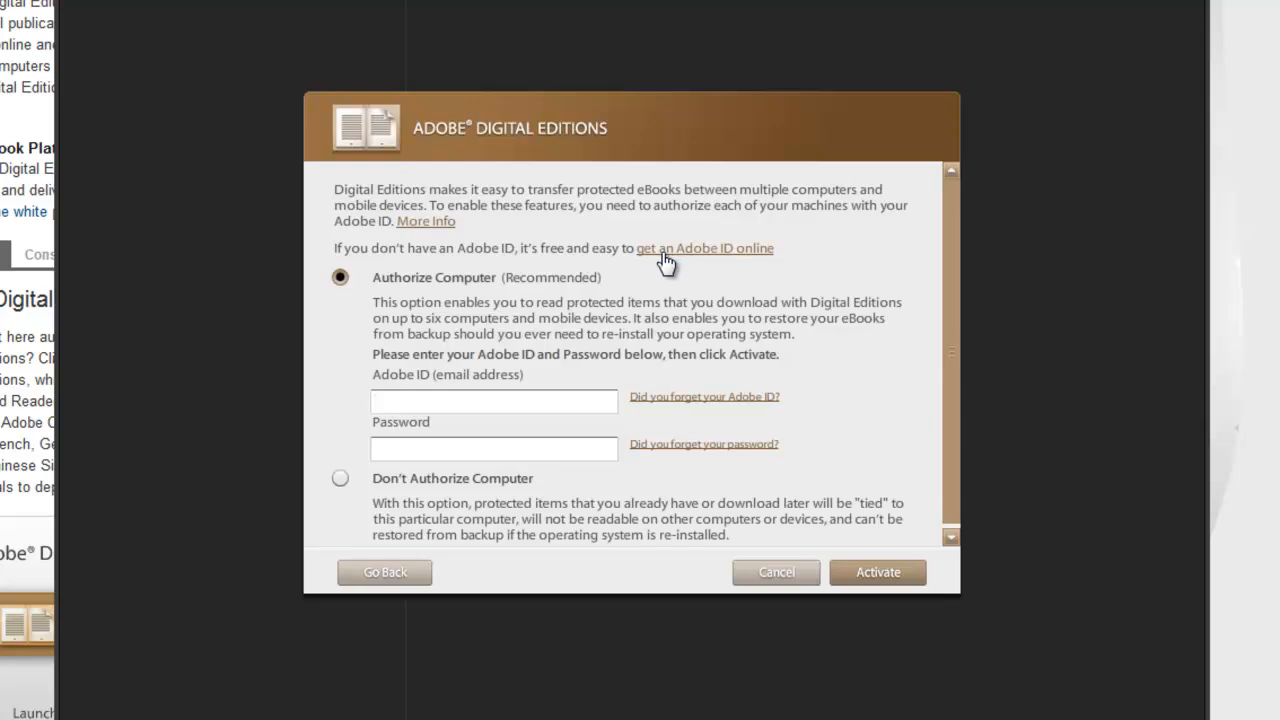
pyautogui.click(492, 400)
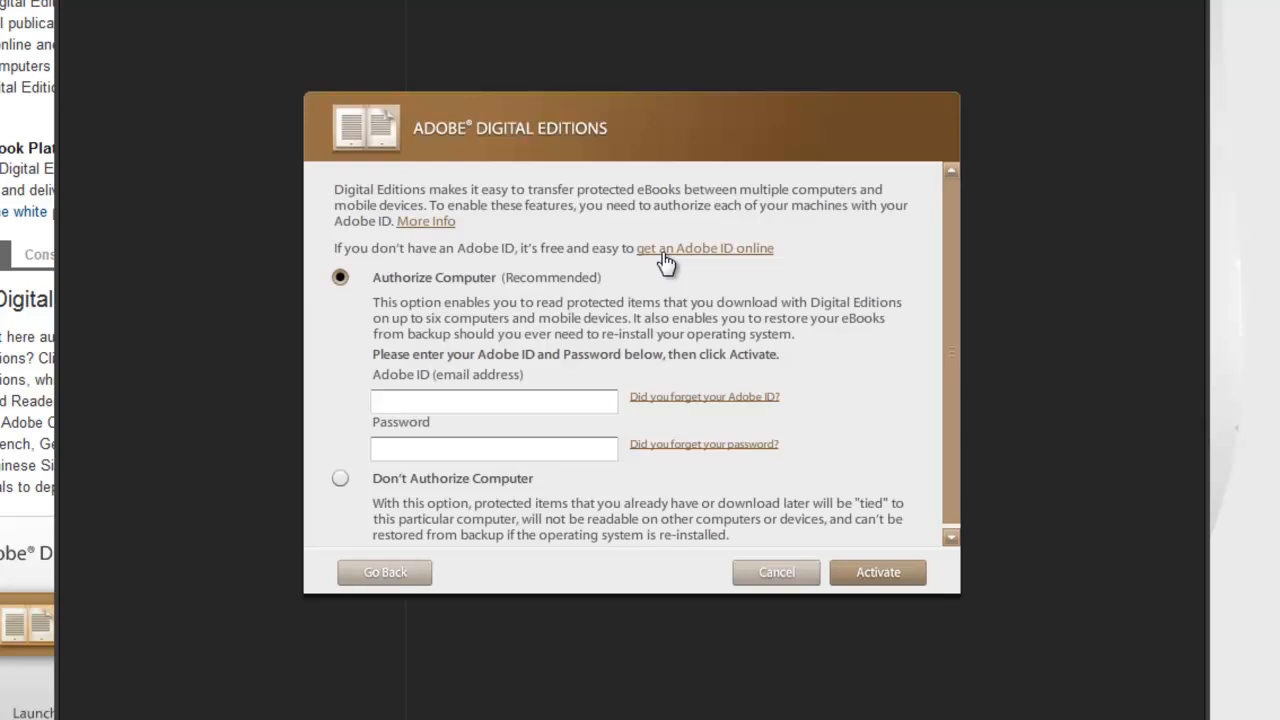
pyautogui.click(492, 400)
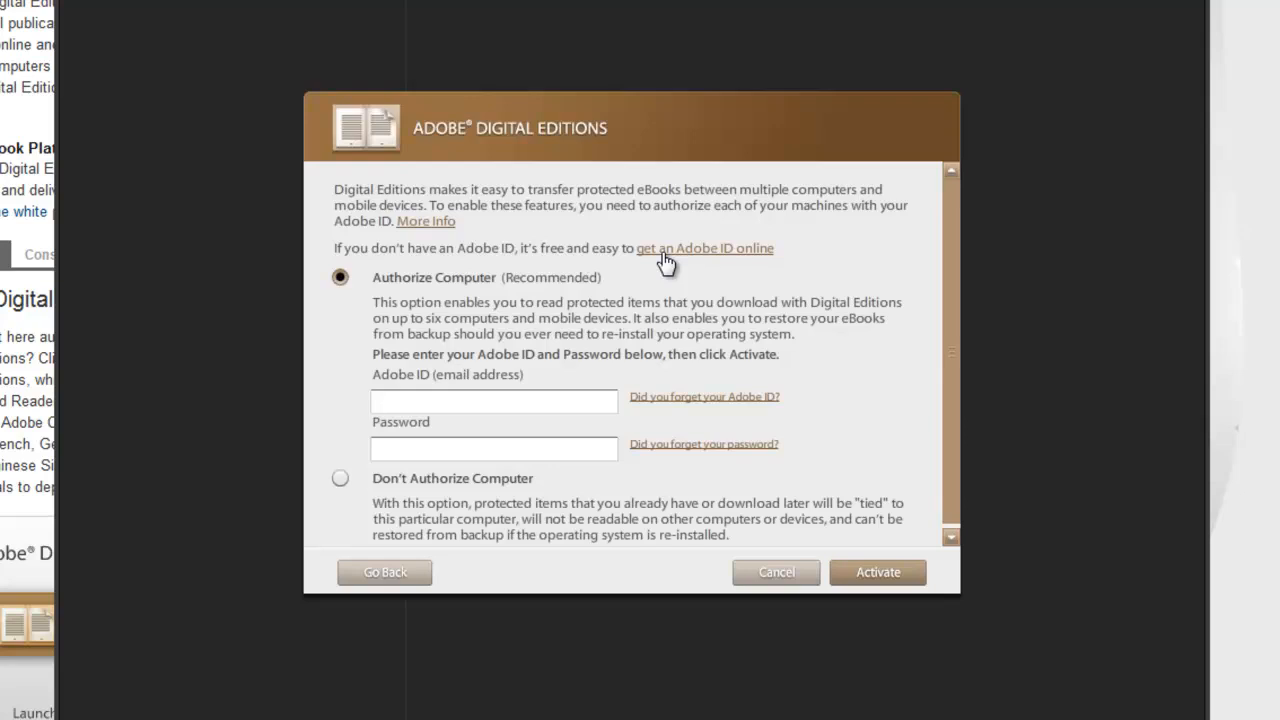
pyautogui.click(492, 400)
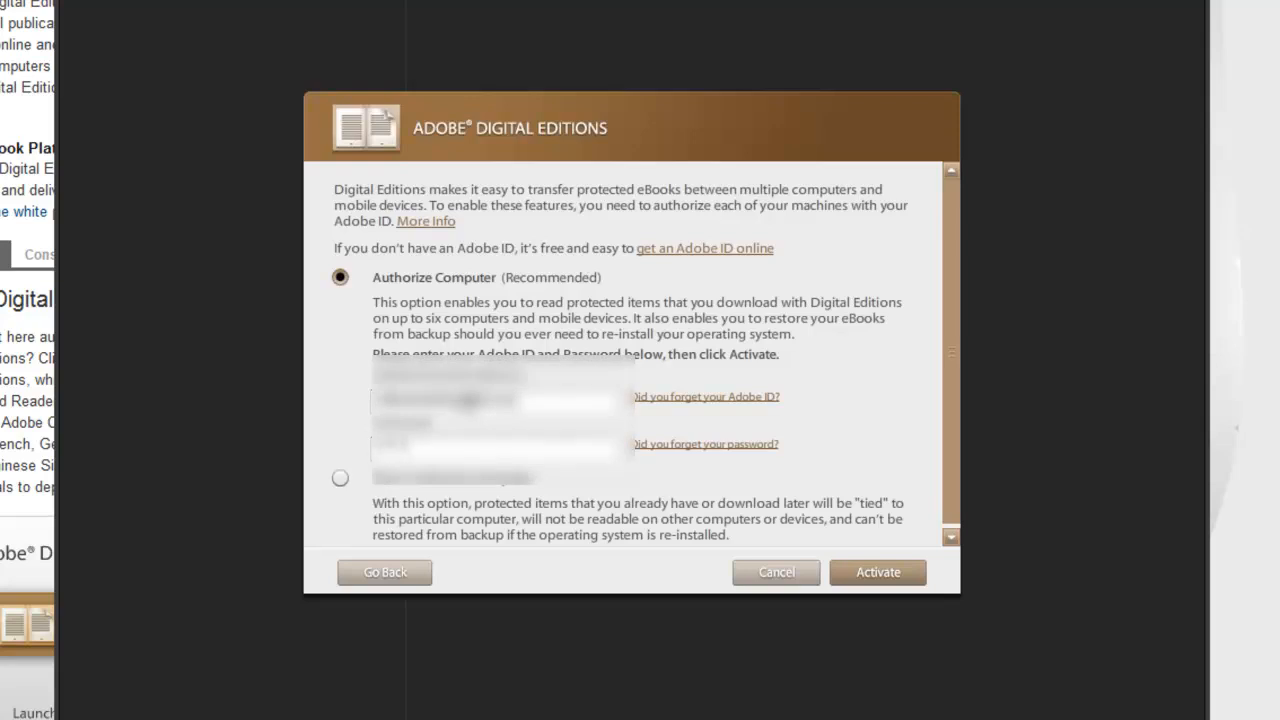
pyautogui.moveTo(878, 572)
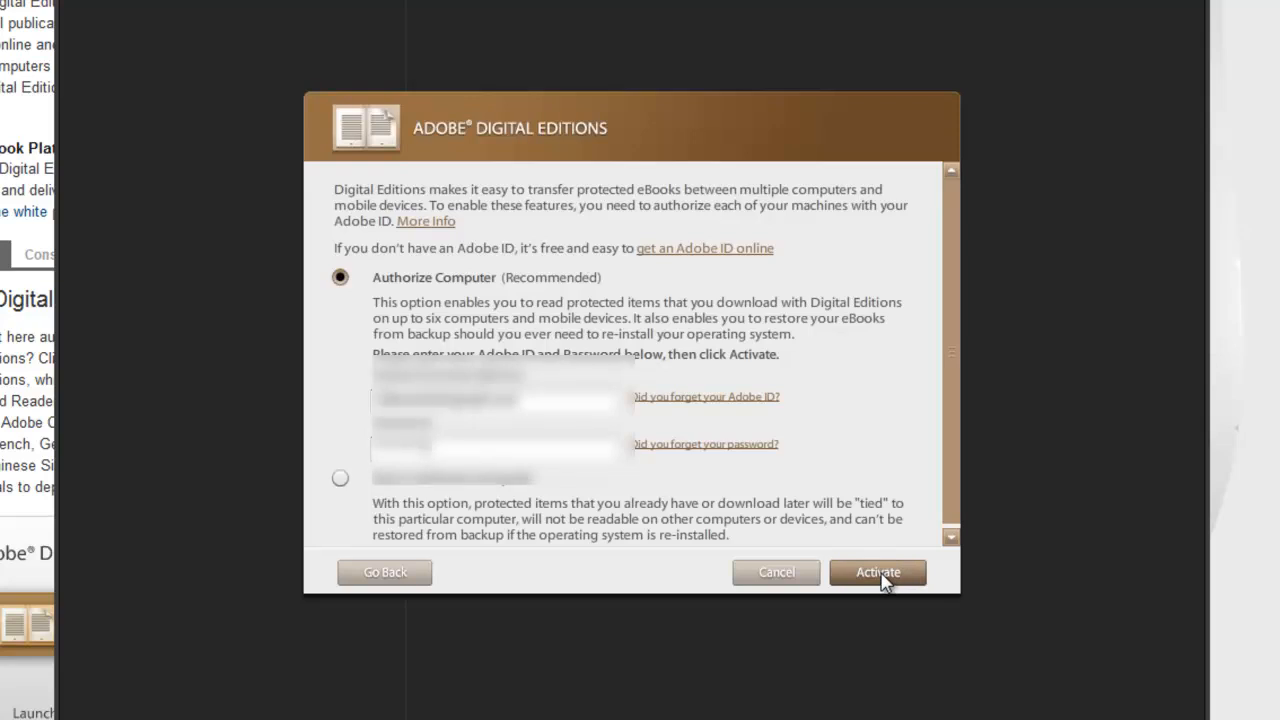
pyautogui.click(876, 572)
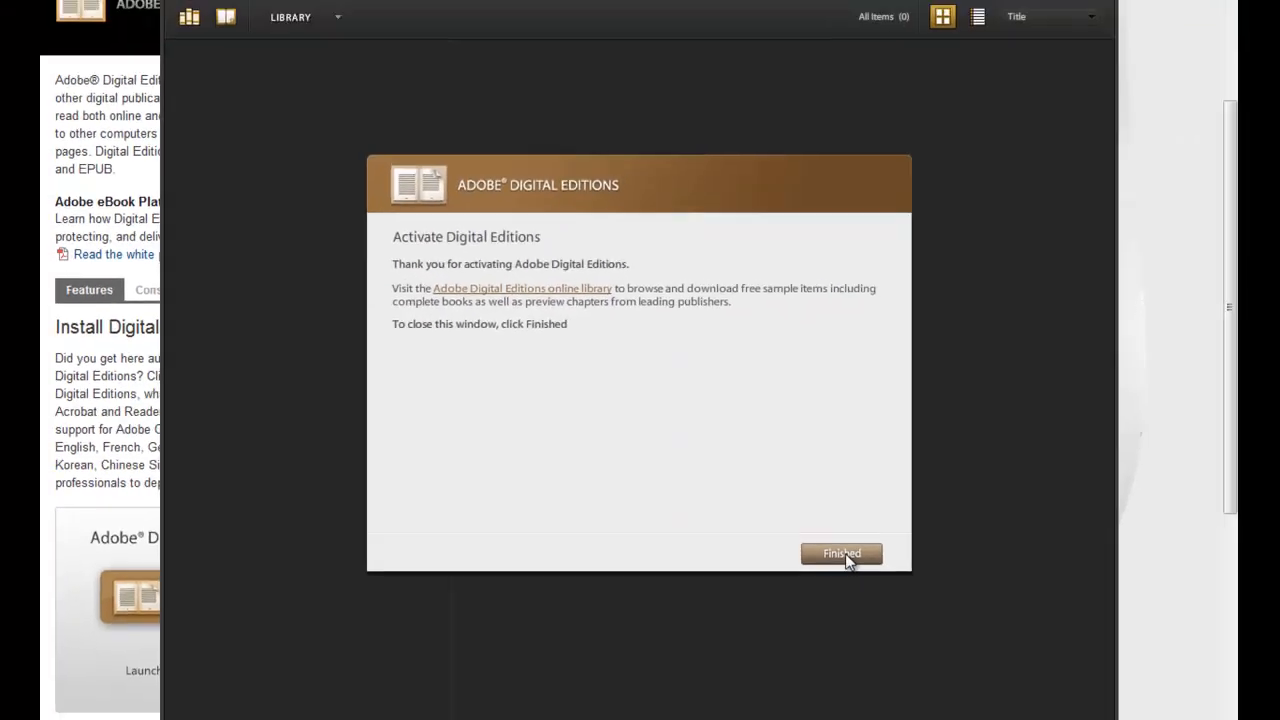
# - Dismiss the activation confirmation and authorize the connected Nook for protected books
pyautogui.click(840, 552)
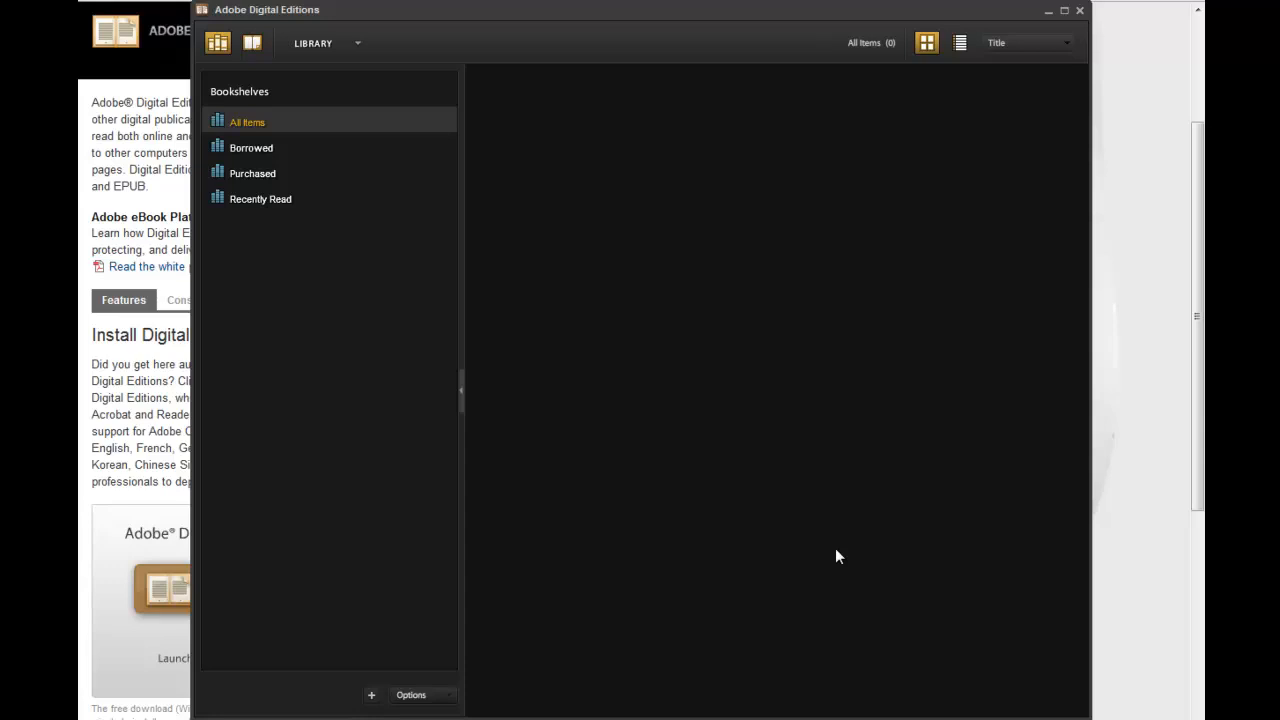
pyautogui.moveTo(664, 484)
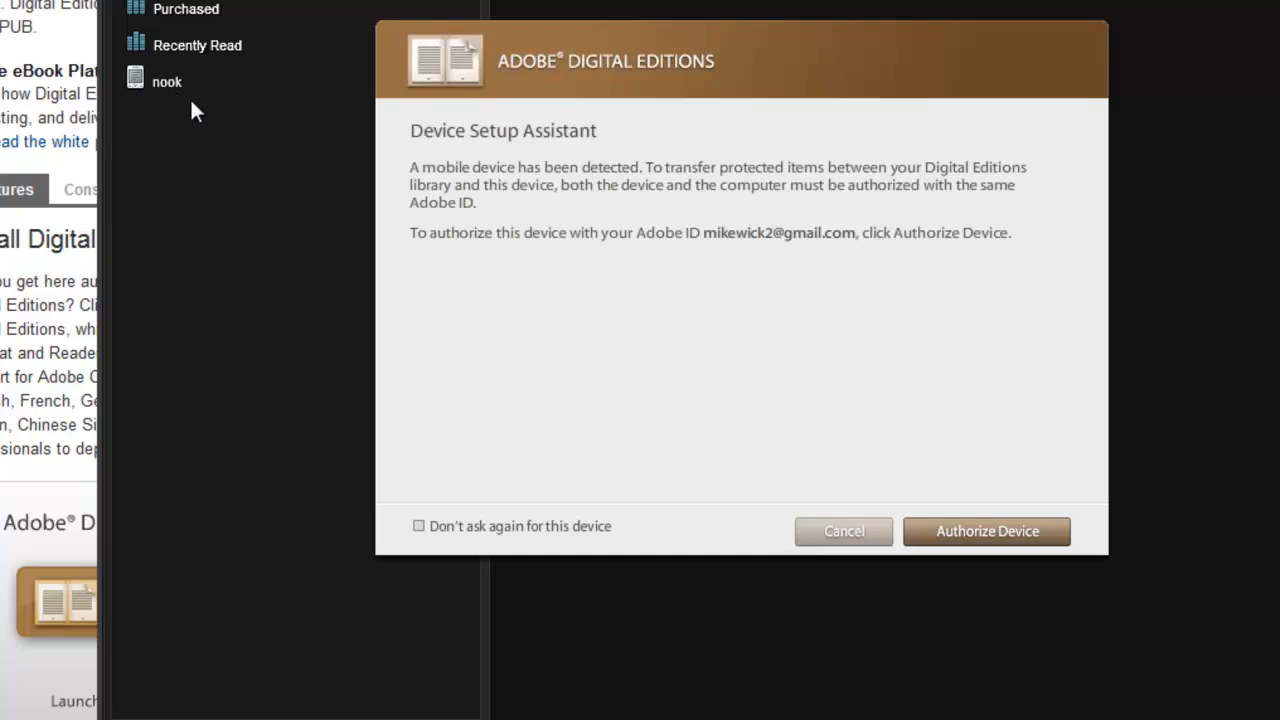
pyautogui.moveTo(504, 108)
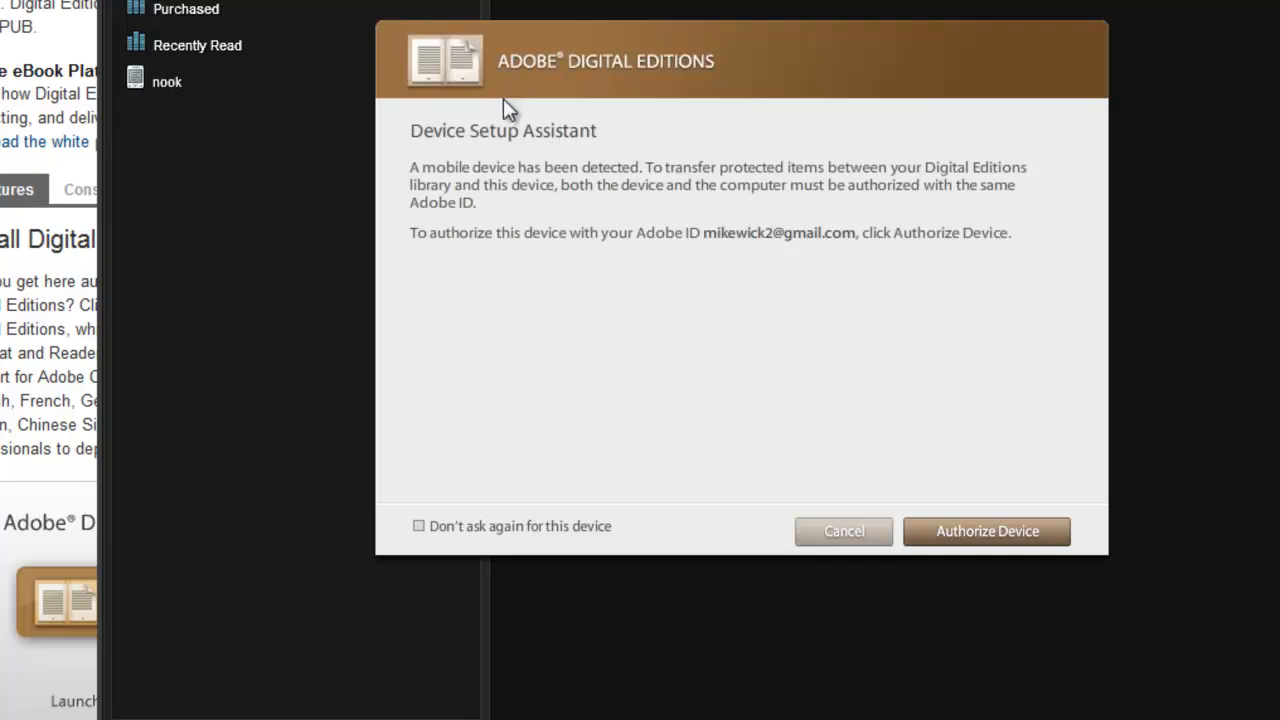
pyautogui.moveTo(444, 160)
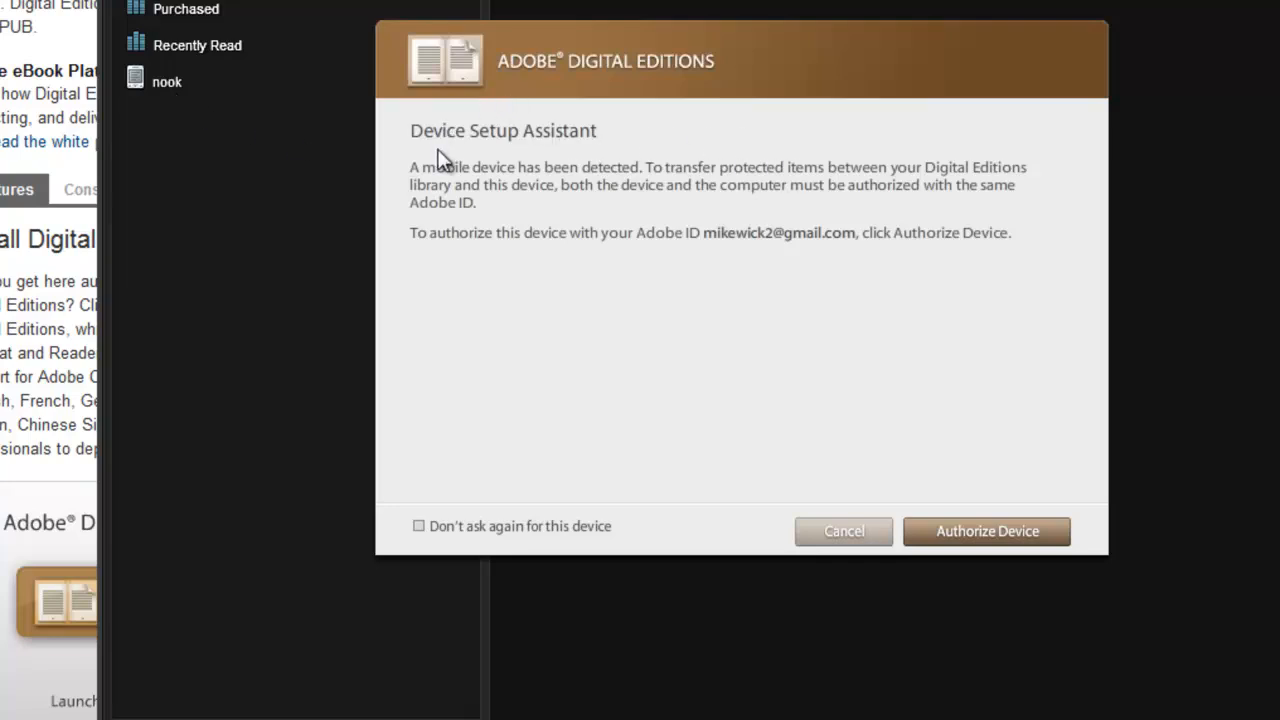
pyautogui.moveTo(644, 292)
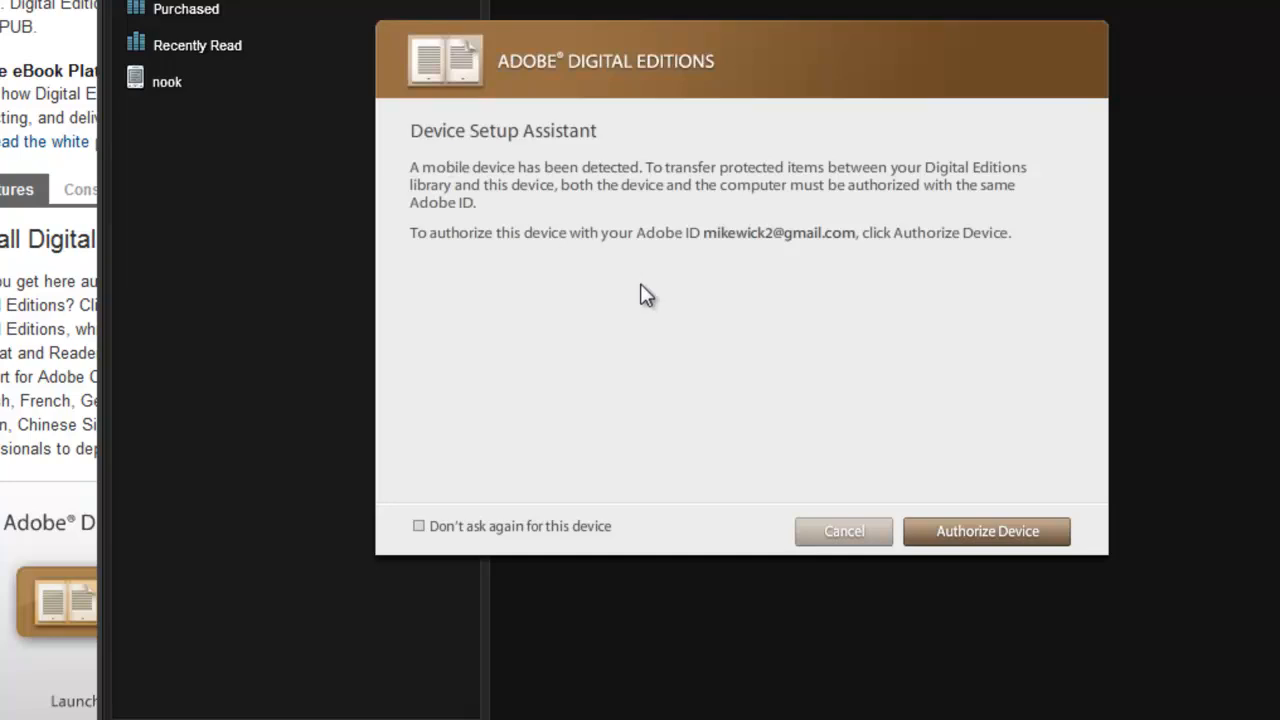
pyautogui.moveTo(976, 540)
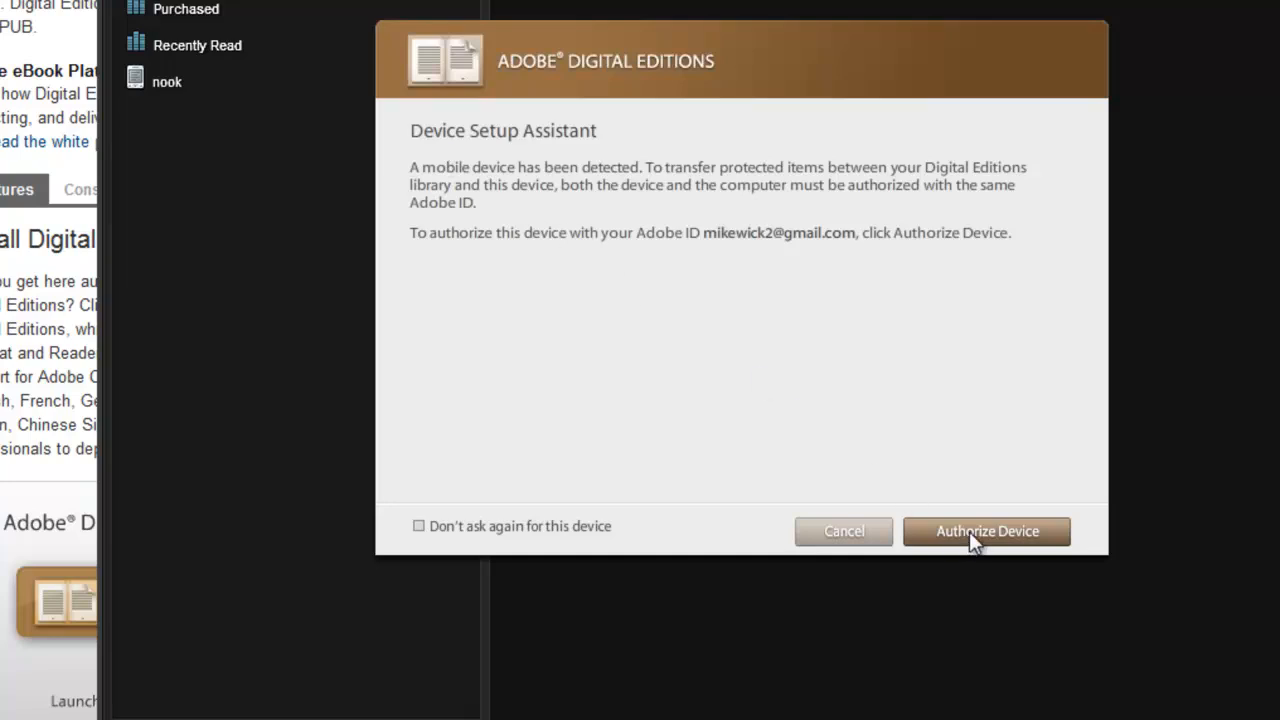
pyautogui.click(986, 532)
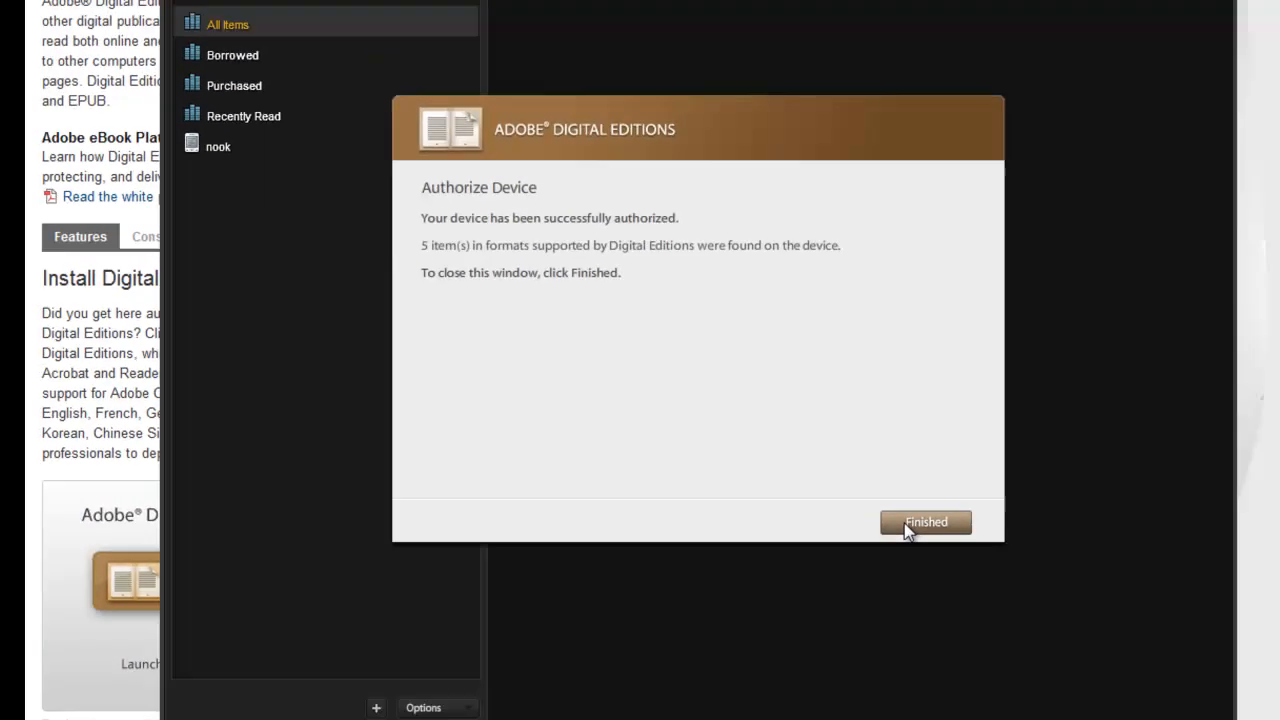
# - Finish device authorization and switch back to the Minuteman catalog browser tab
pyautogui.click(924, 522)
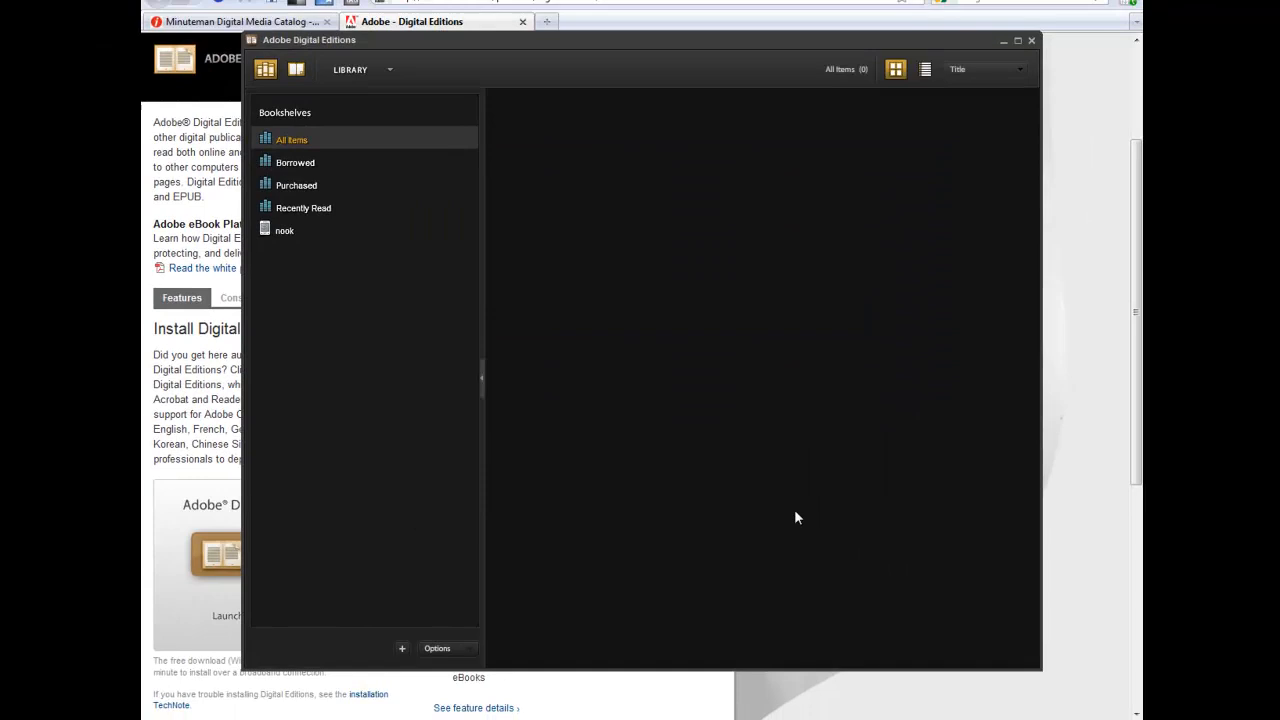
pyautogui.moveTo(788, 496)
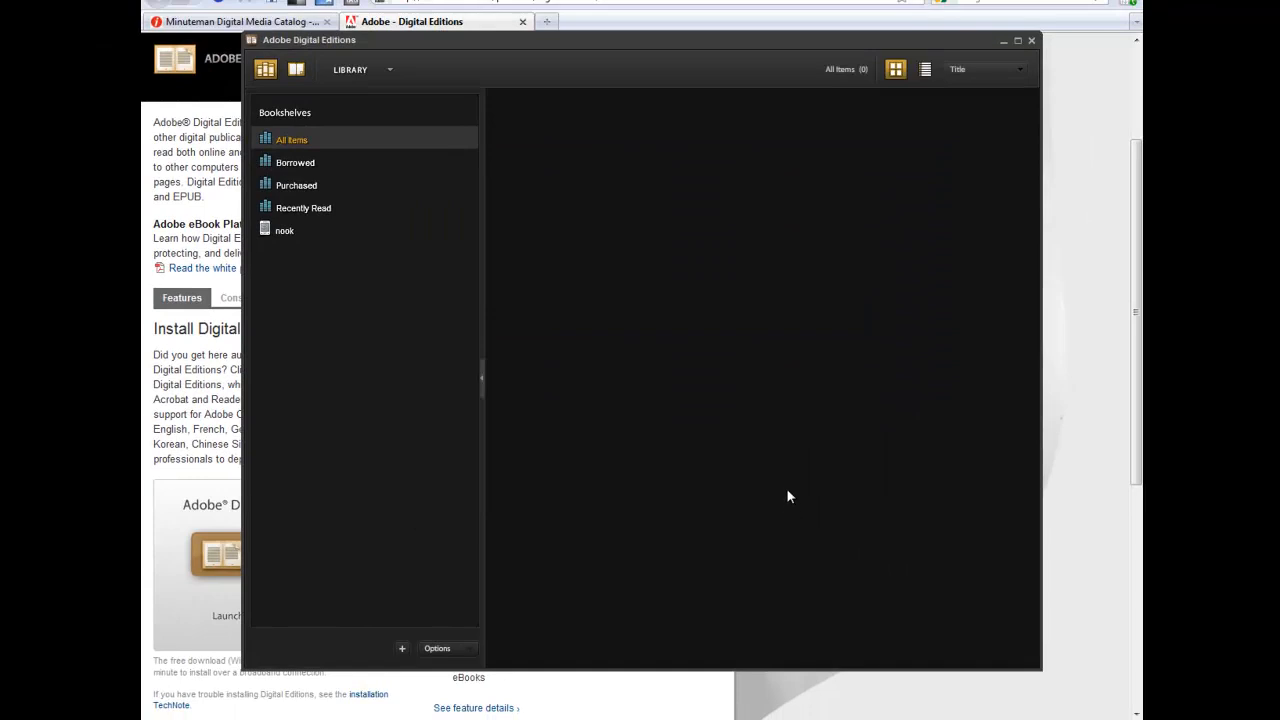
pyautogui.moveTo(624, 90)
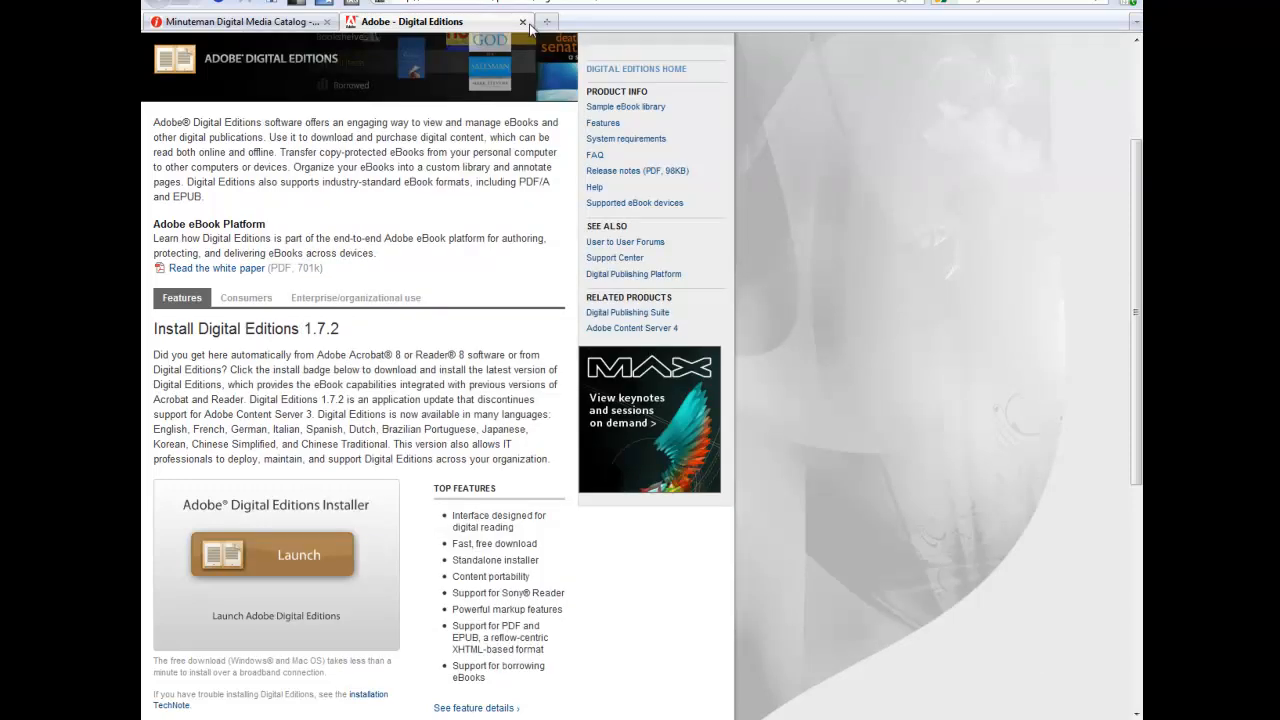
pyautogui.click(524, 20)
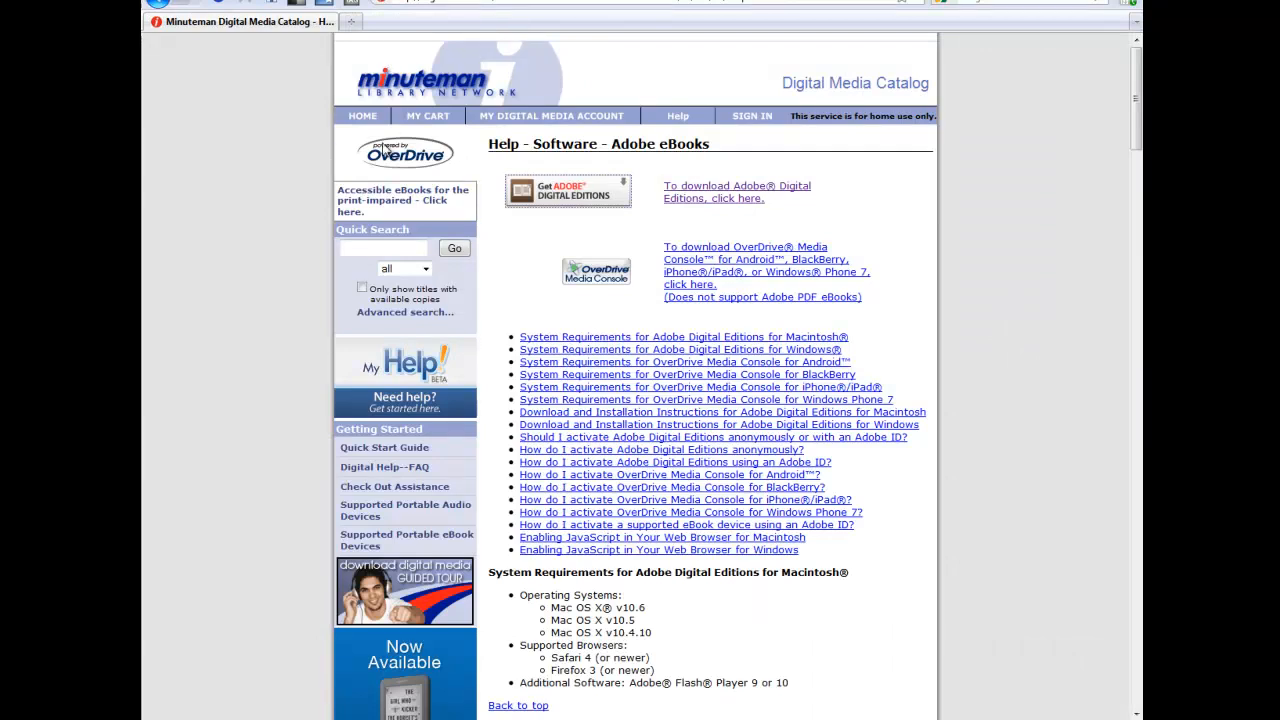
pyautogui.moveTo(304, 170)
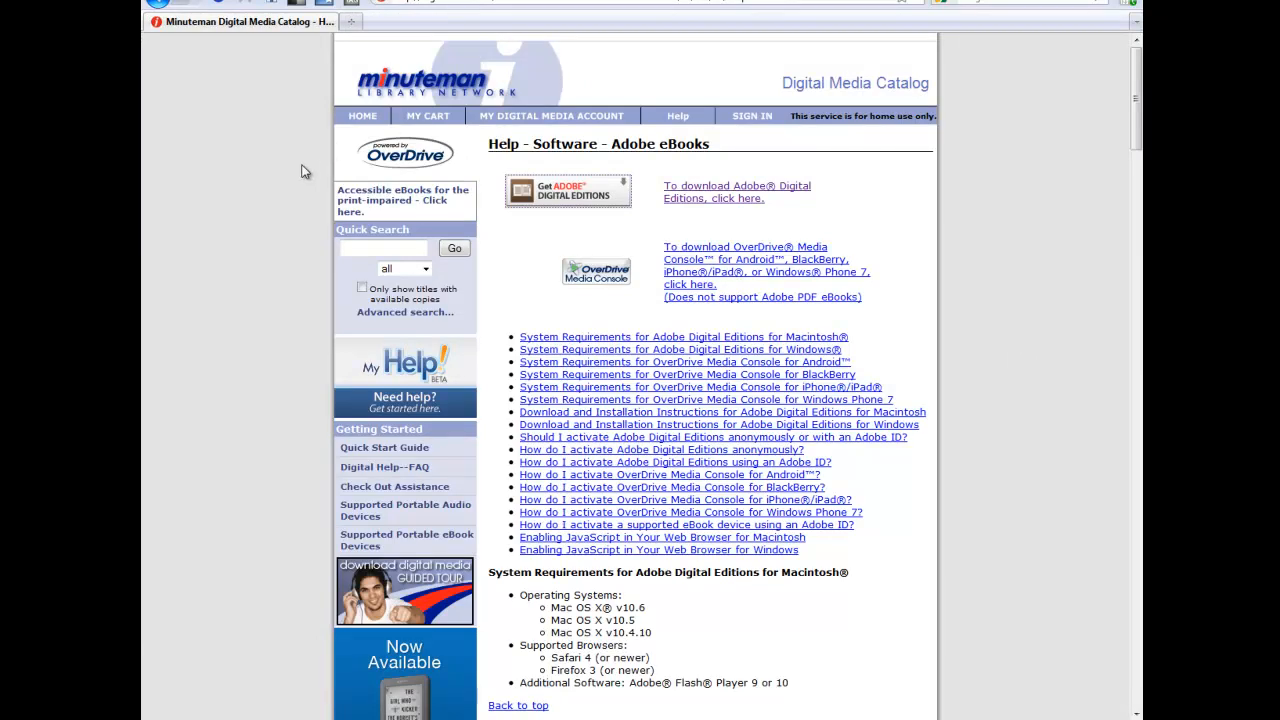
pyautogui.moveTo(378, 172)
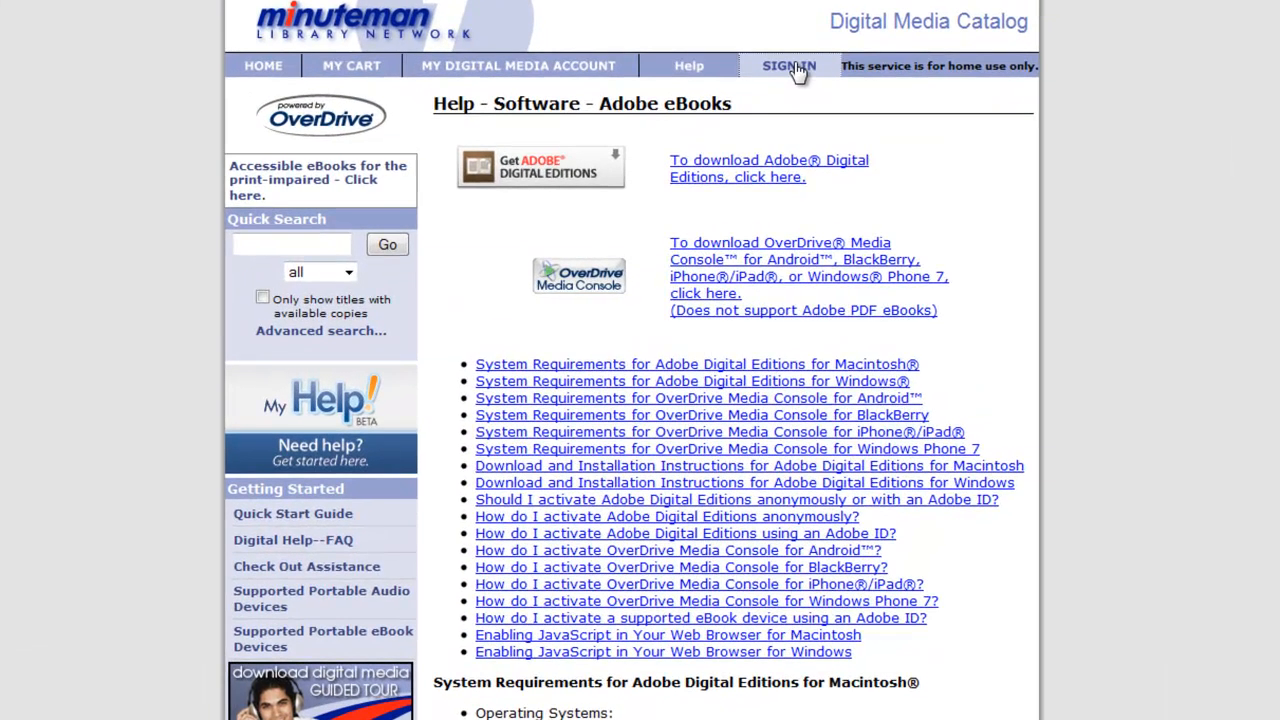
# - Sign in to the catalog with library card number and PIN, reaching My Digital Media Account
pyautogui.click(784, 64)
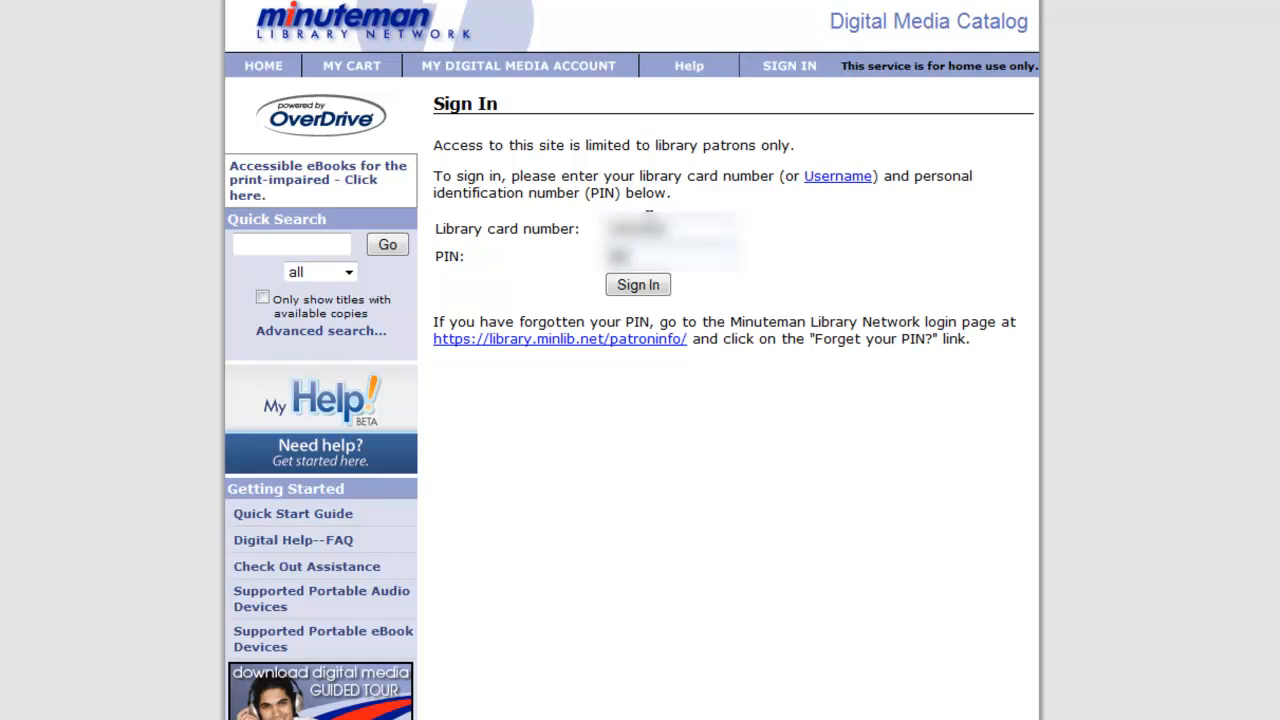
pyautogui.click(636, 284)
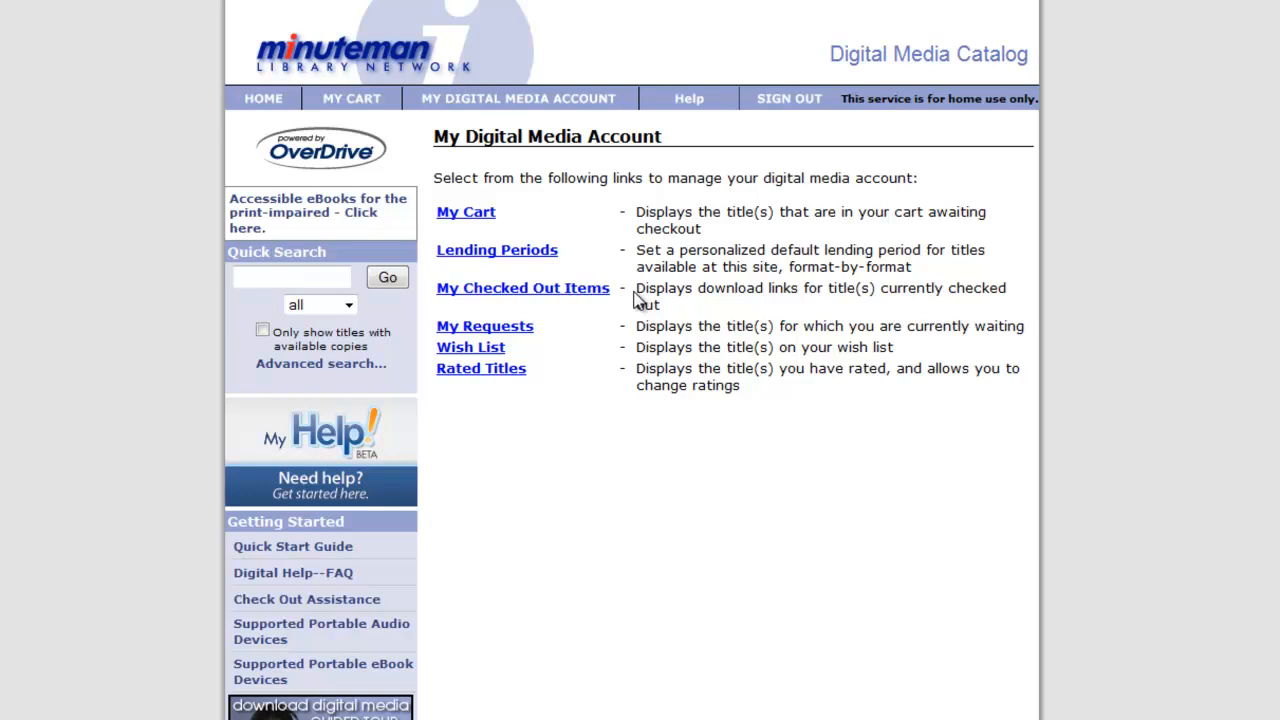
pyautogui.moveTo(536, 164)
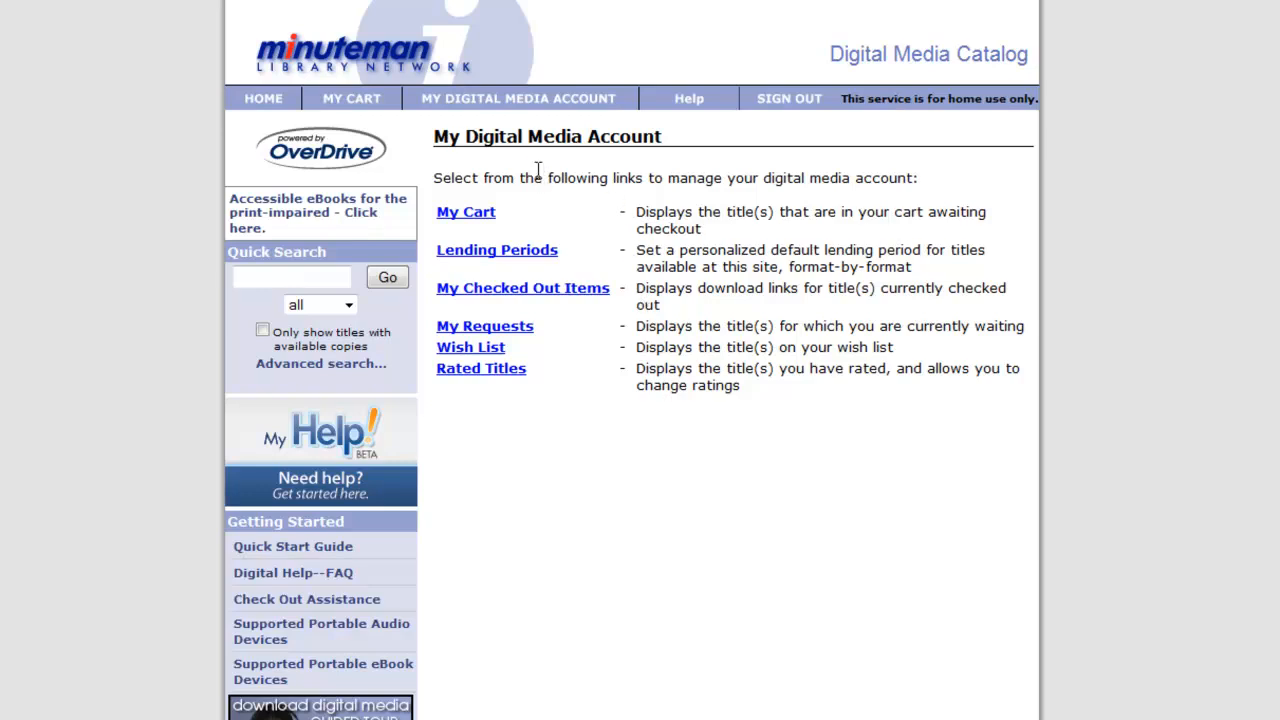
pyautogui.moveTo(494, 184)
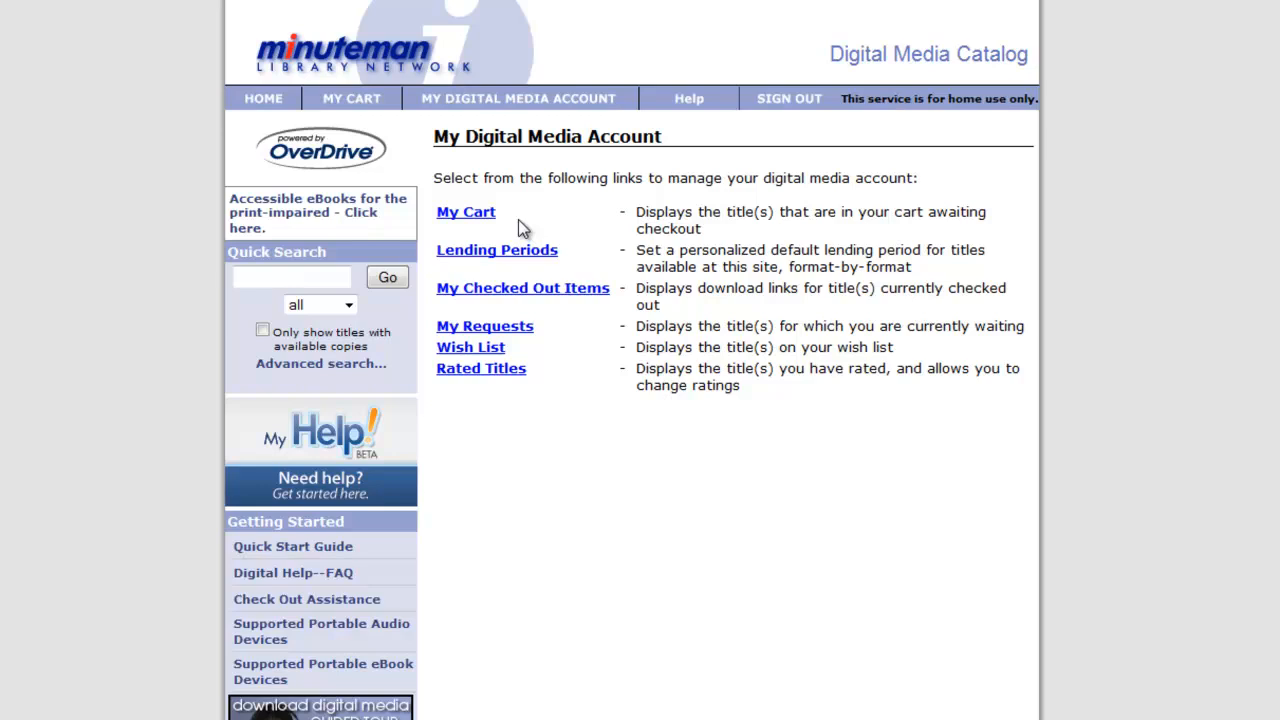
pyautogui.moveTo(578, 260)
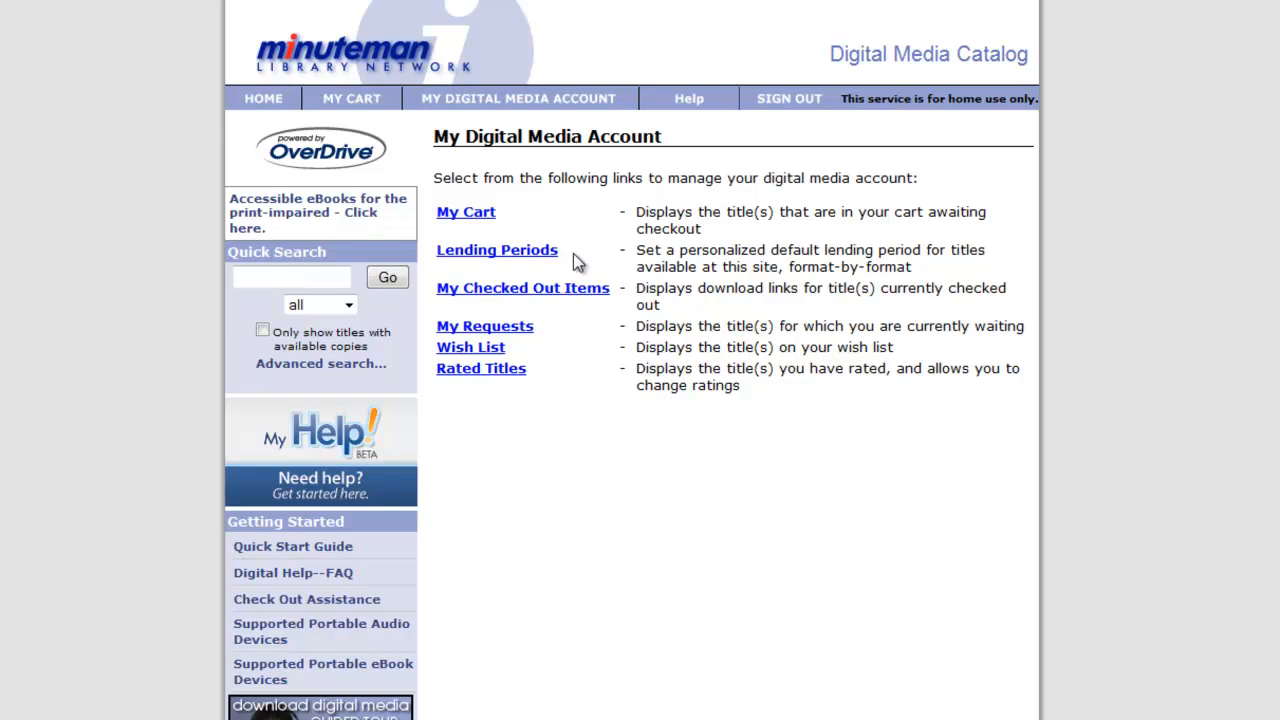
pyautogui.moveTo(564, 262)
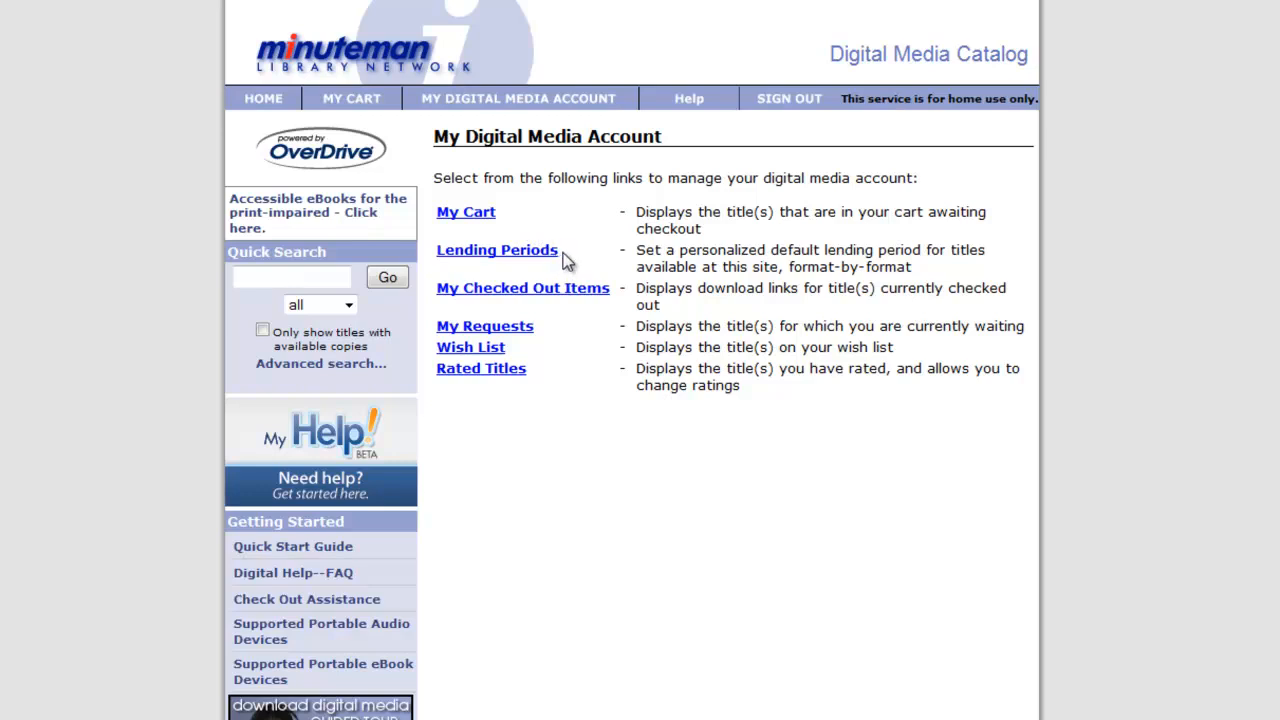
pyautogui.moveTo(564, 260)
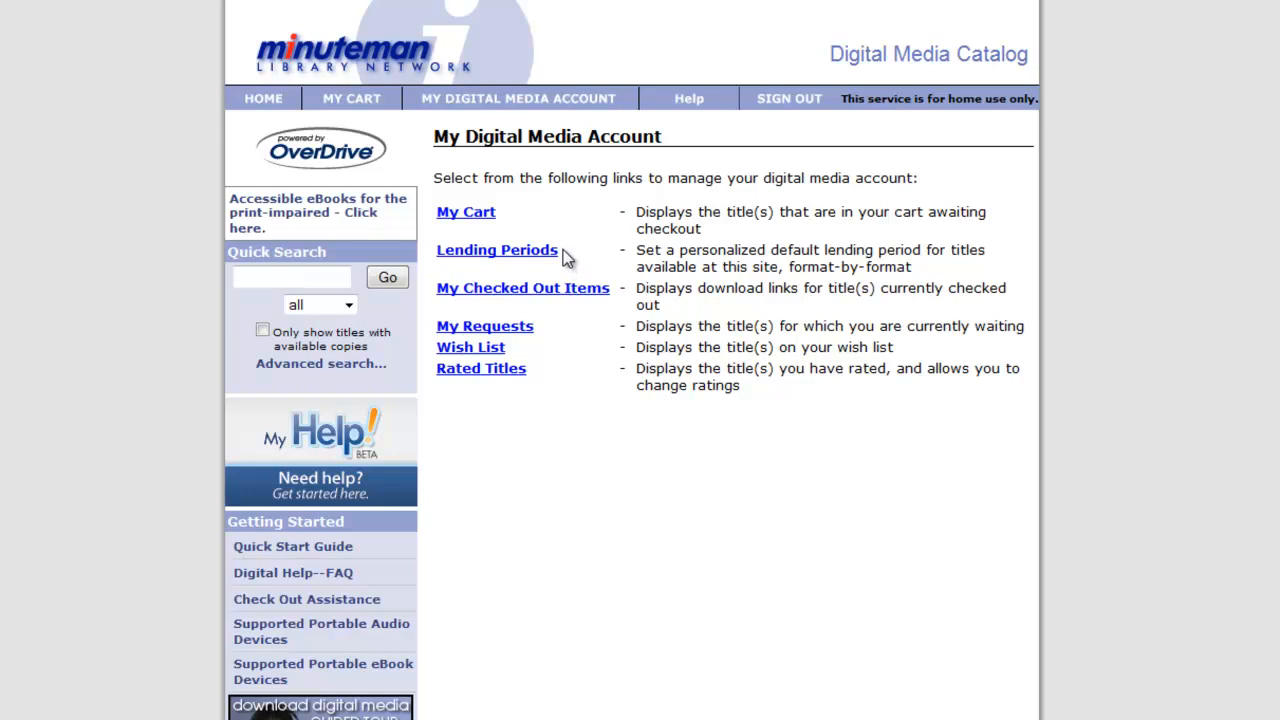
pyautogui.moveTo(616, 304)
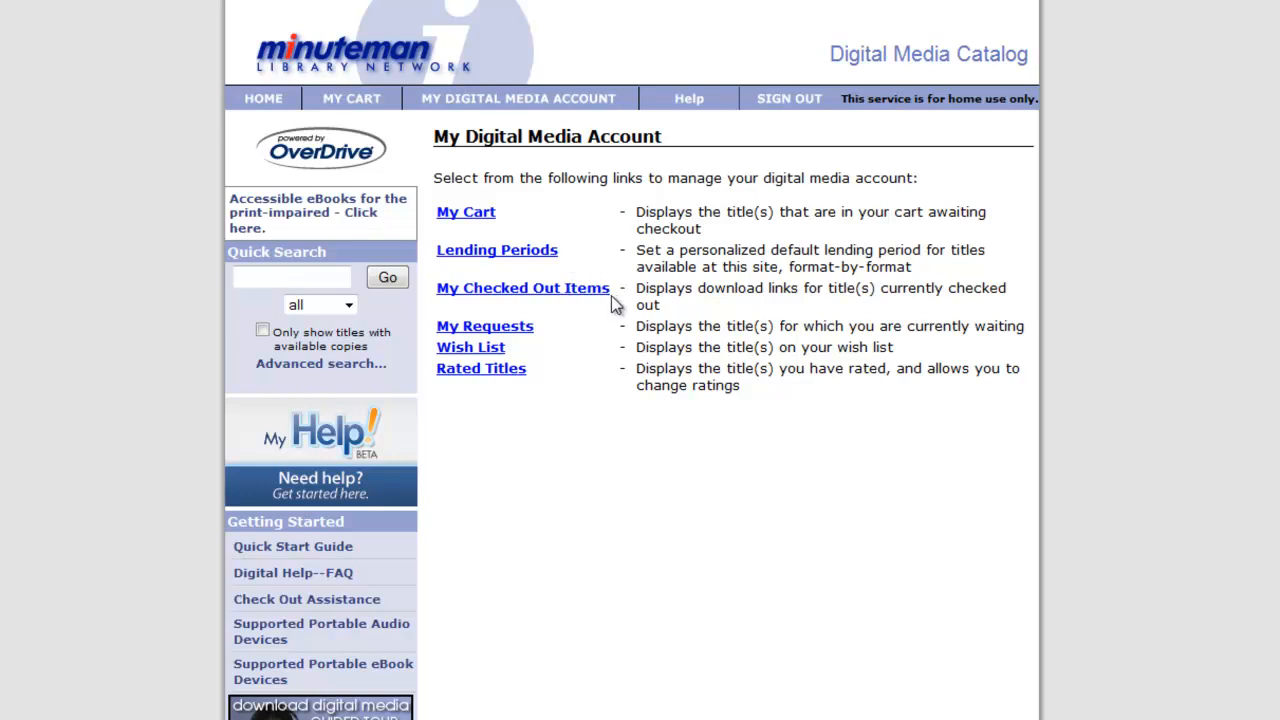
pyautogui.moveTo(610, 310)
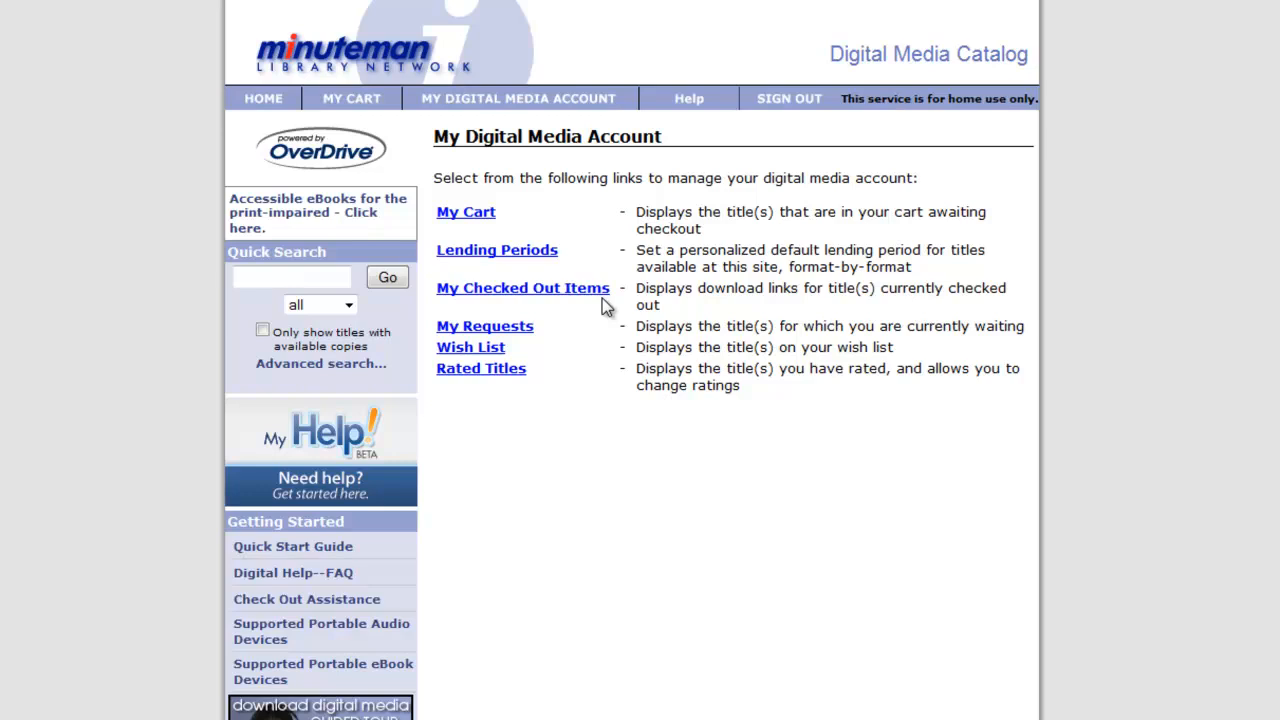
pyautogui.moveTo(542, 336)
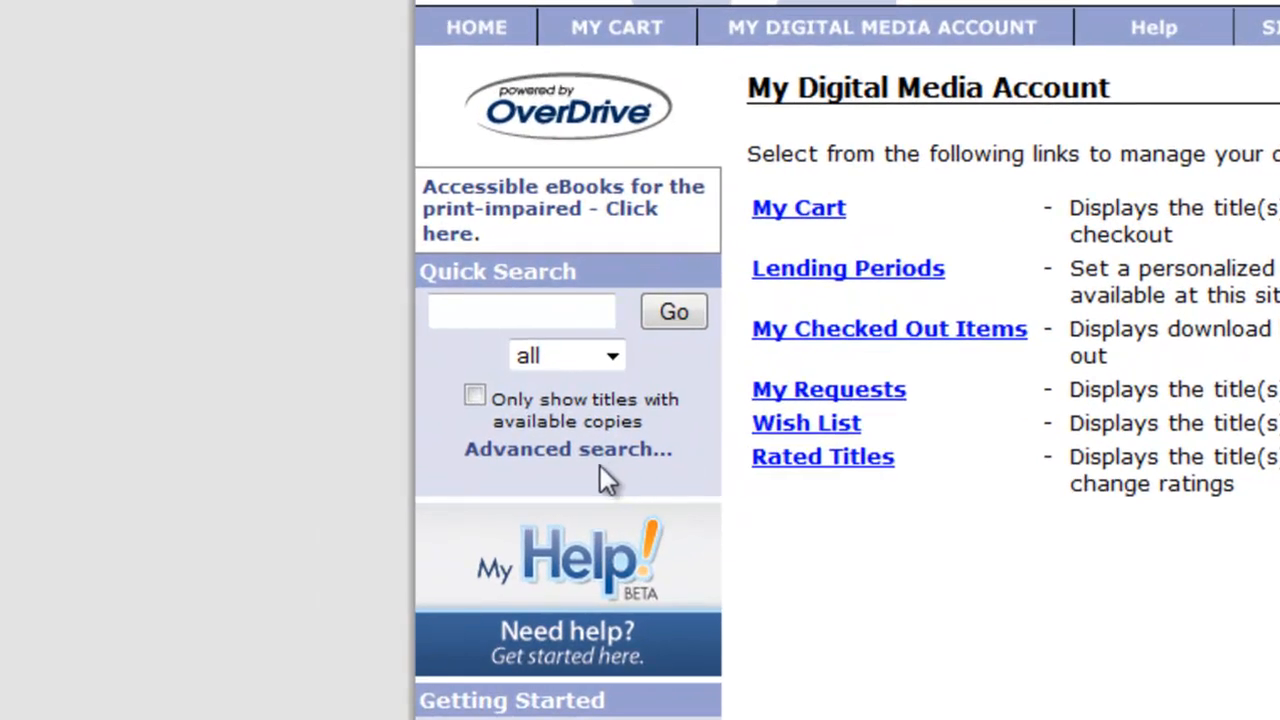
pyautogui.moveTo(588, 476)
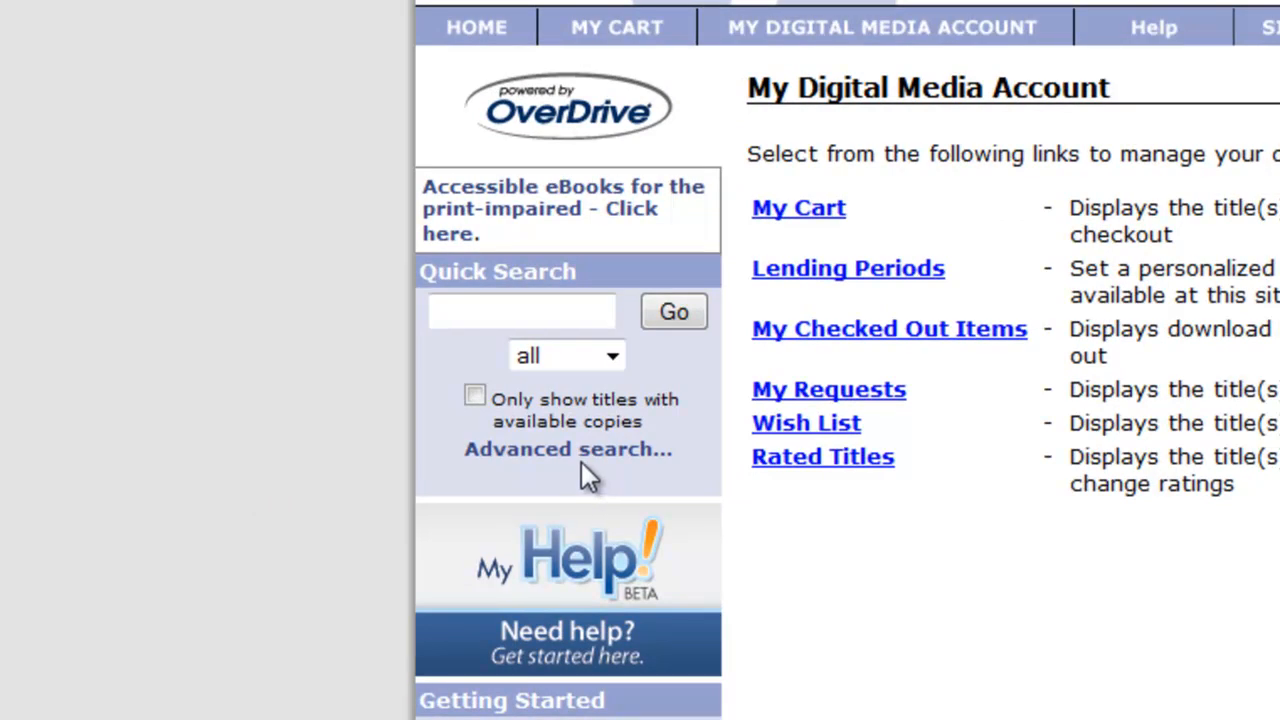
pyautogui.moveTo(512, 476)
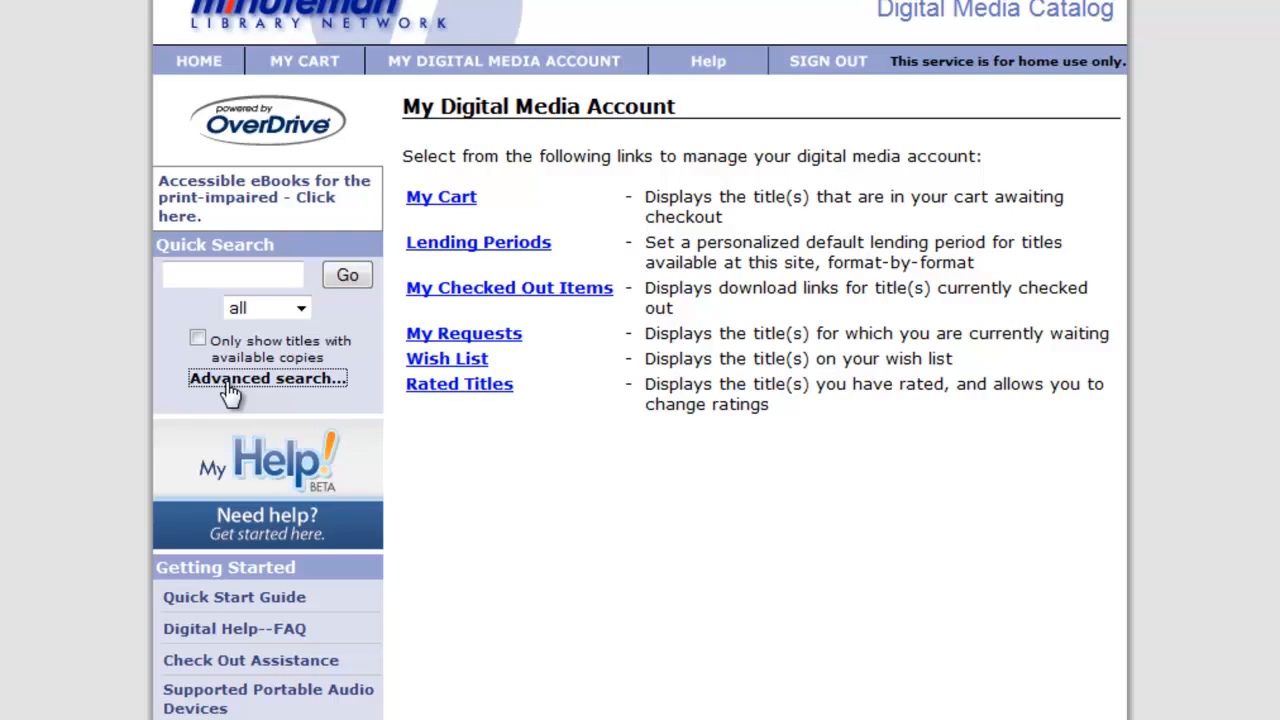
# - In Advanced Search, set Format to Adobe EPUB eBook and show only titles with copies available
pyautogui.click(268, 380)
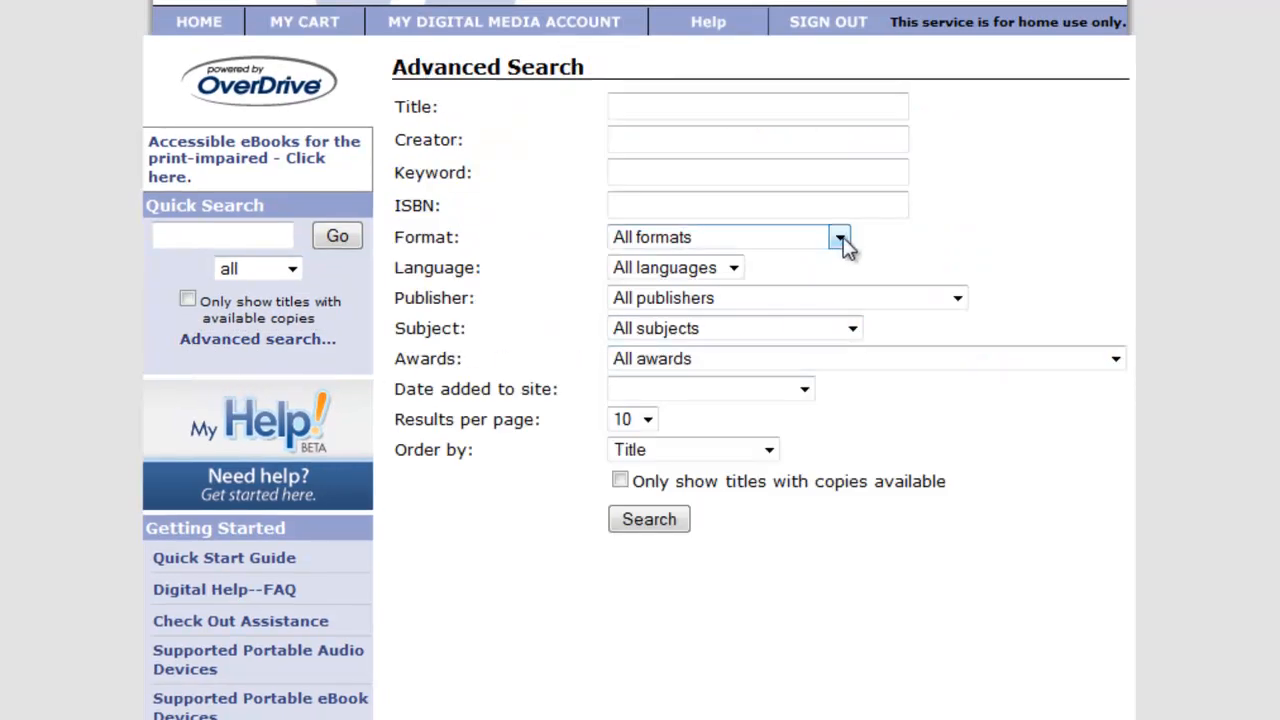
pyautogui.click(838, 236)
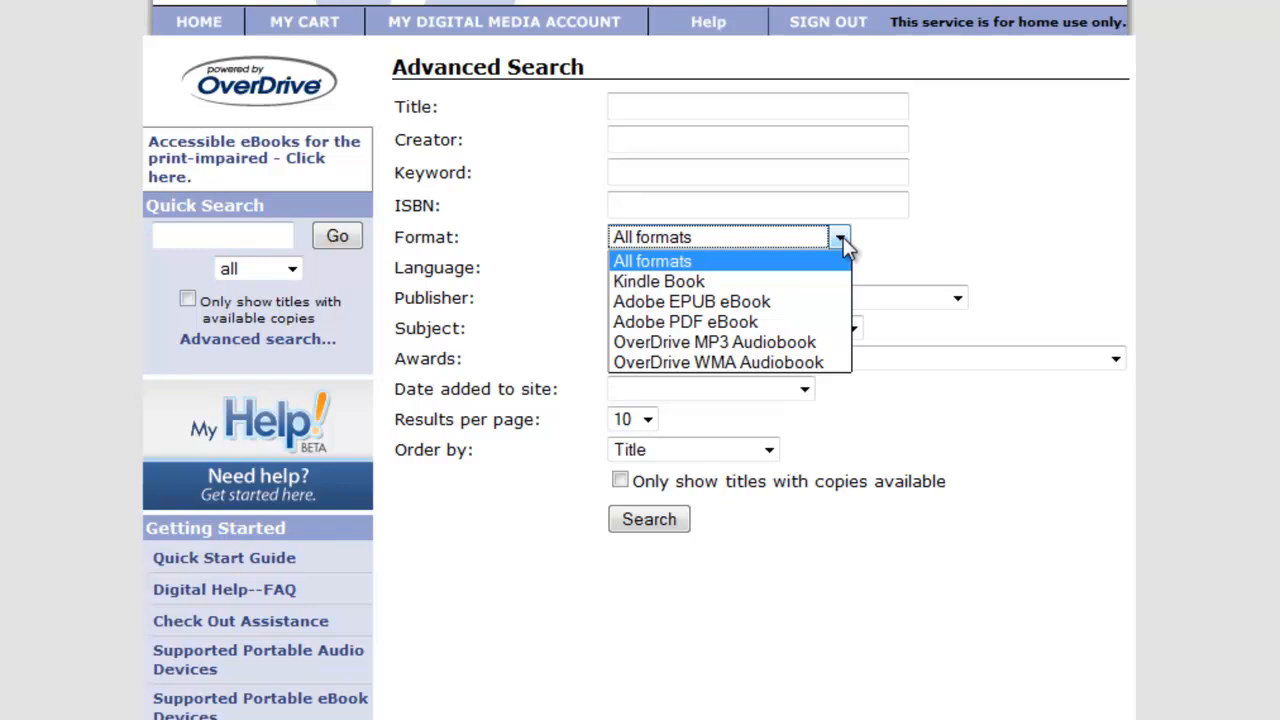
pyautogui.moveTo(840, 316)
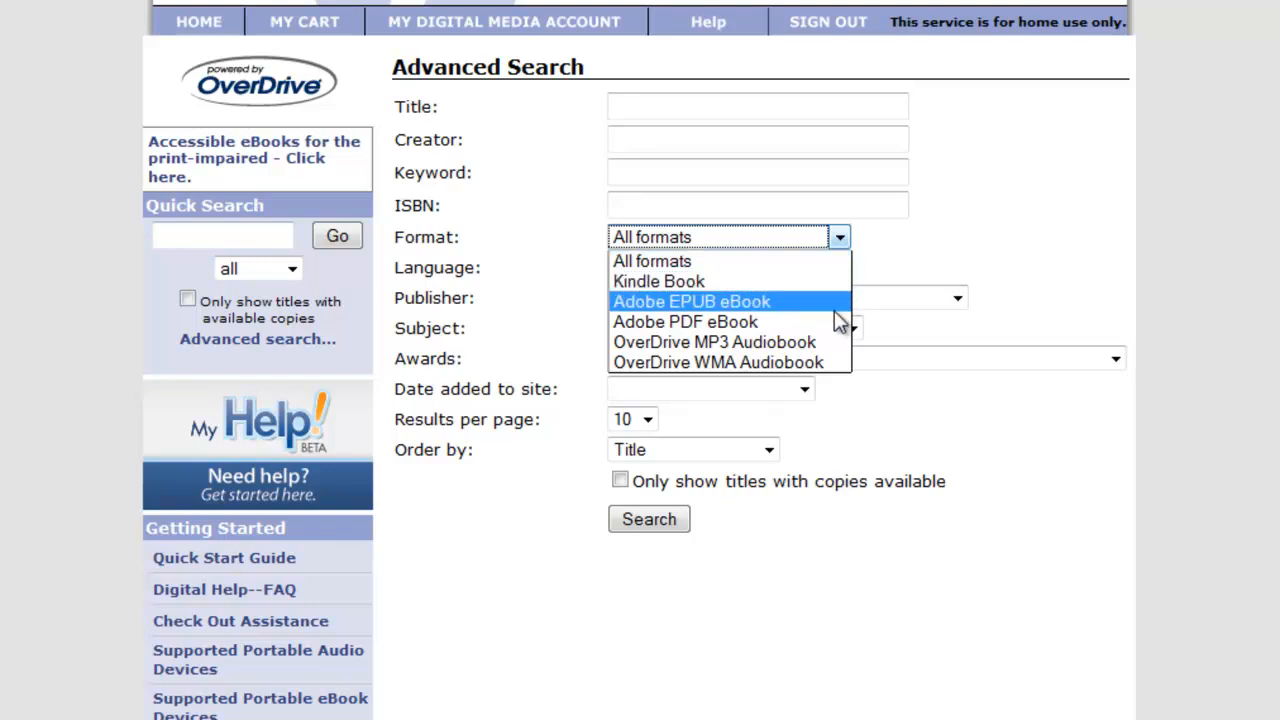
pyautogui.moveTo(828, 362)
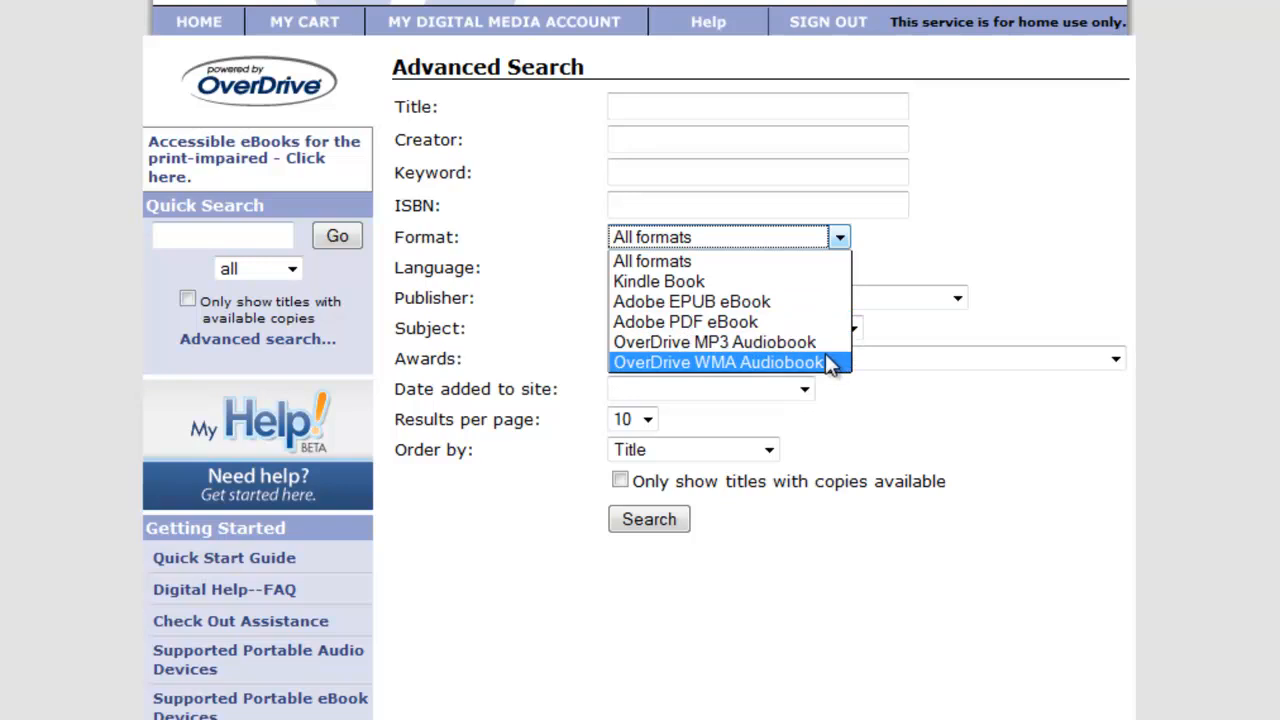
pyautogui.moveTo(804, 328)
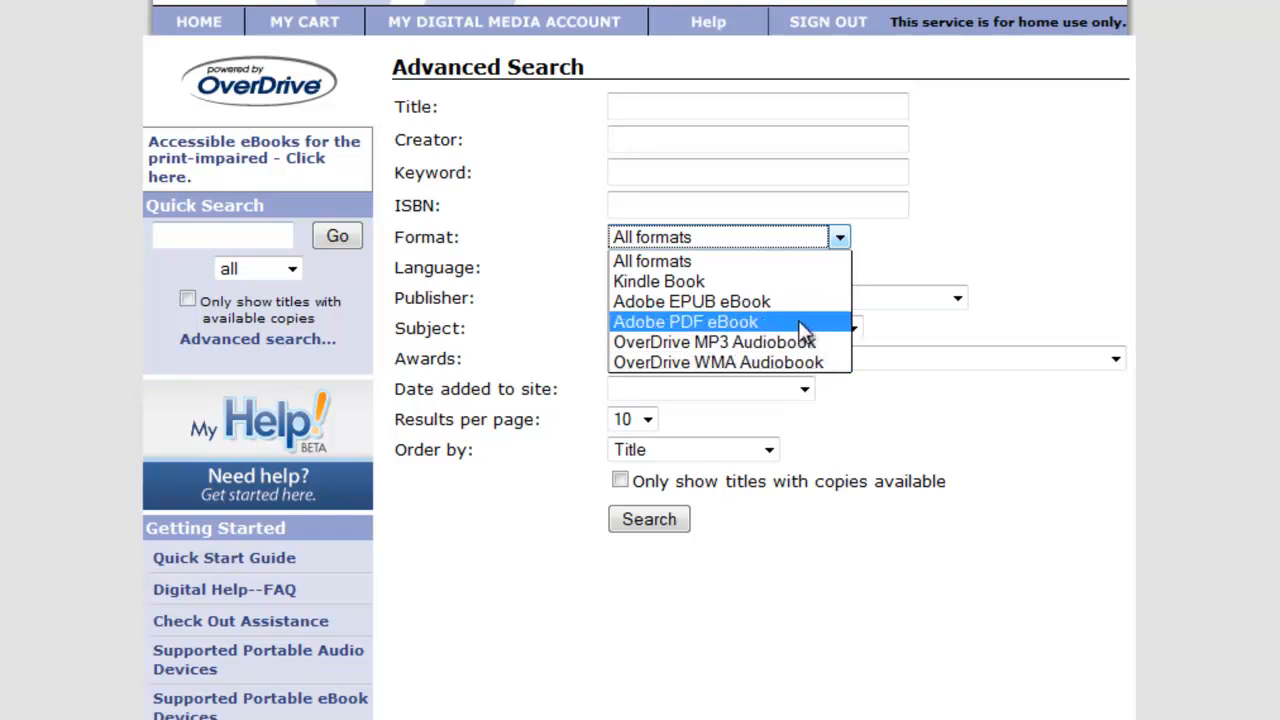
pyautogui.moveTo(784, 296)
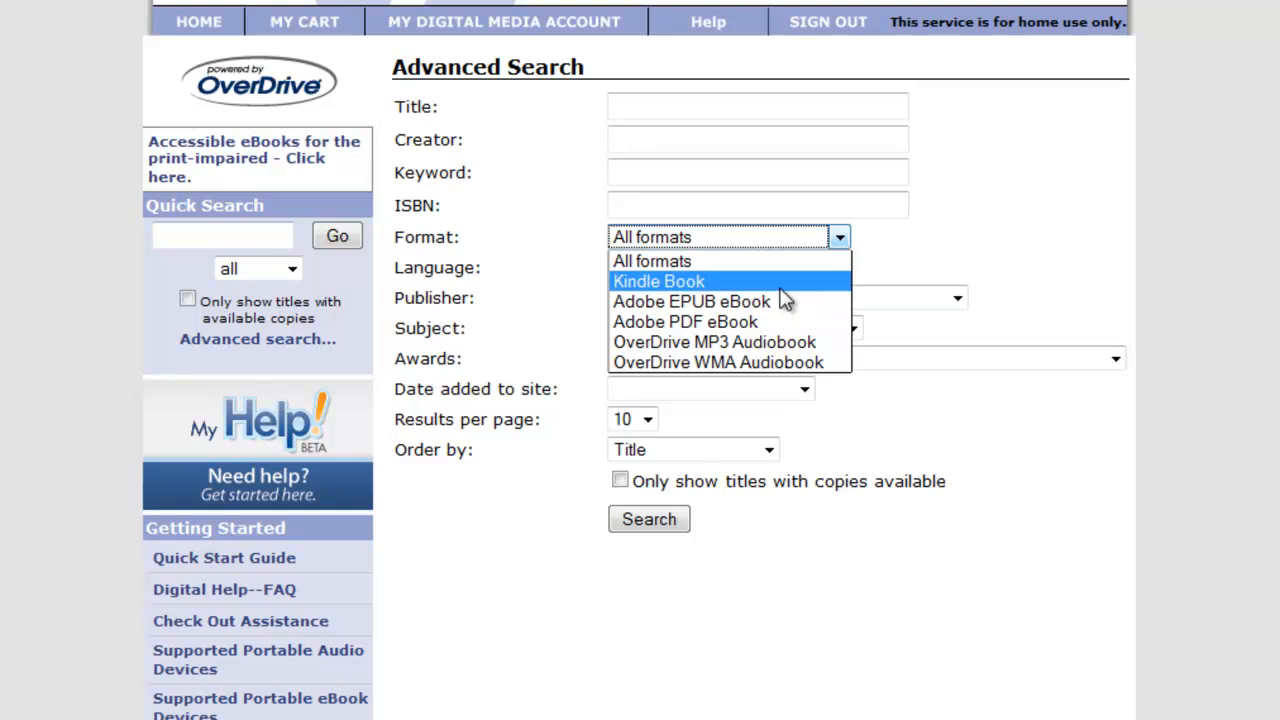
pyautogui.moveTo(780, 312)
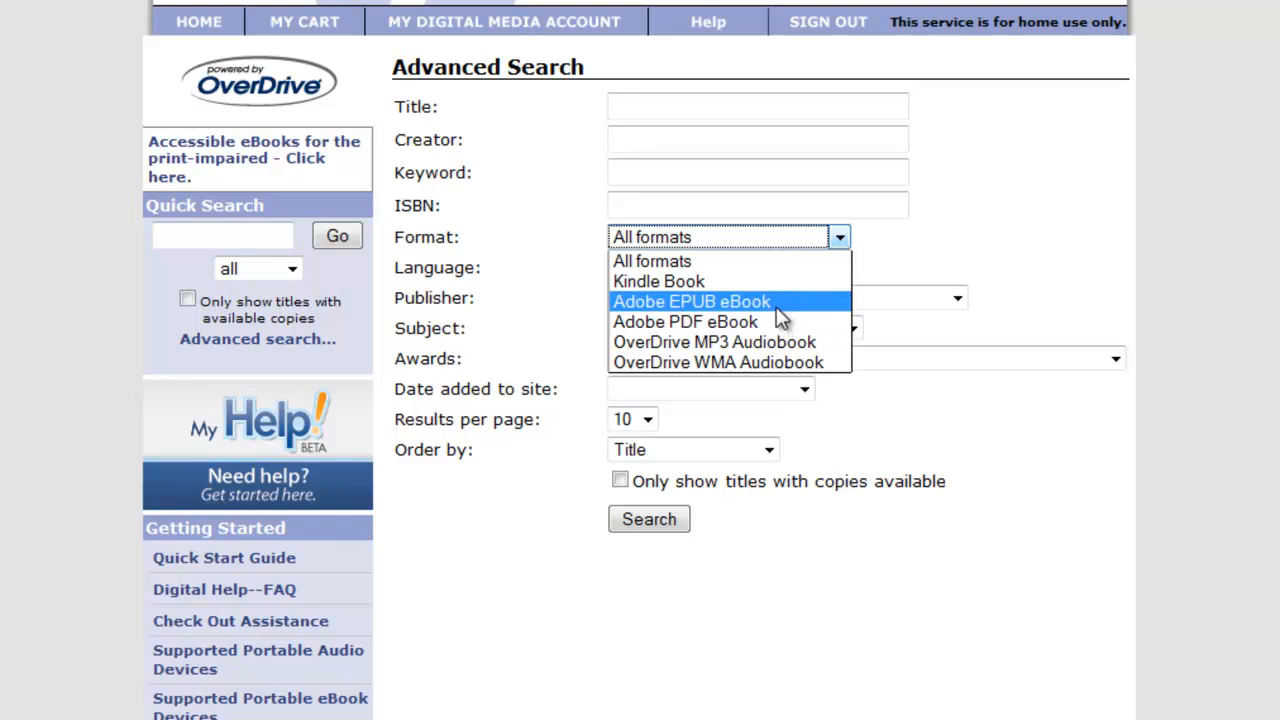
pyautogui.moveTo(770, 312)
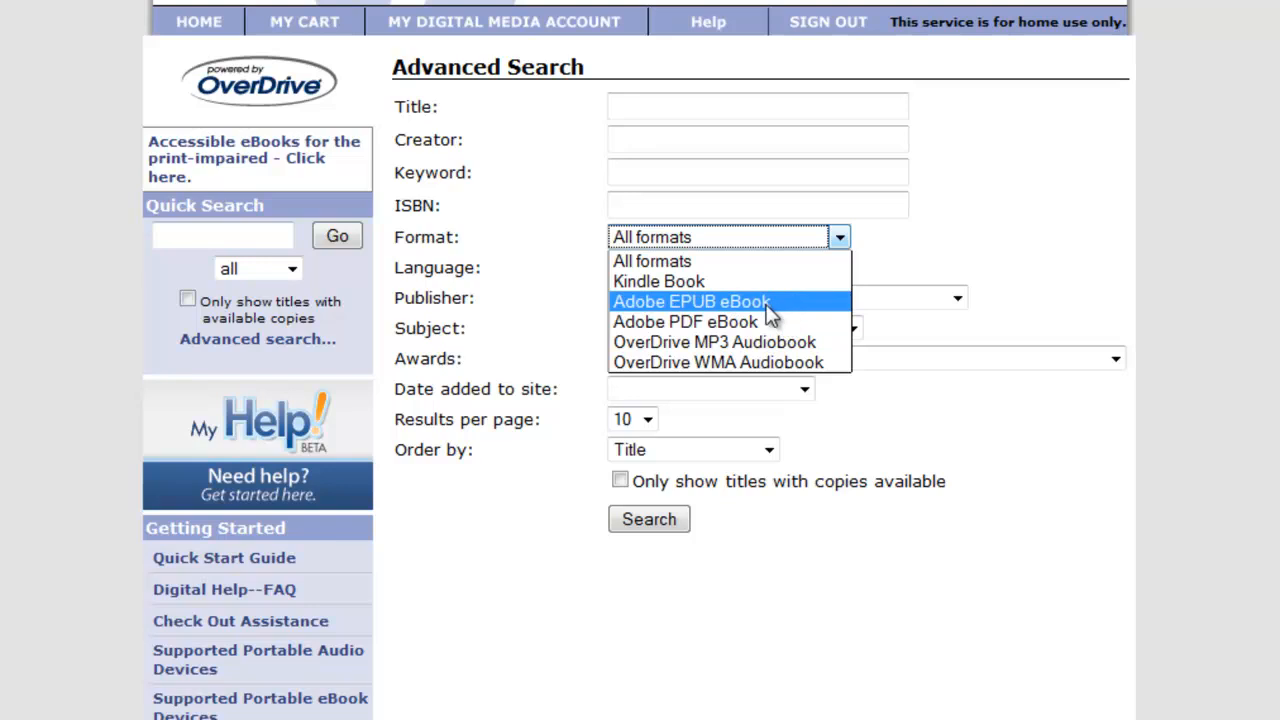
pyautogui.click(684, 302)
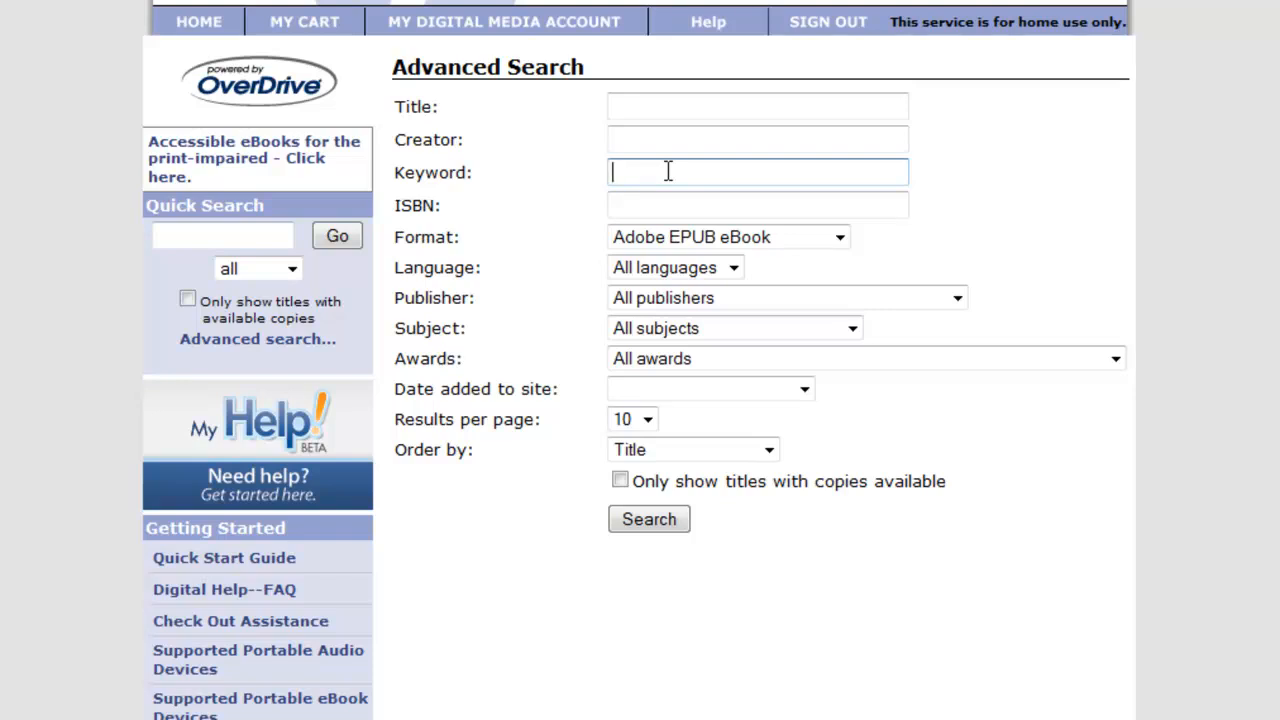
pyautogui.moveTo(636, 174)
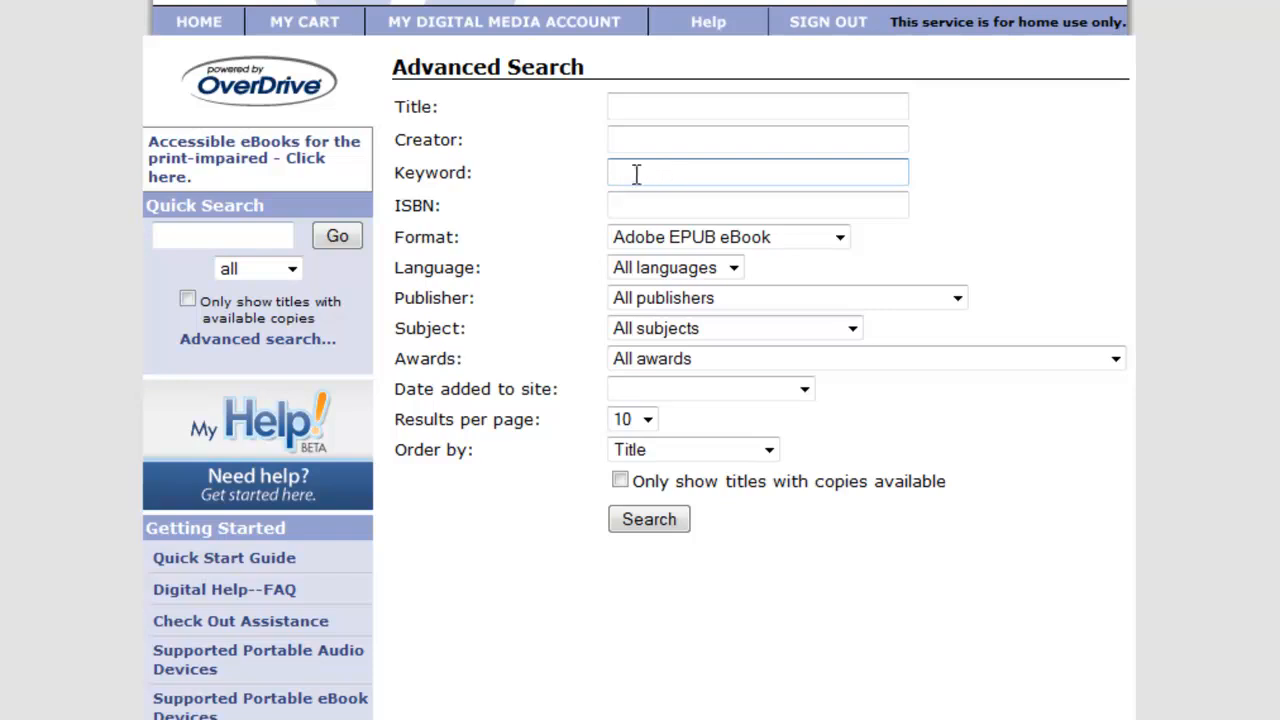
pyautogui.moveTo(622, 510)
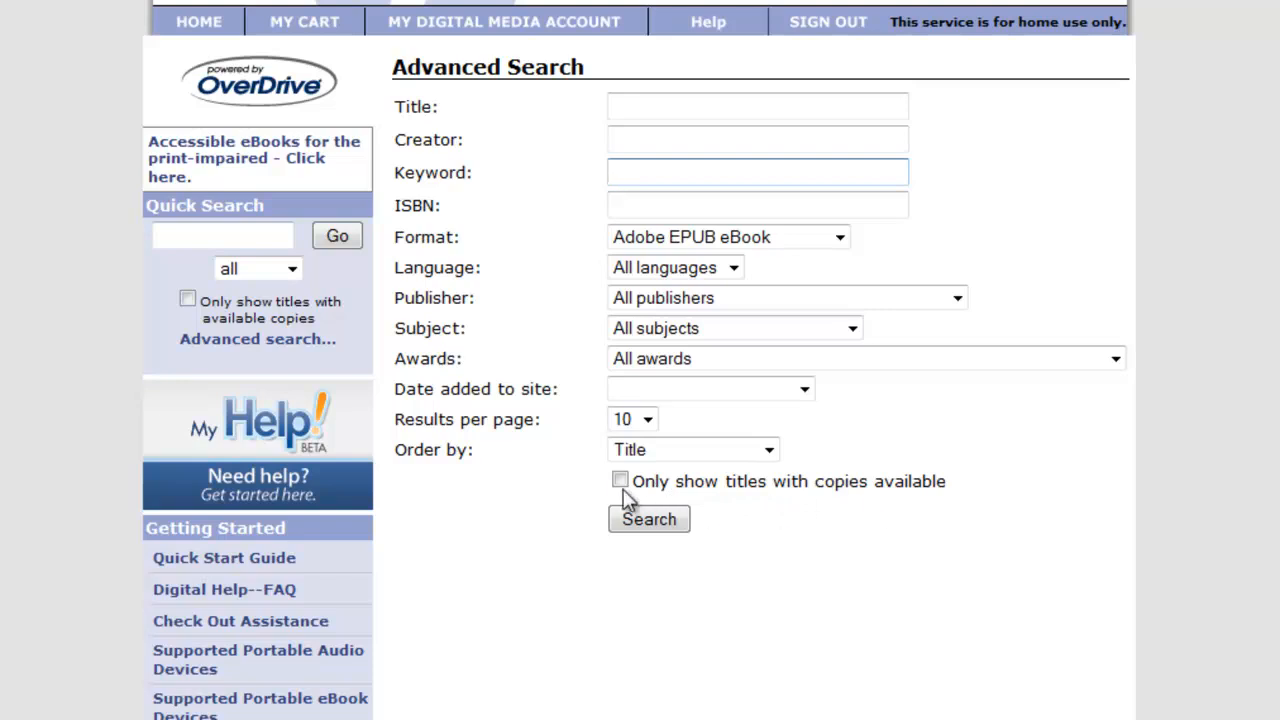
pyautogui.click(620, 480)
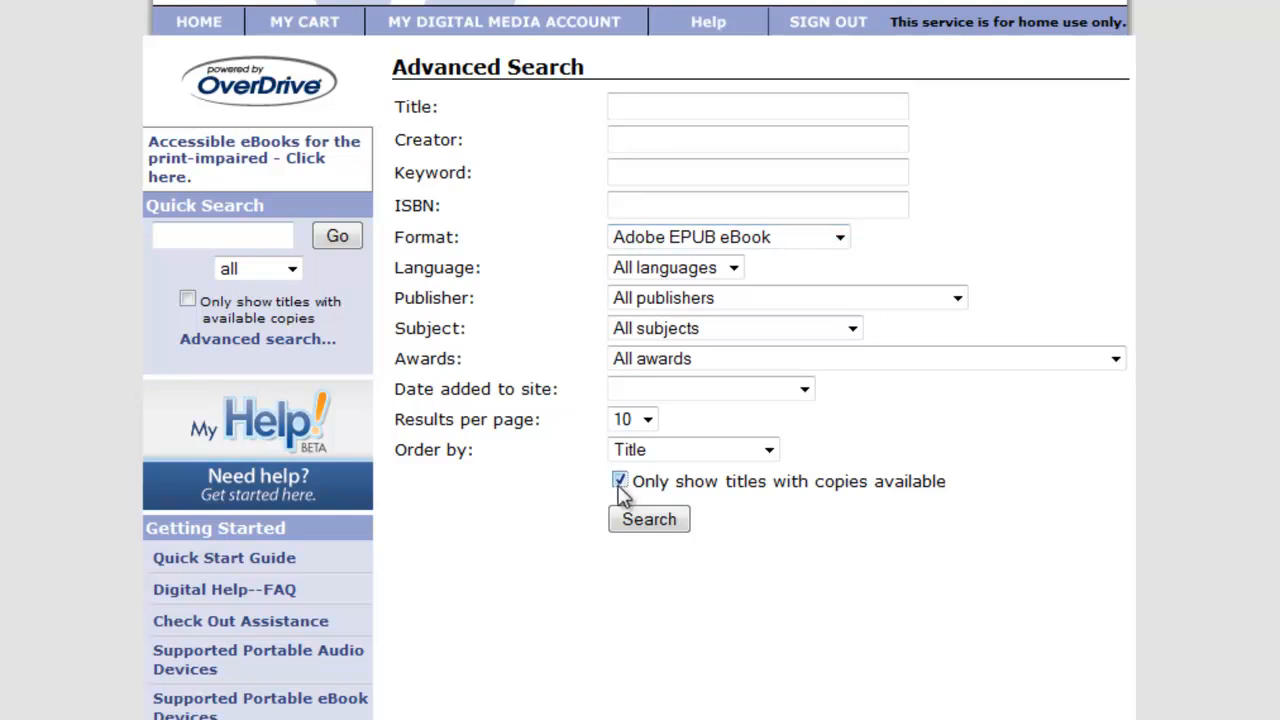
pyautogui.click(648, 520)
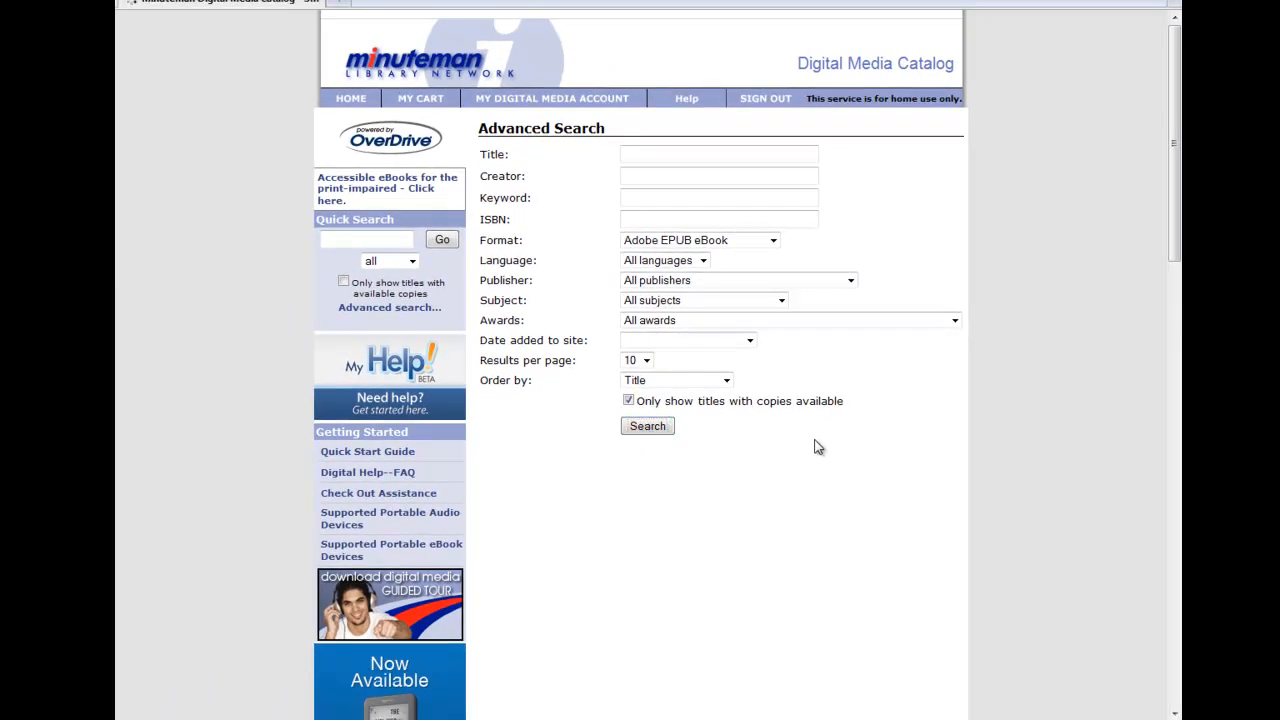
# - Run the search and browse the results list of available Adobe EPUB titles
pyautogui.click(648, 426)
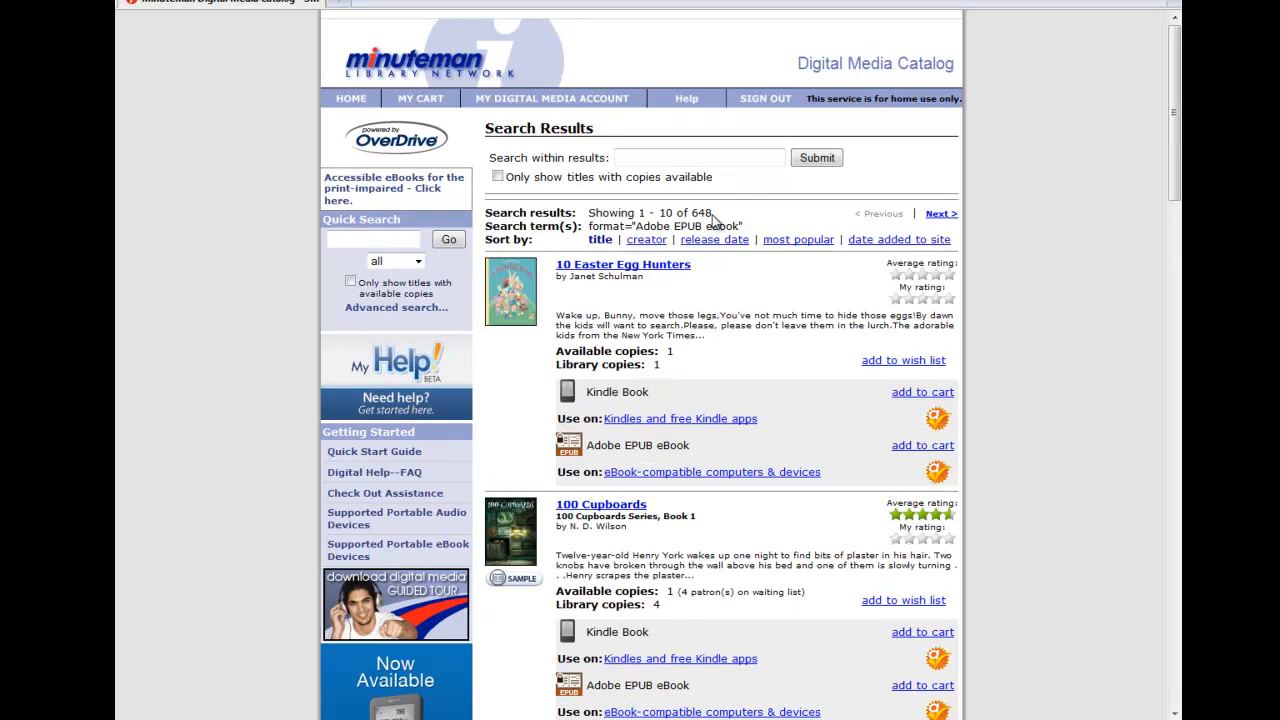
pyautogui.moveTo(736, 222)
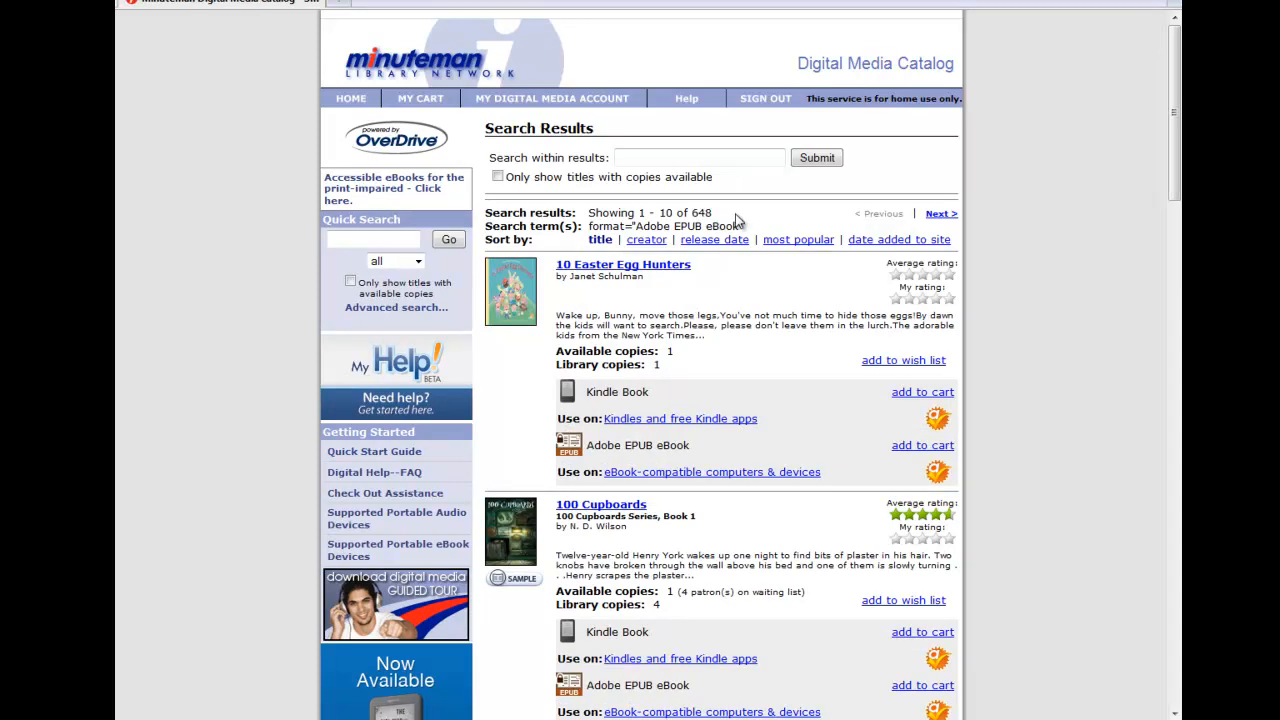
pyautogui.moveTo(1052, 228)
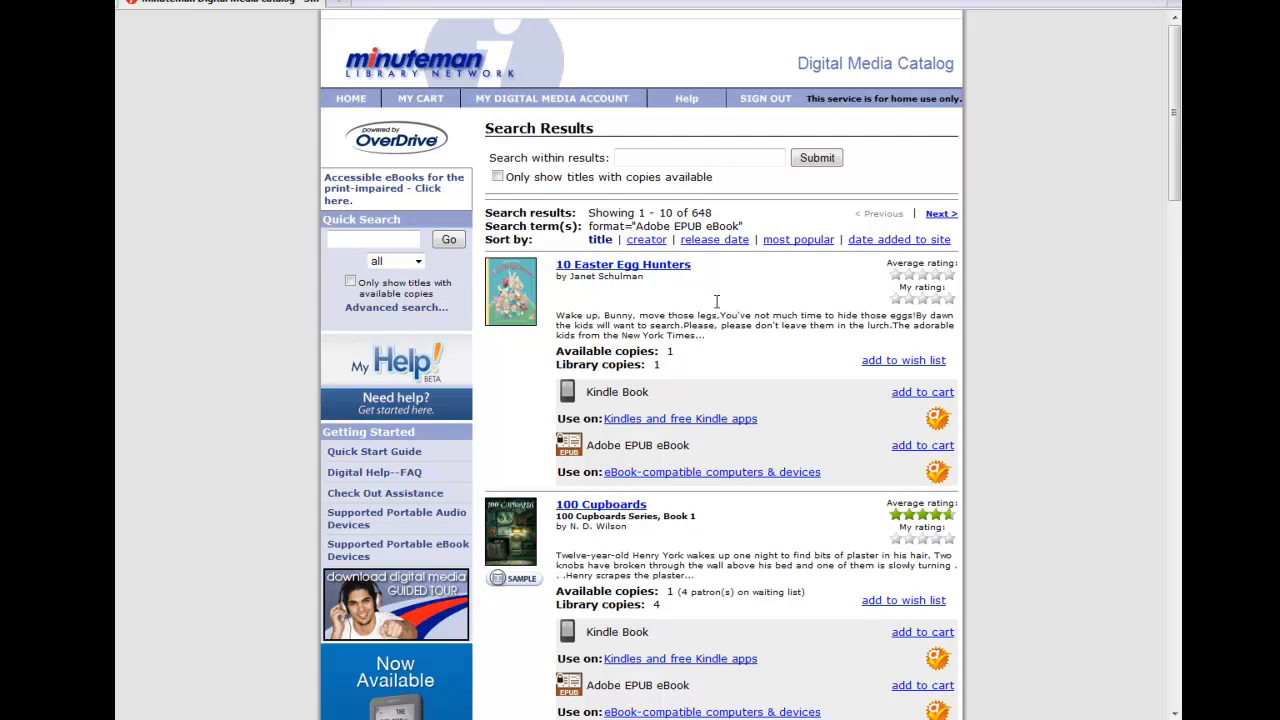
pyautogui.scroll(-3)
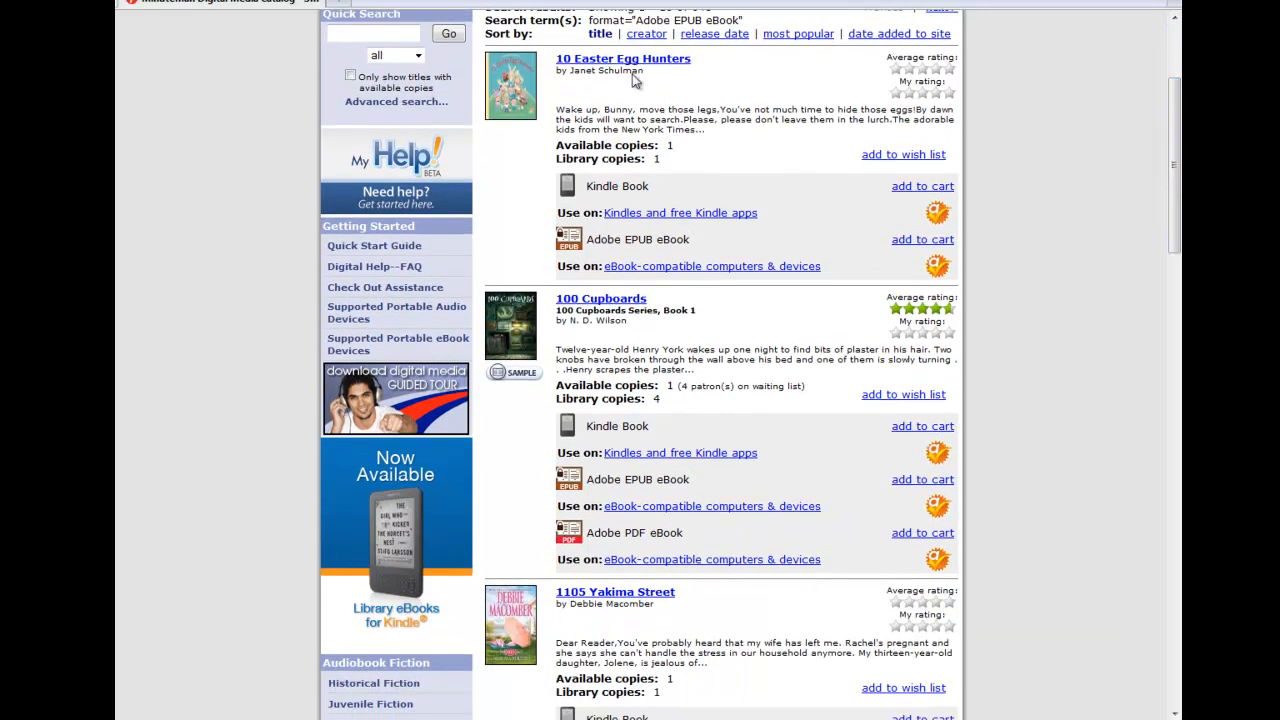
pyautogui.moveTo(602, 600)
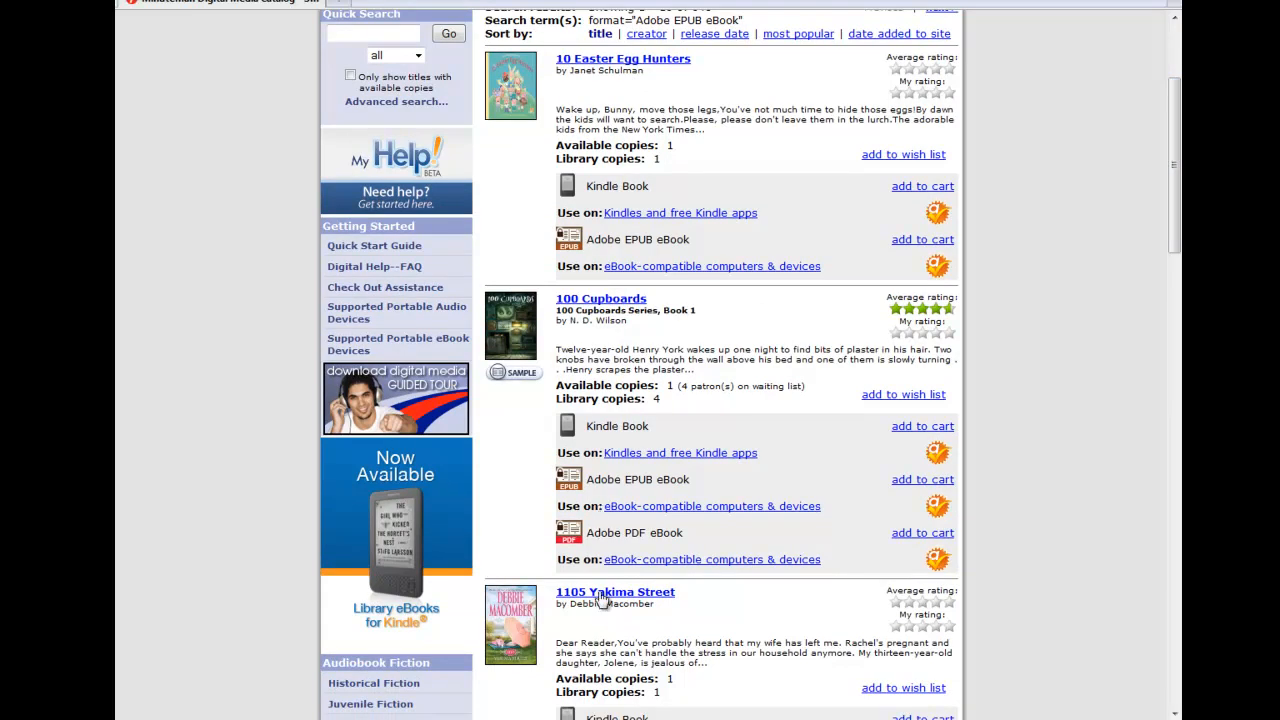
pyautogui.moveTo(688, 368)
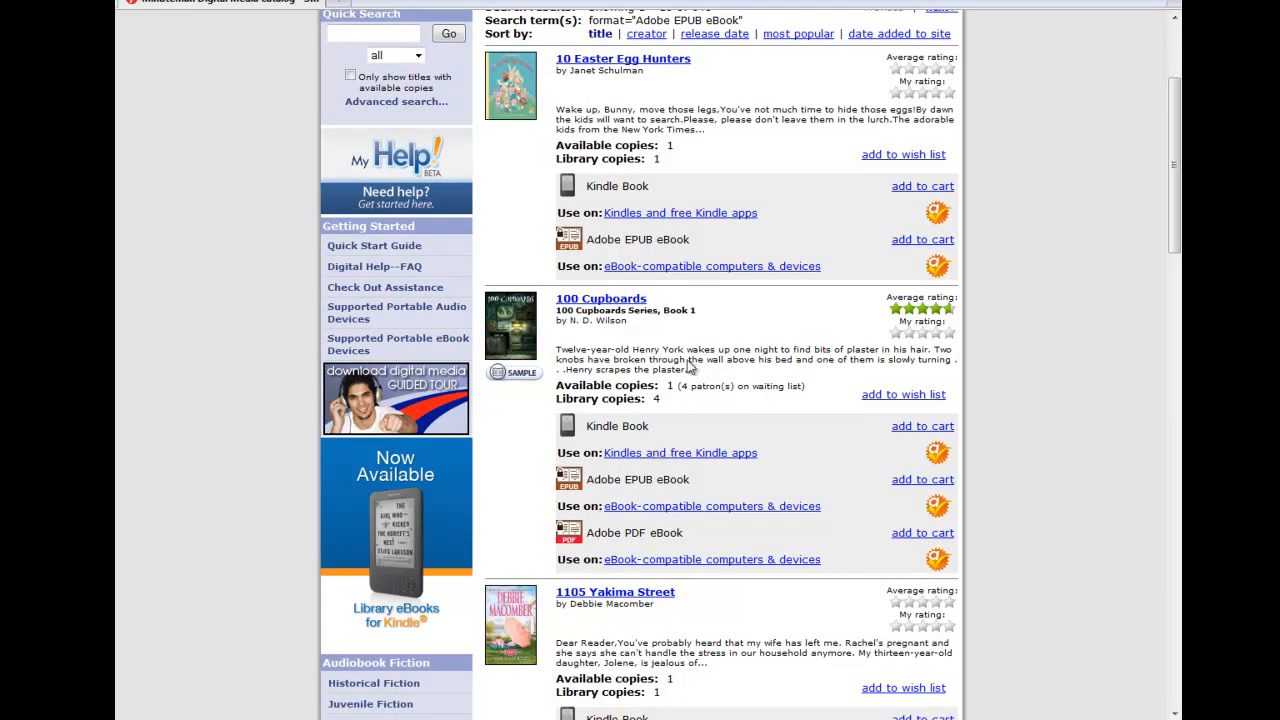
pyautogui.moveTo(594, 104)
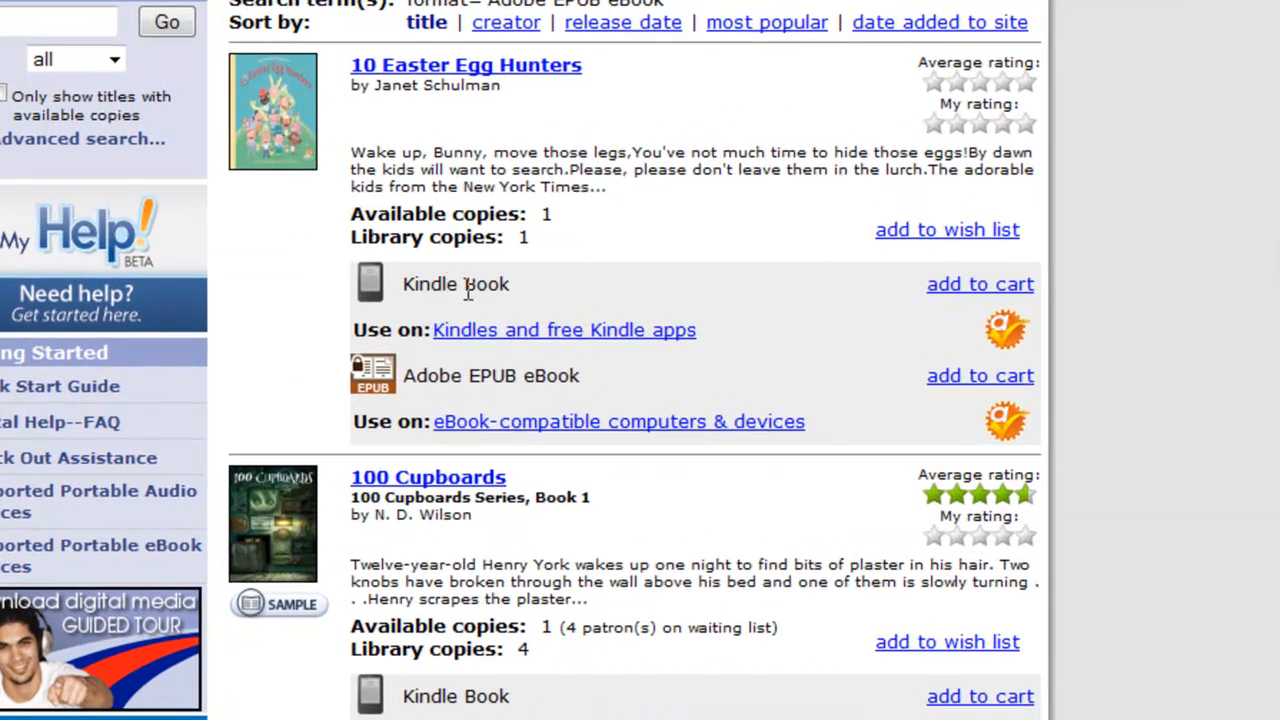
pyautogui.moveTo(958, 296)
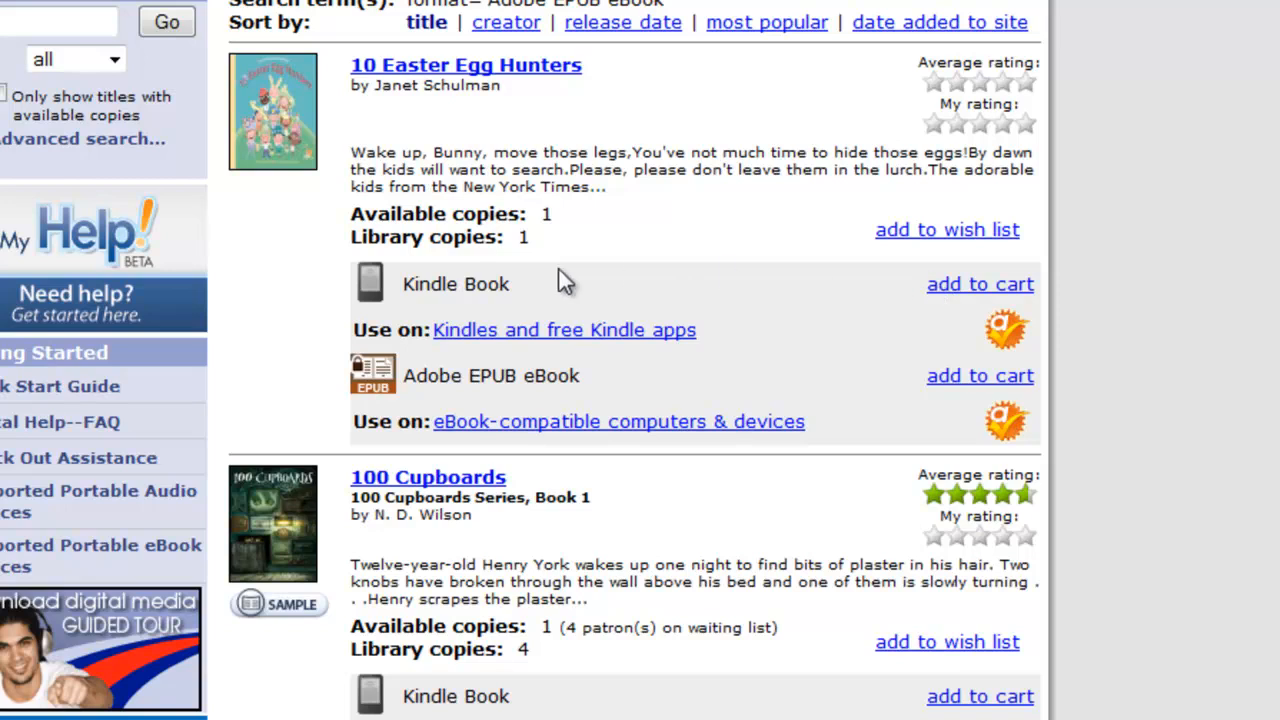
pyautogui.moveTo(548, 288)
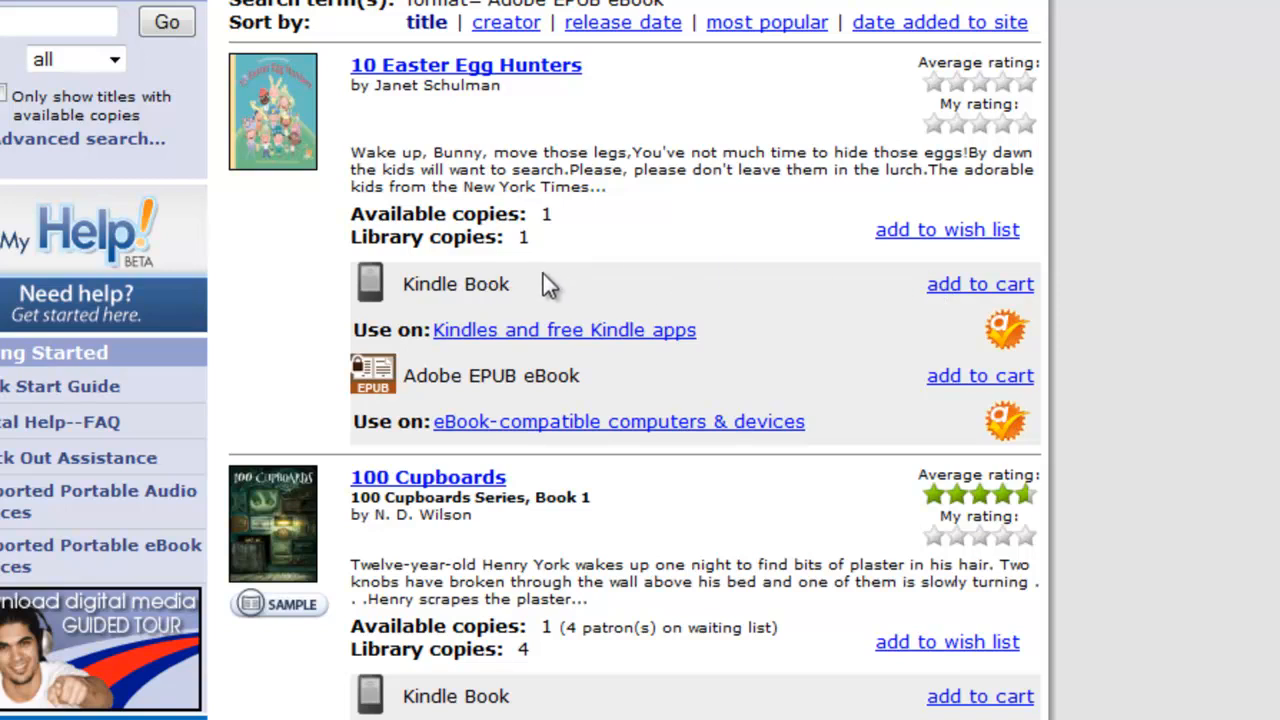
pyautogui.moveTo(530, 292)
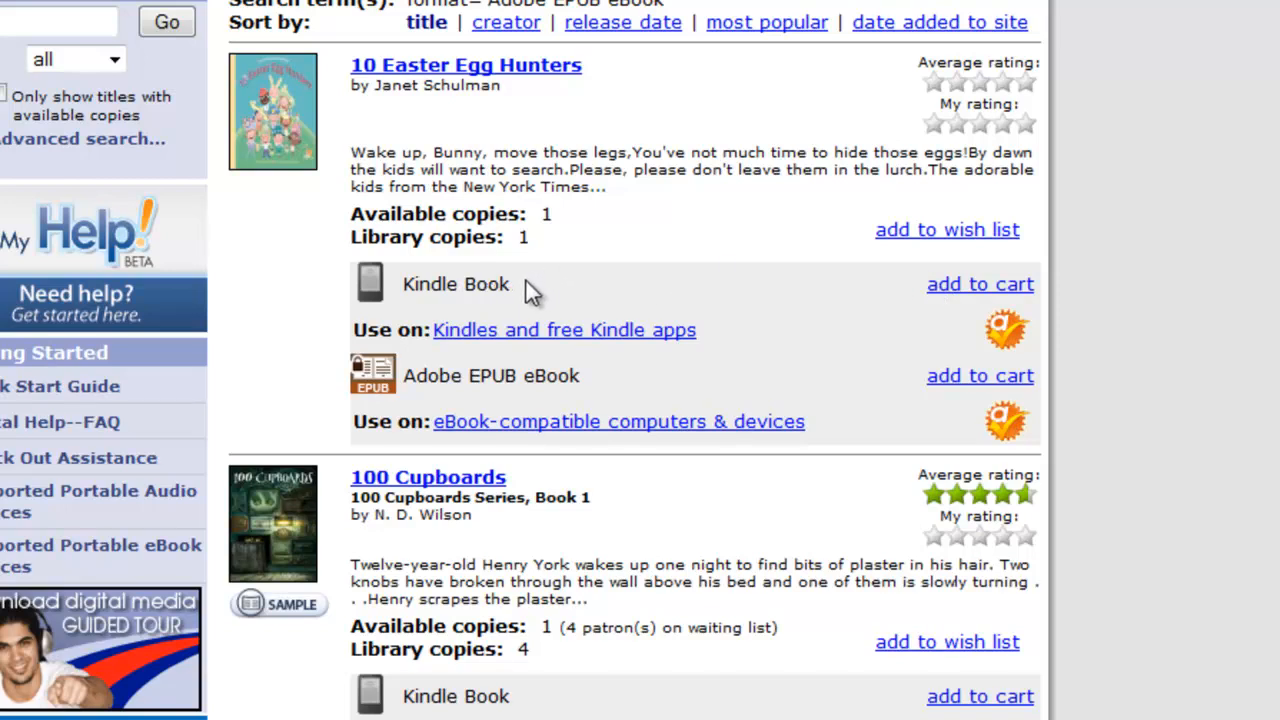
pyautogui.moveTo(524, 310)
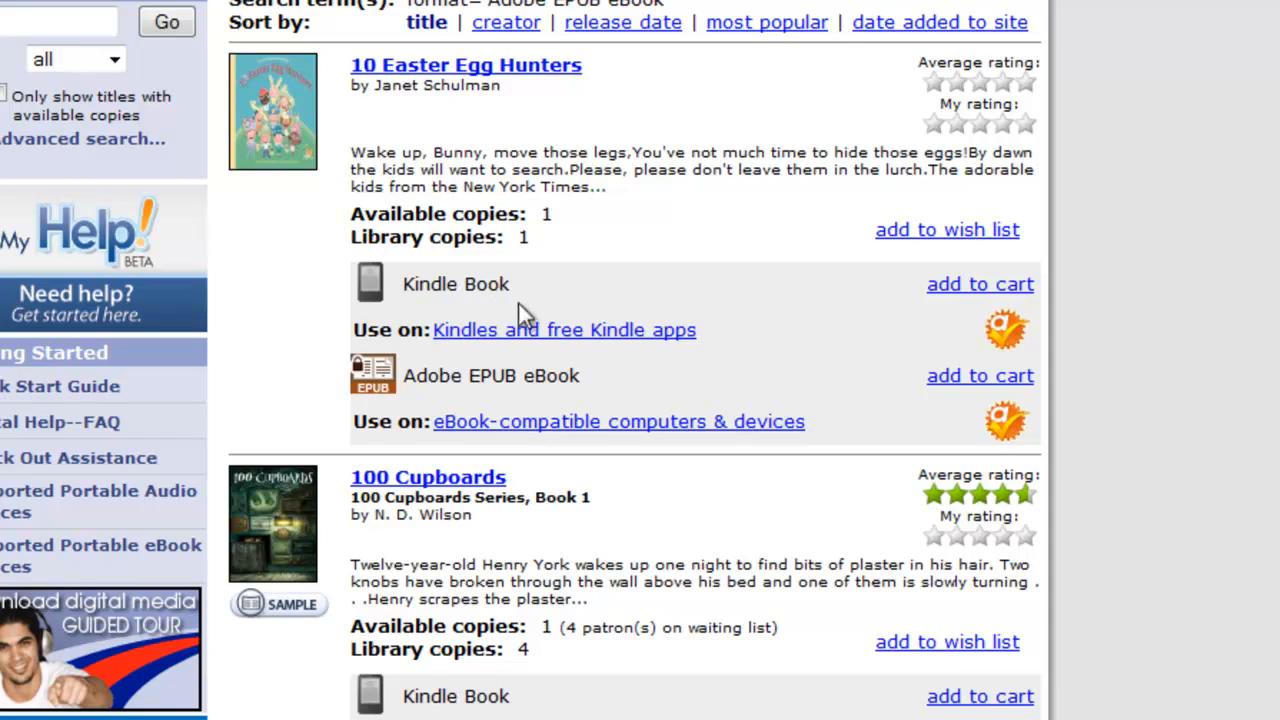
pyautogui.doubleClick(524, 376)
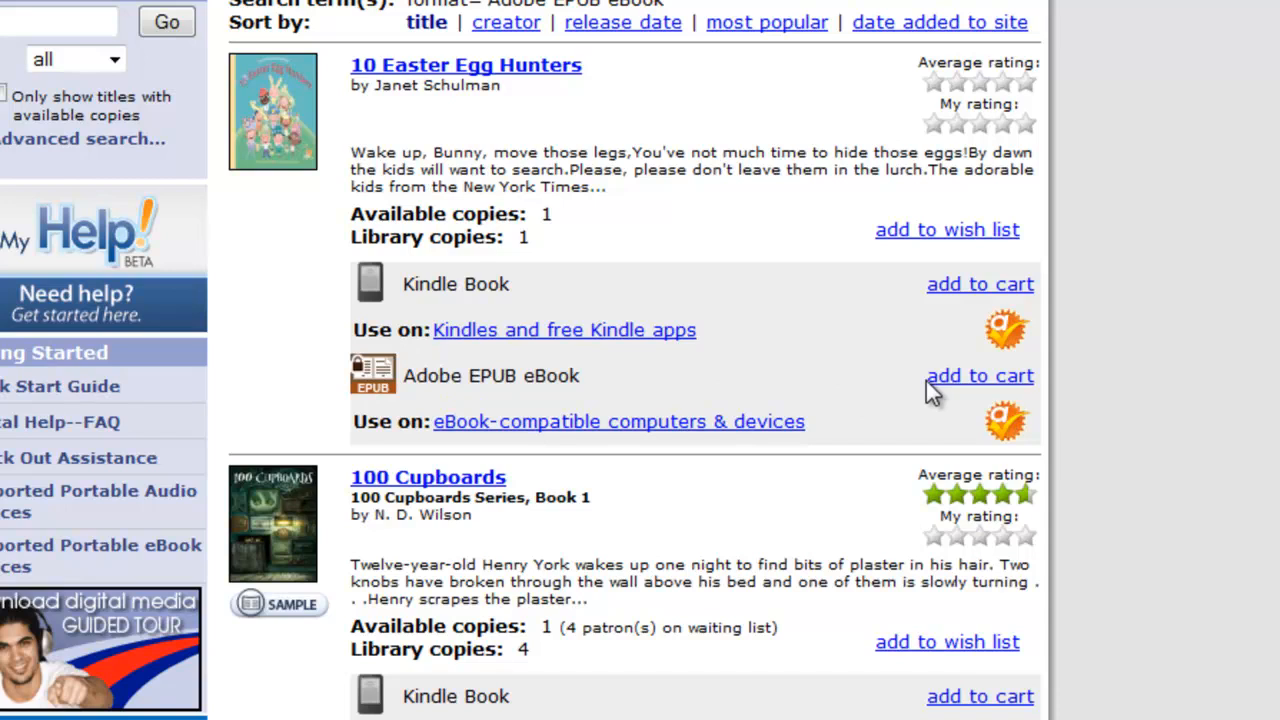
pyautogui.moveTo(942, 400)
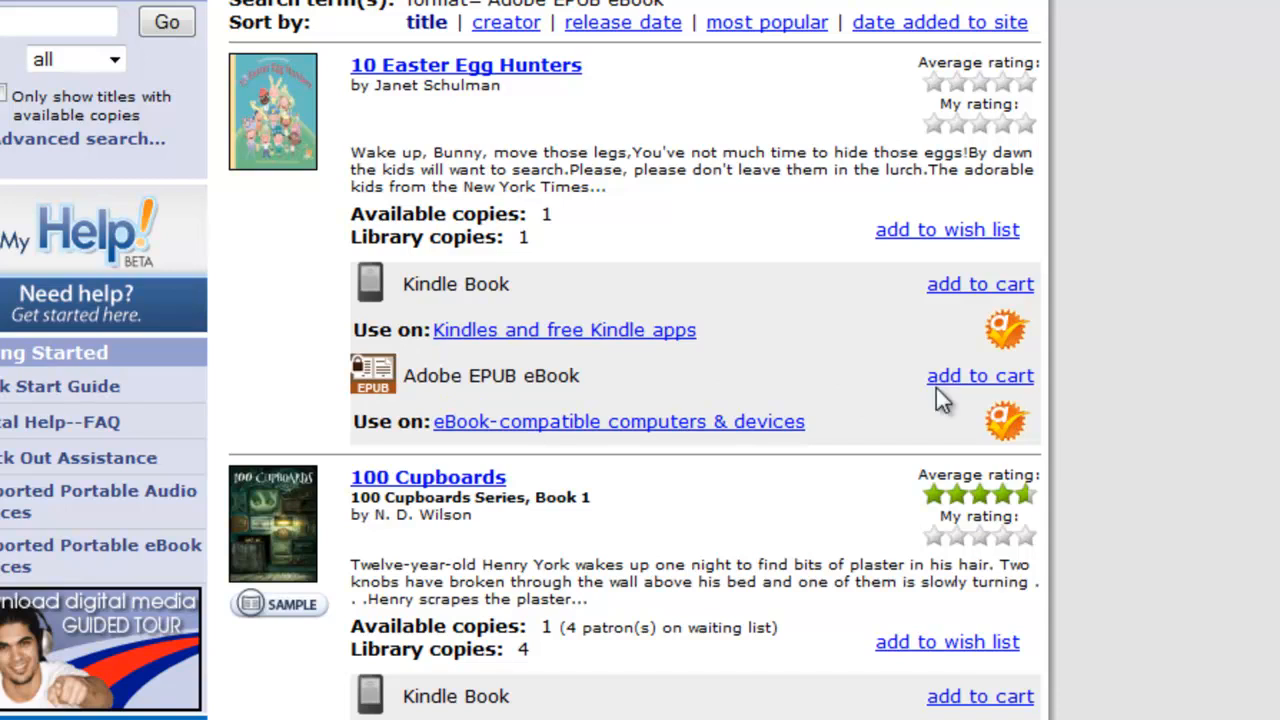
# - Add the EPUB of 10 Easter Egg Hunters to the cart, confirm checkout, and start its download
pyautogui.click(980, 376)
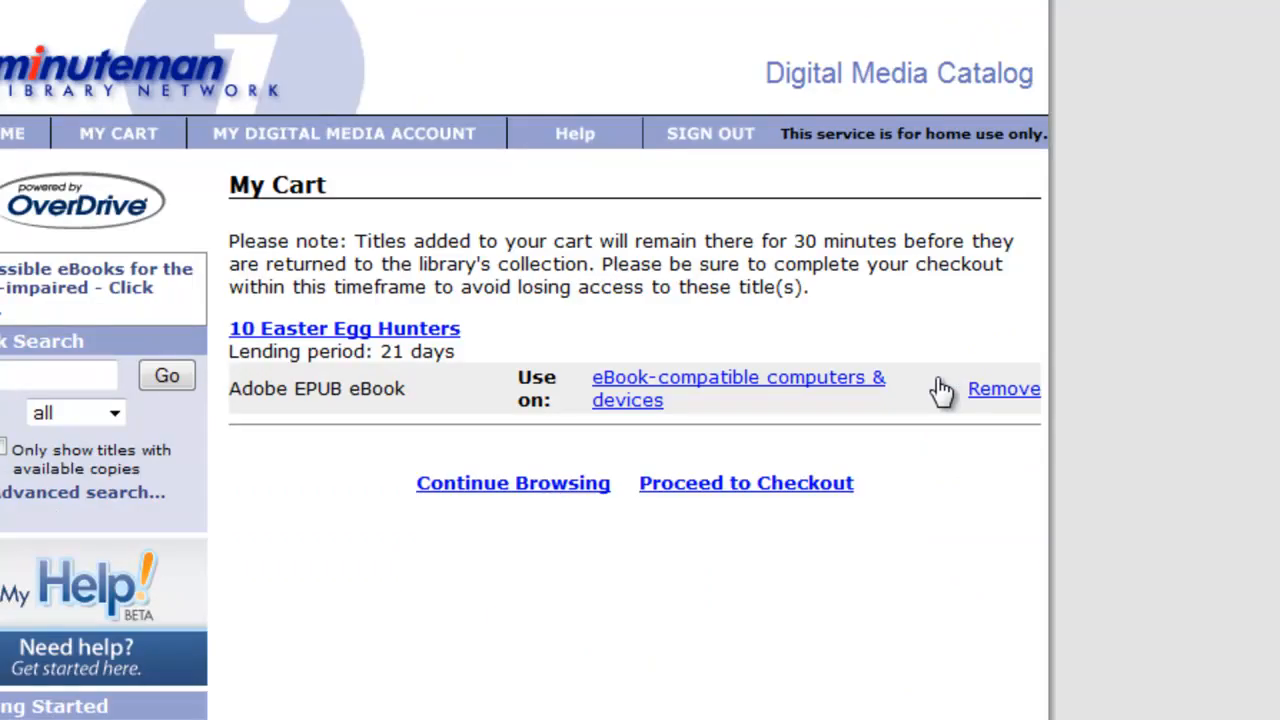
pyautogui.moveTo(508, 372)
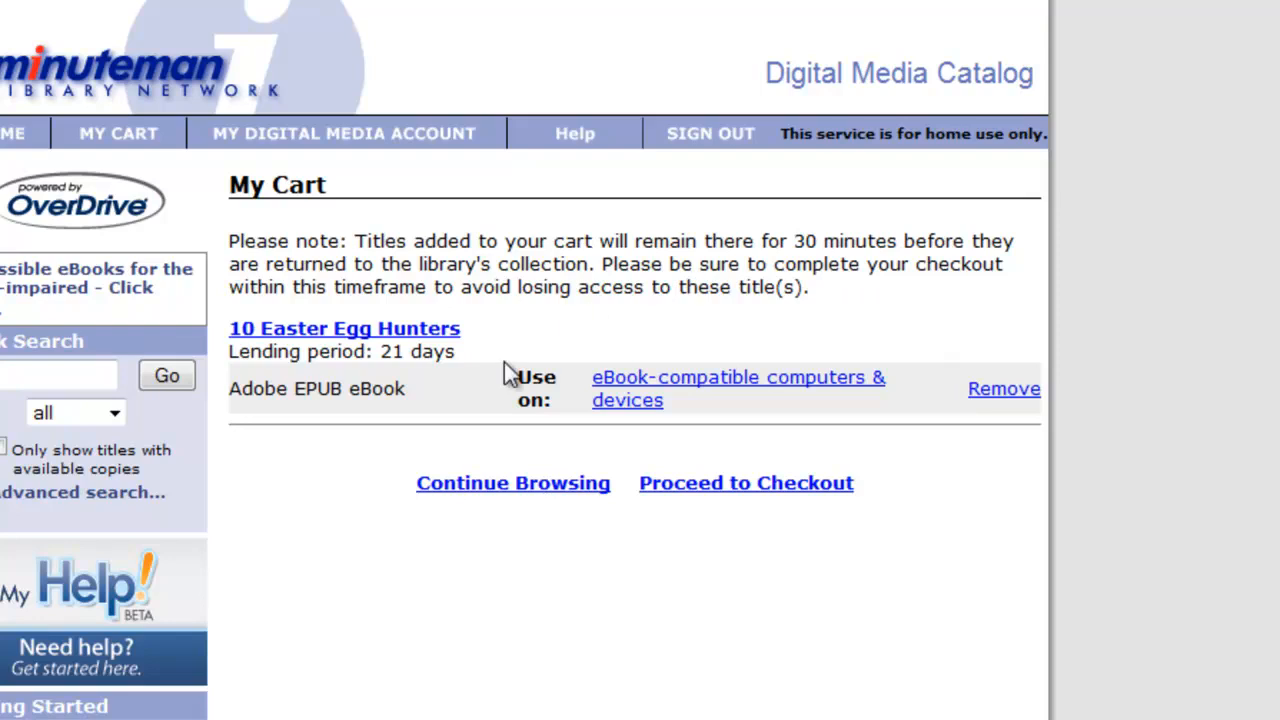
pyautogui.moveTo(644, 476)
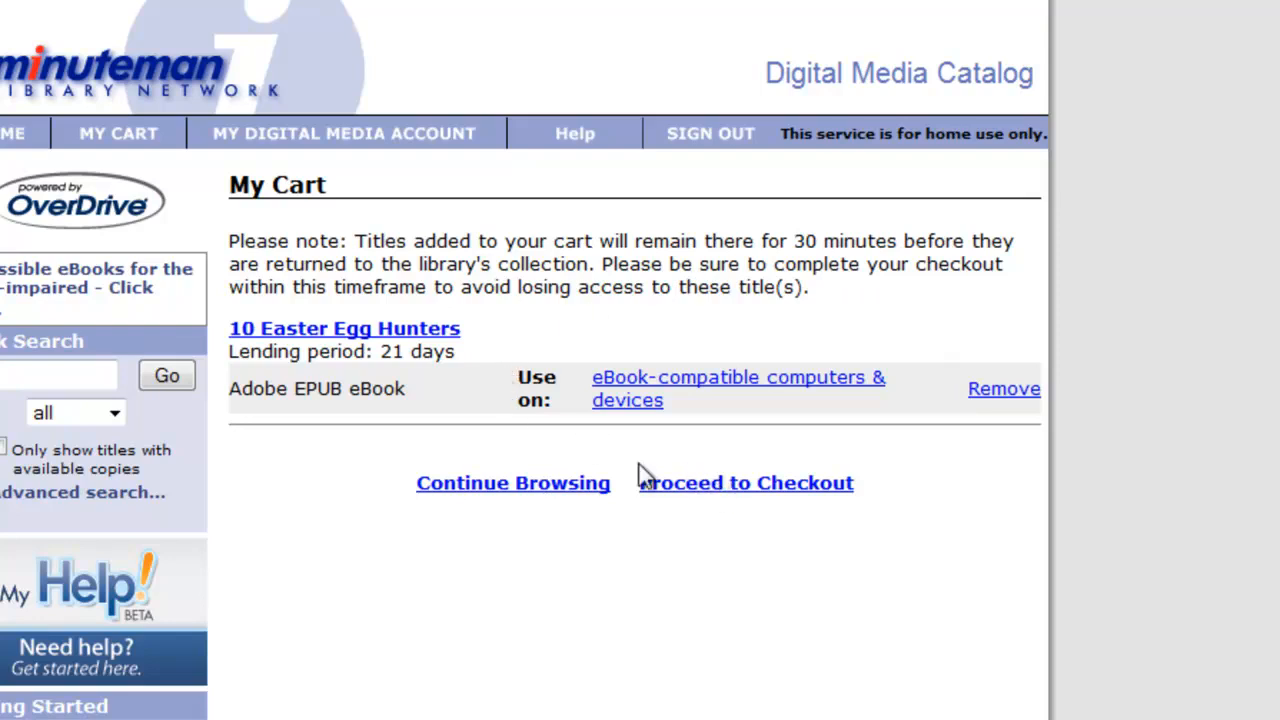
pyautogui.moveTo(700, 500)
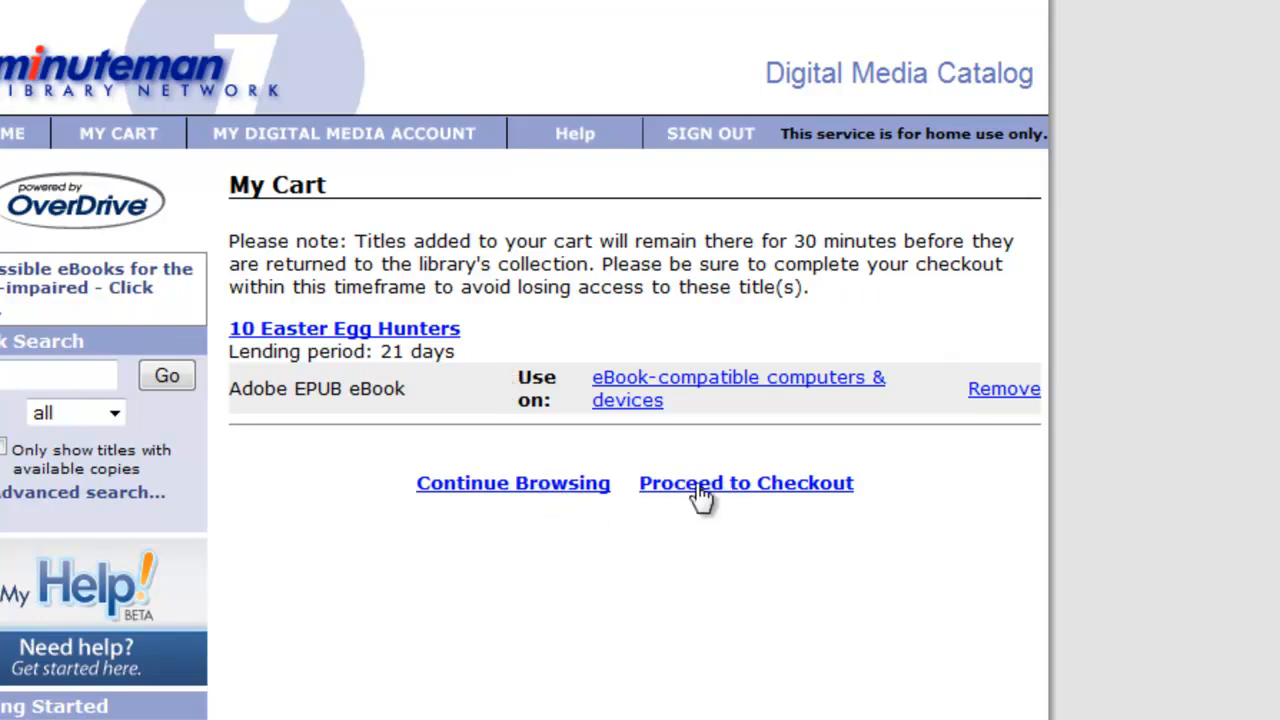
pyautogui.click(746, 482)
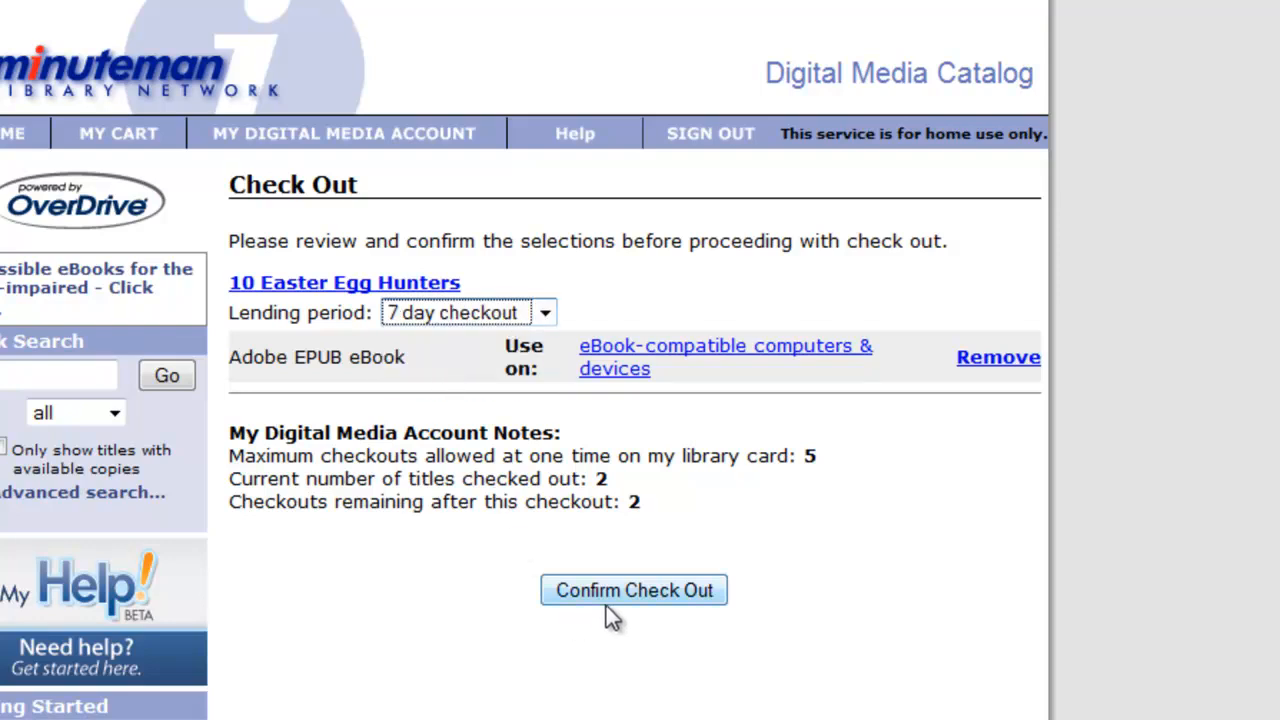
pyautogui.click(634, 590)
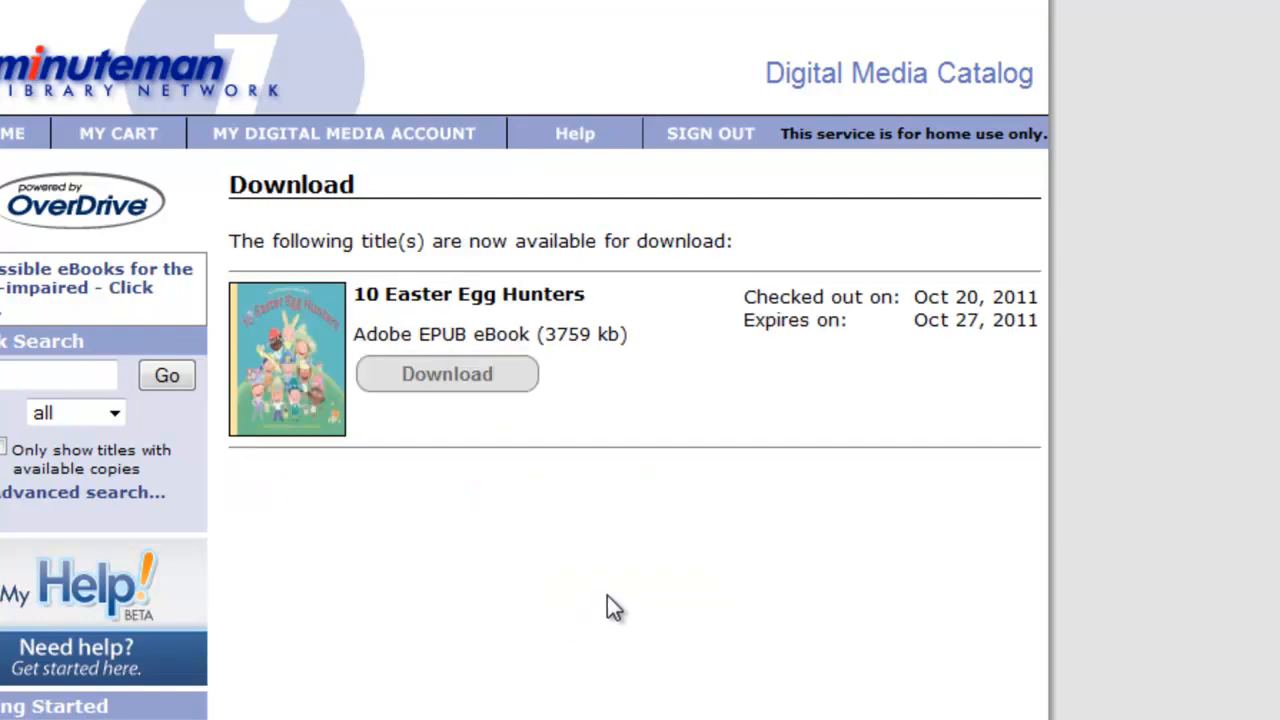
pyautogui.moveTo(624, 480)
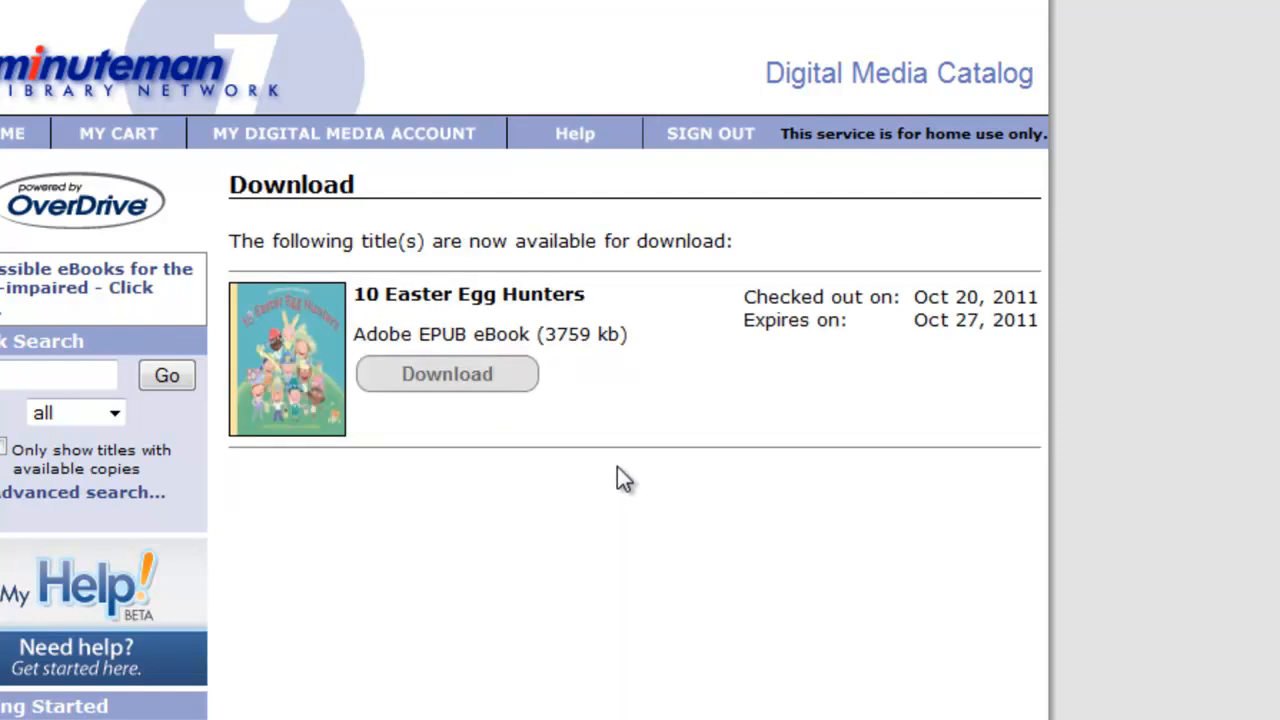
pyautogui.moveTo(522, 410)
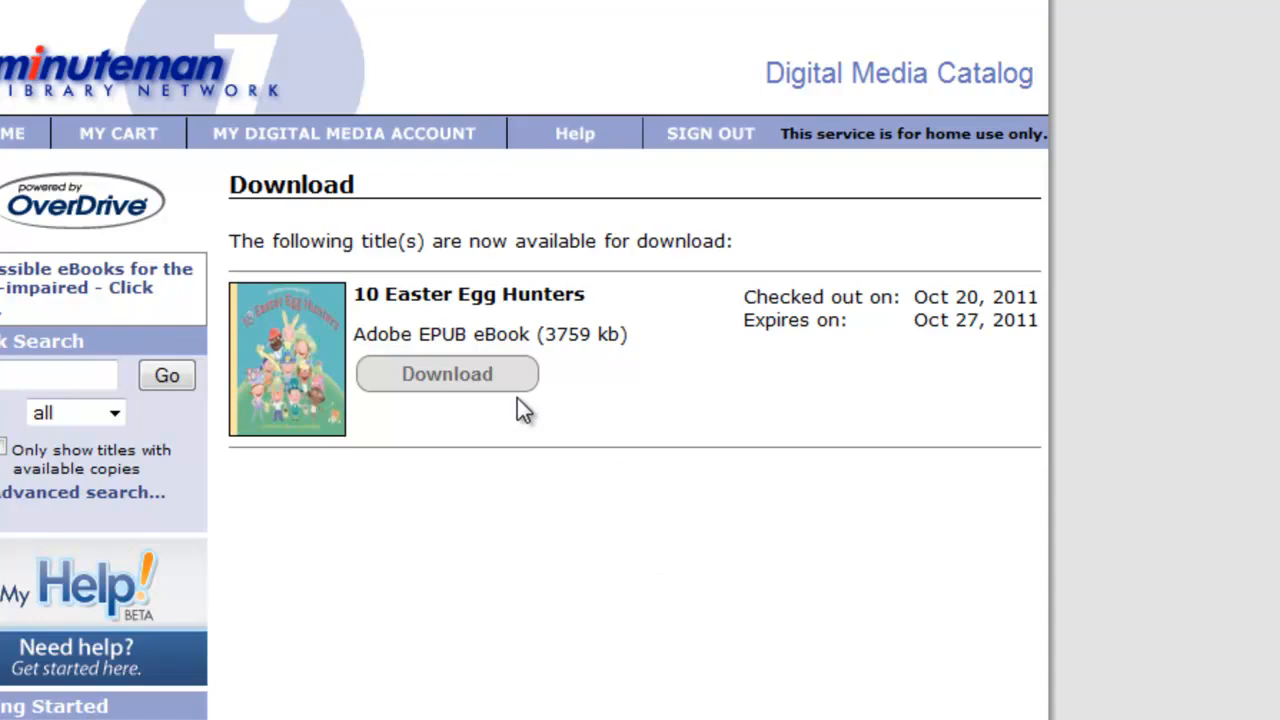
pyautogui.moveTo(452, 390)
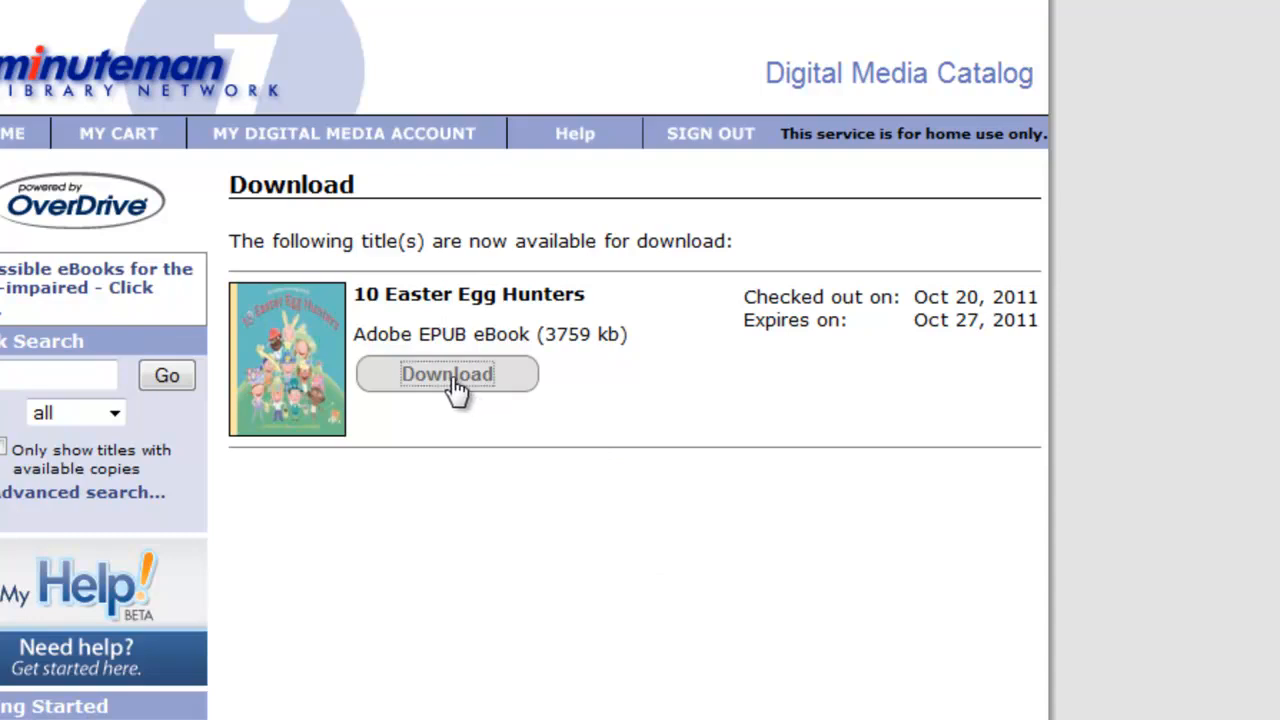
pyautogui.click(448, 374)
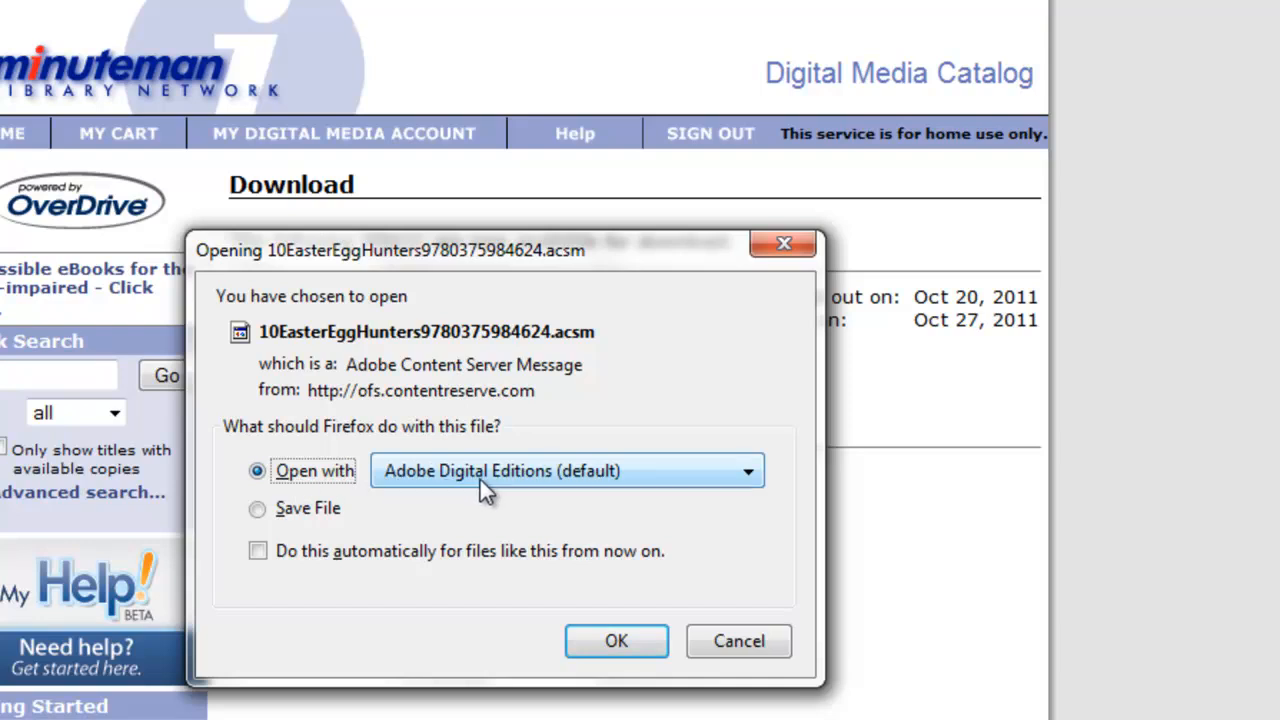
pyautogui.moveTo(536, 448)
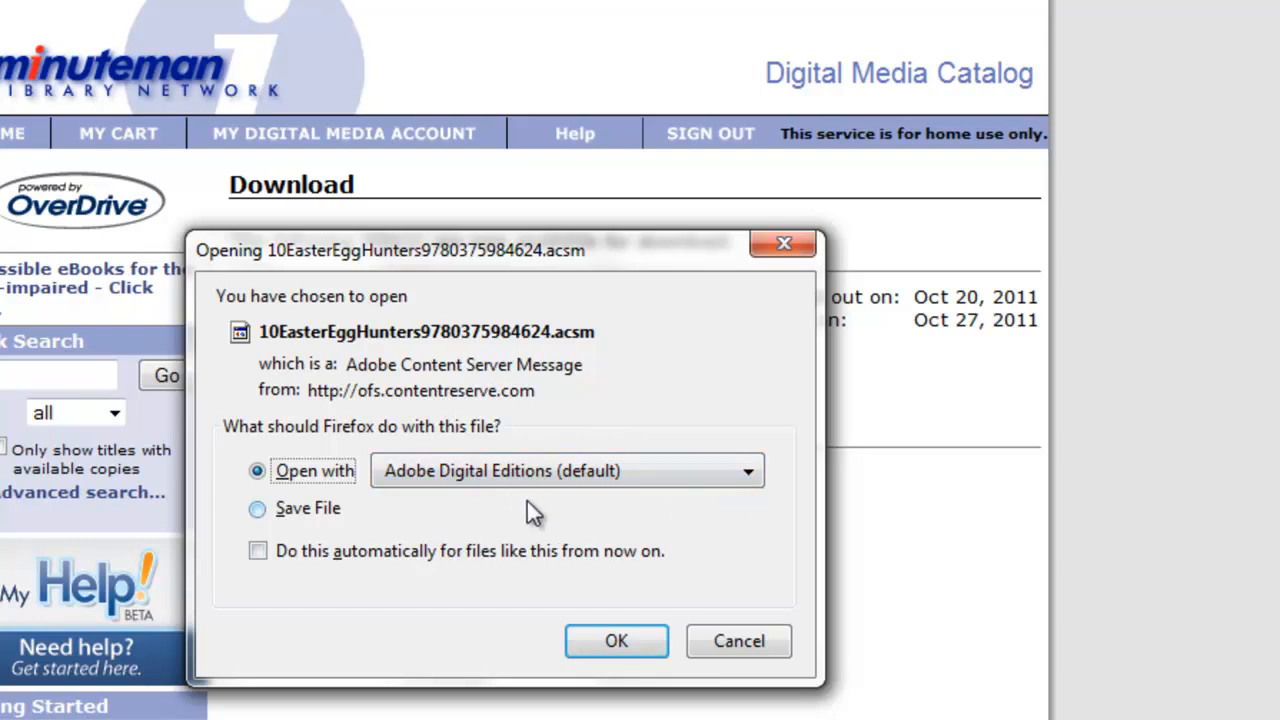
# - Hand the downloaded .acsm licence file to Adobe Digital Editions (default) rather than saving it
pyautogui.click(746, 472)
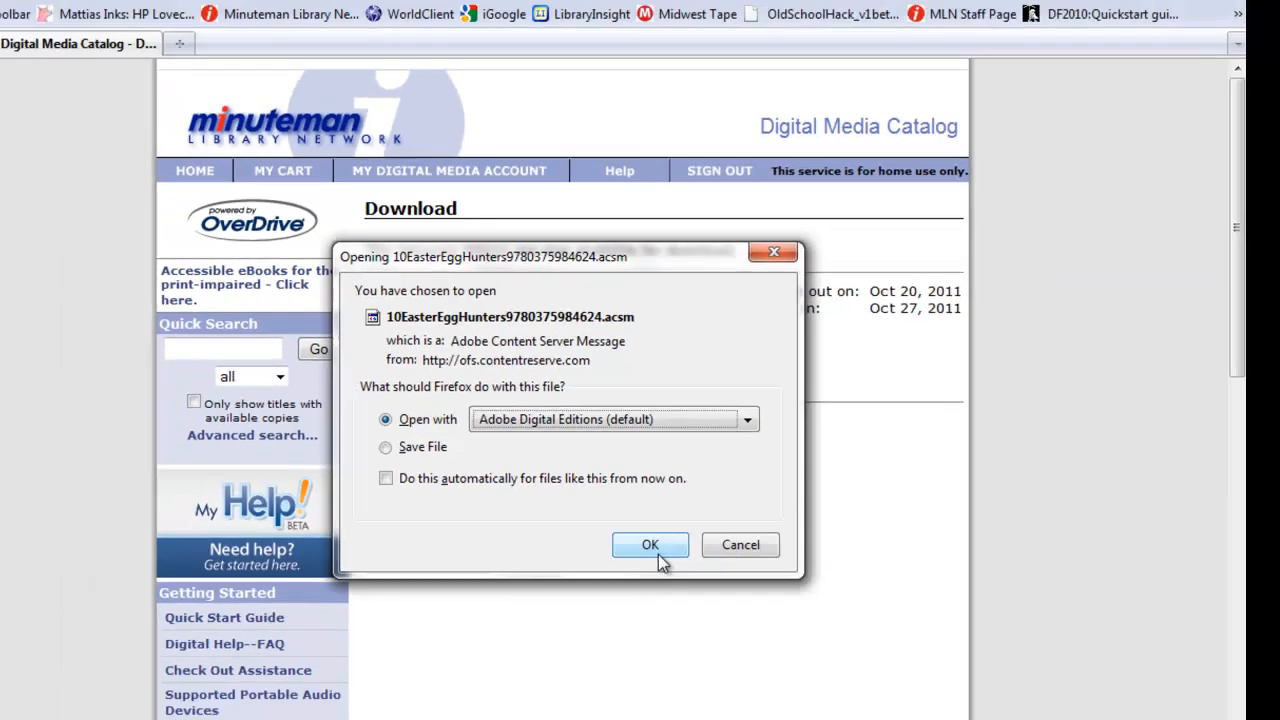
pyautogui.click(650, 544)
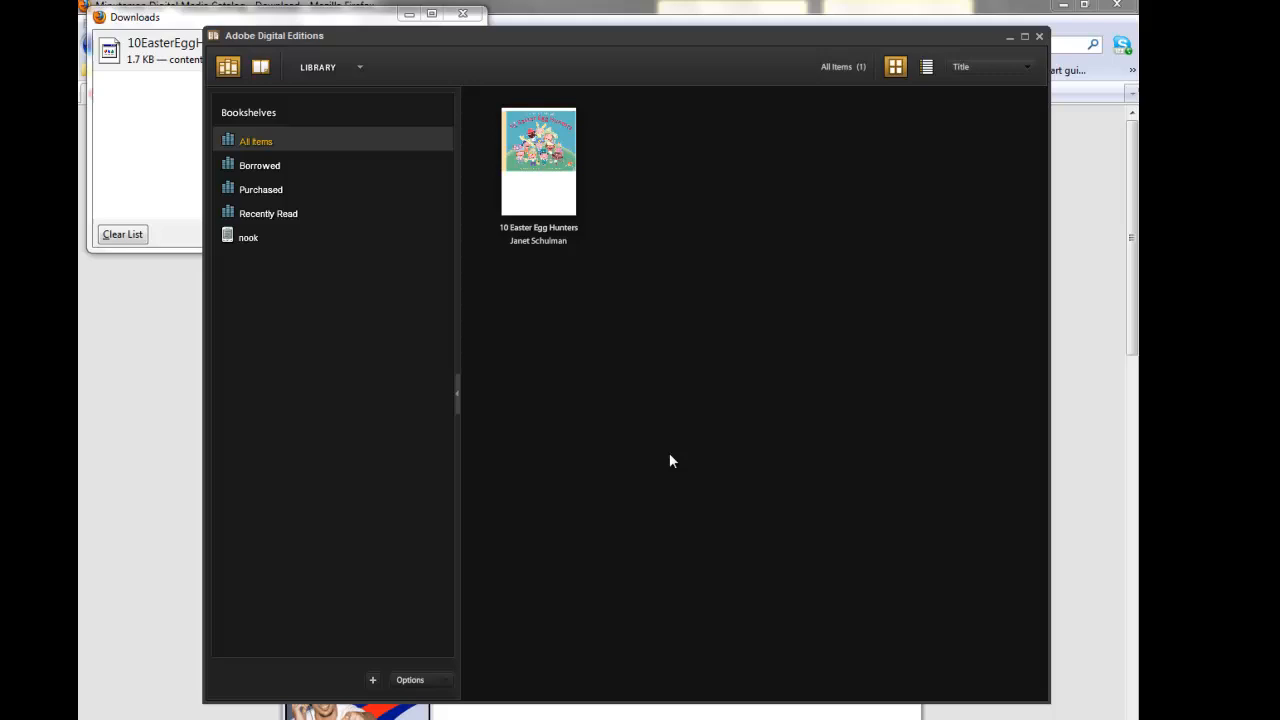
# - Open 10 Easter Egg Hunters from the library so its cover page and chapter list show
pyautogui.doubleClick(538, 160)
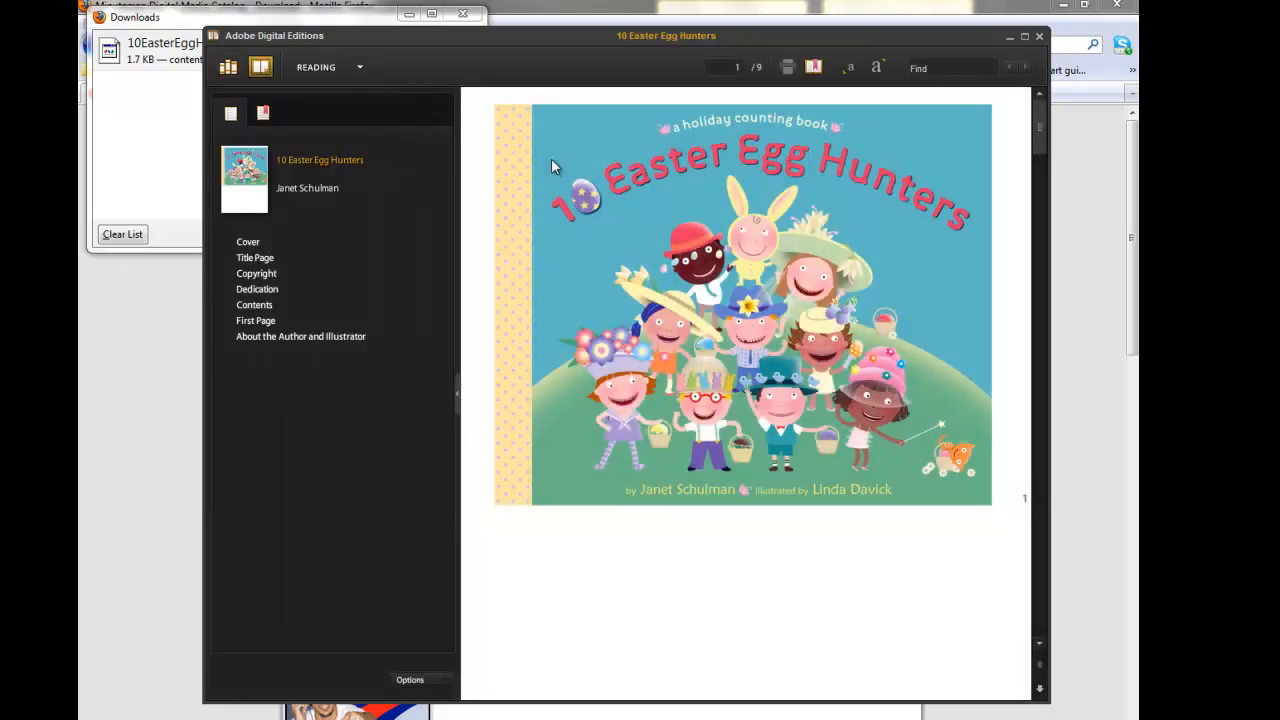
pyautogui.moveTo(548, 174)
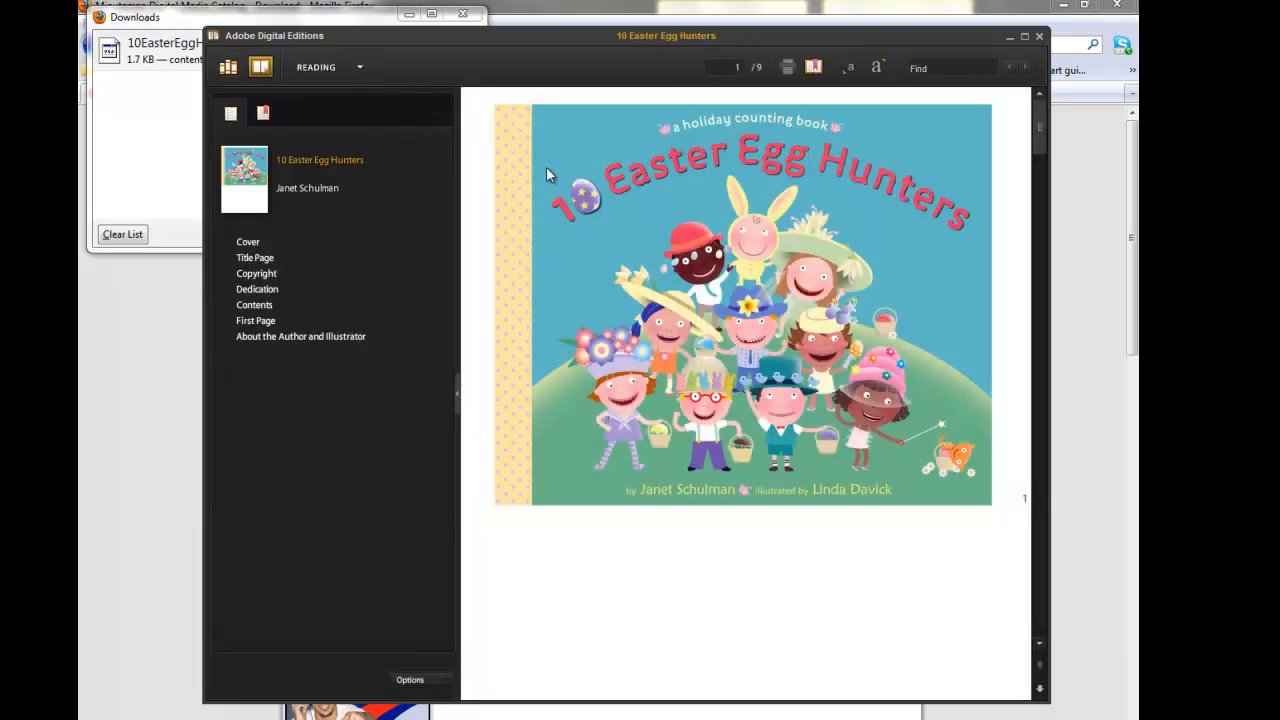
pyautogui.moveTo(884, 226)
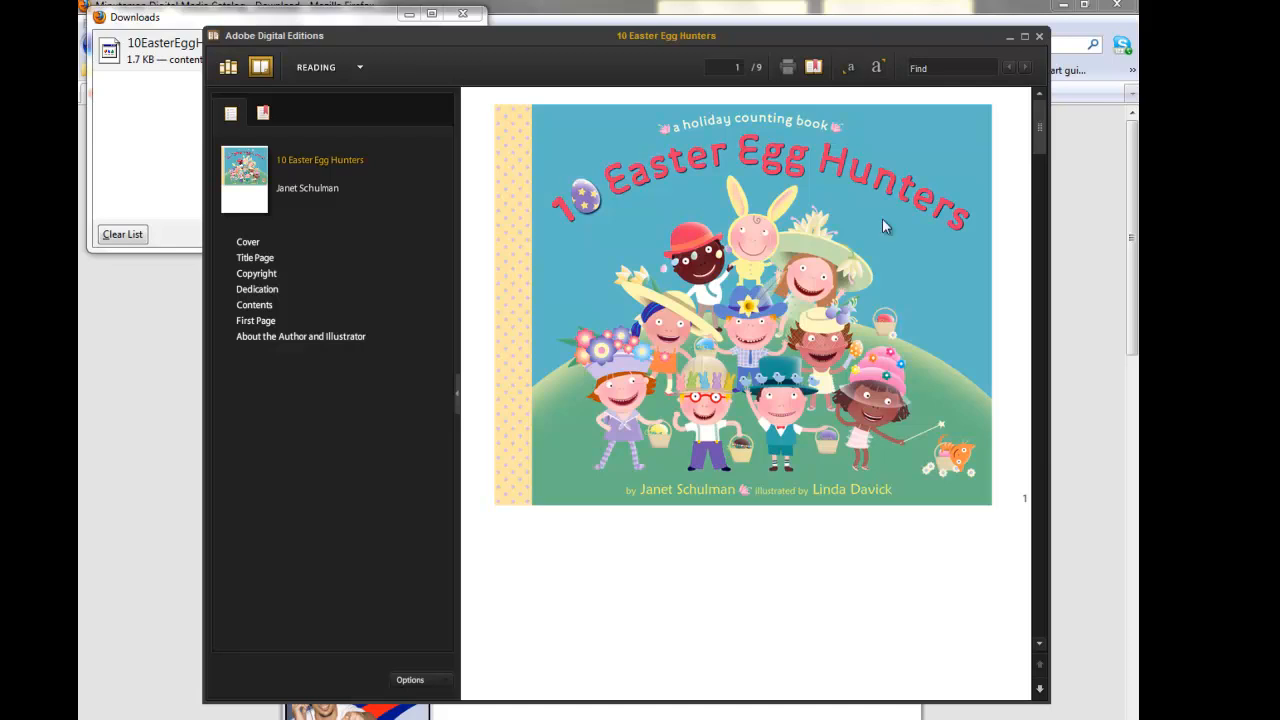
pyautogui.moveTo(880, 452)
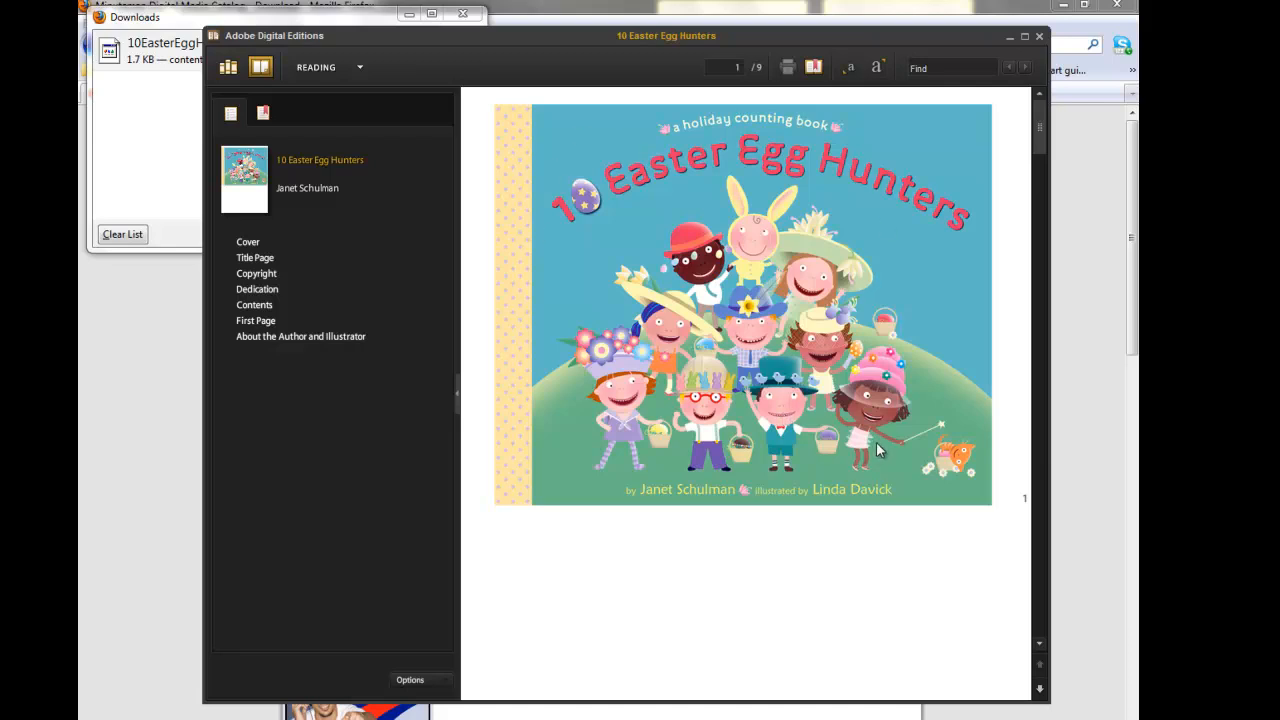
pyautogui.moveTo(940, 460)
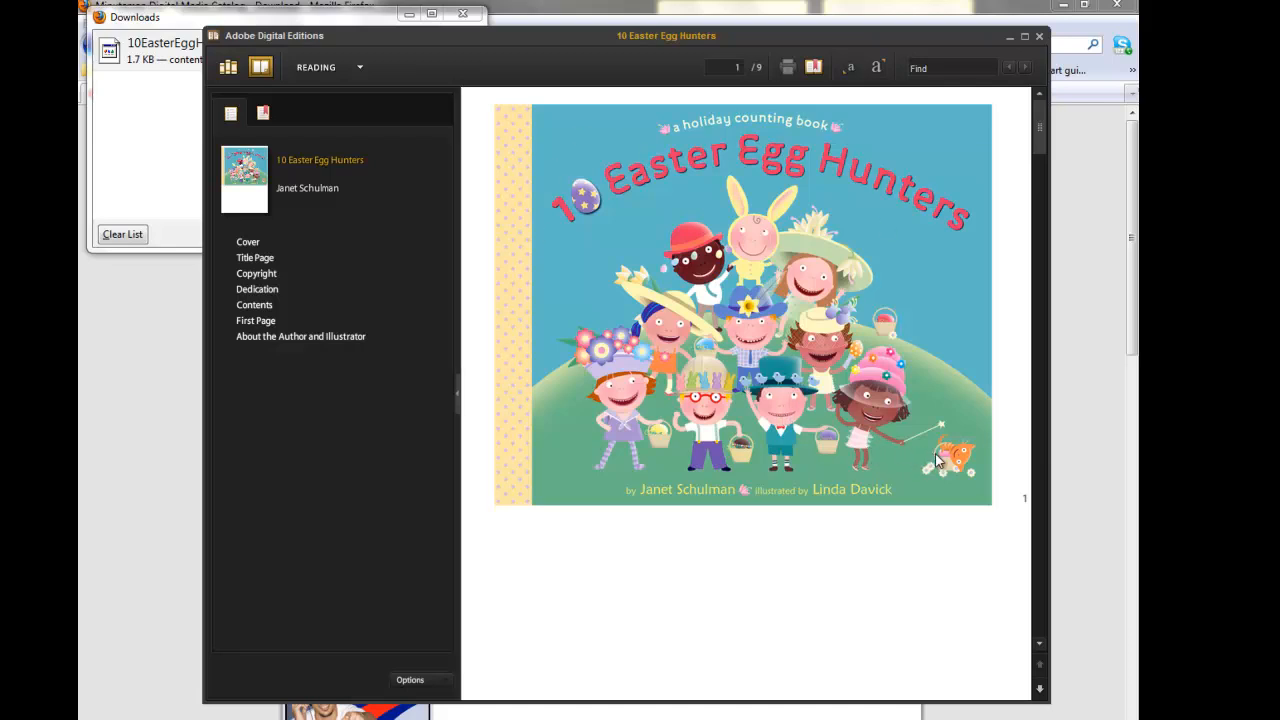
pyautogui.moveTo(828, 258)
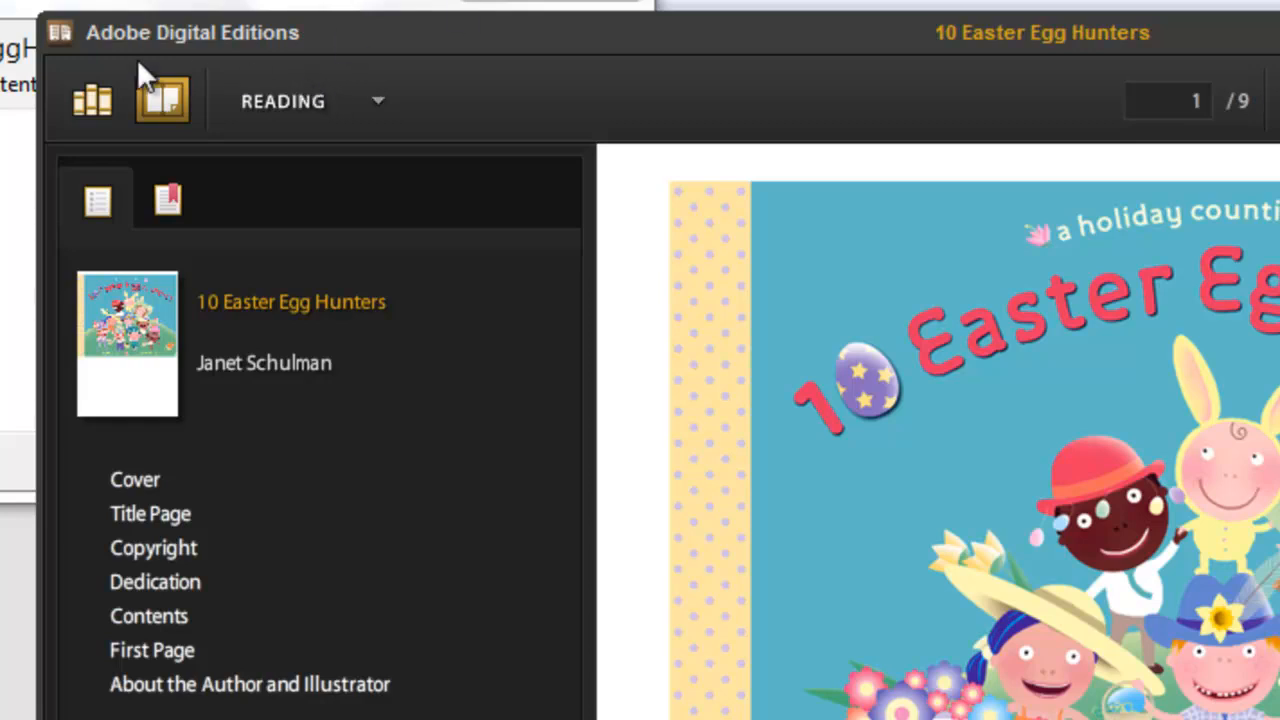
pyautogui.moveTo(92, 104)
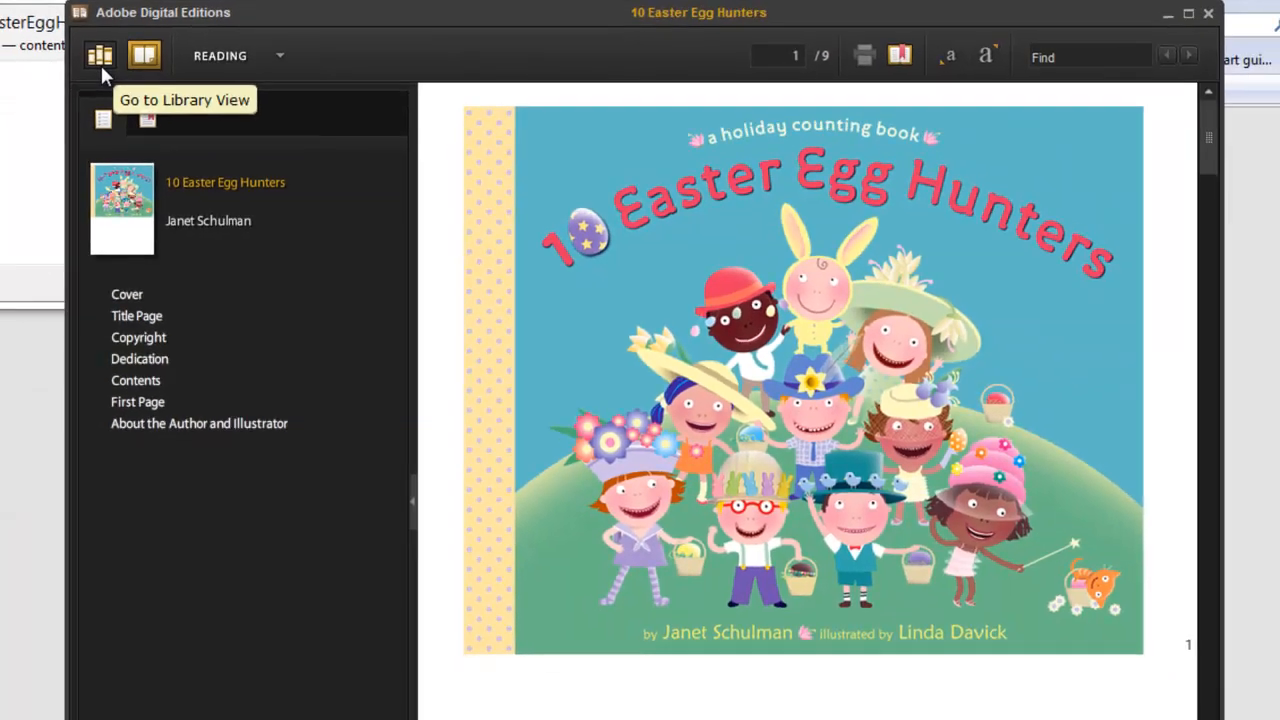
# - From library view, drag 10 Easter Egg Hunters onto the nook bookshelf to start copying
pyautogui.click(104, 56)
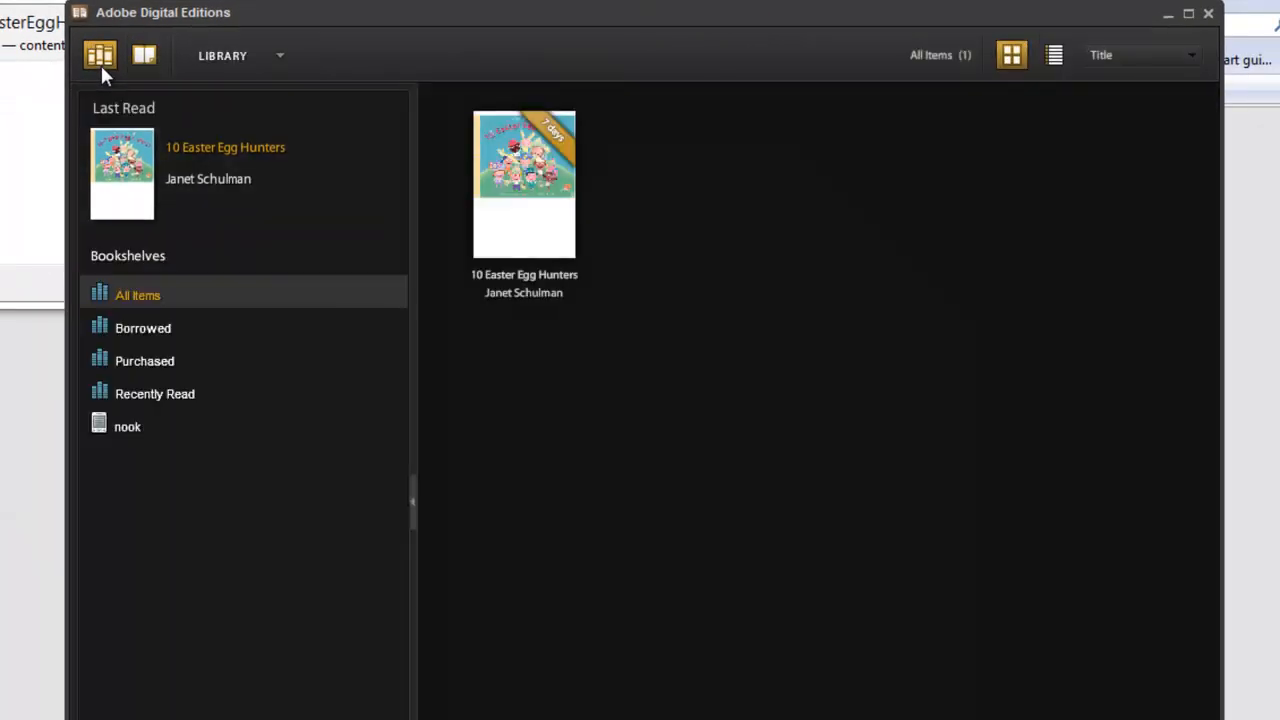
pyautogui.moveTo(126, 450)
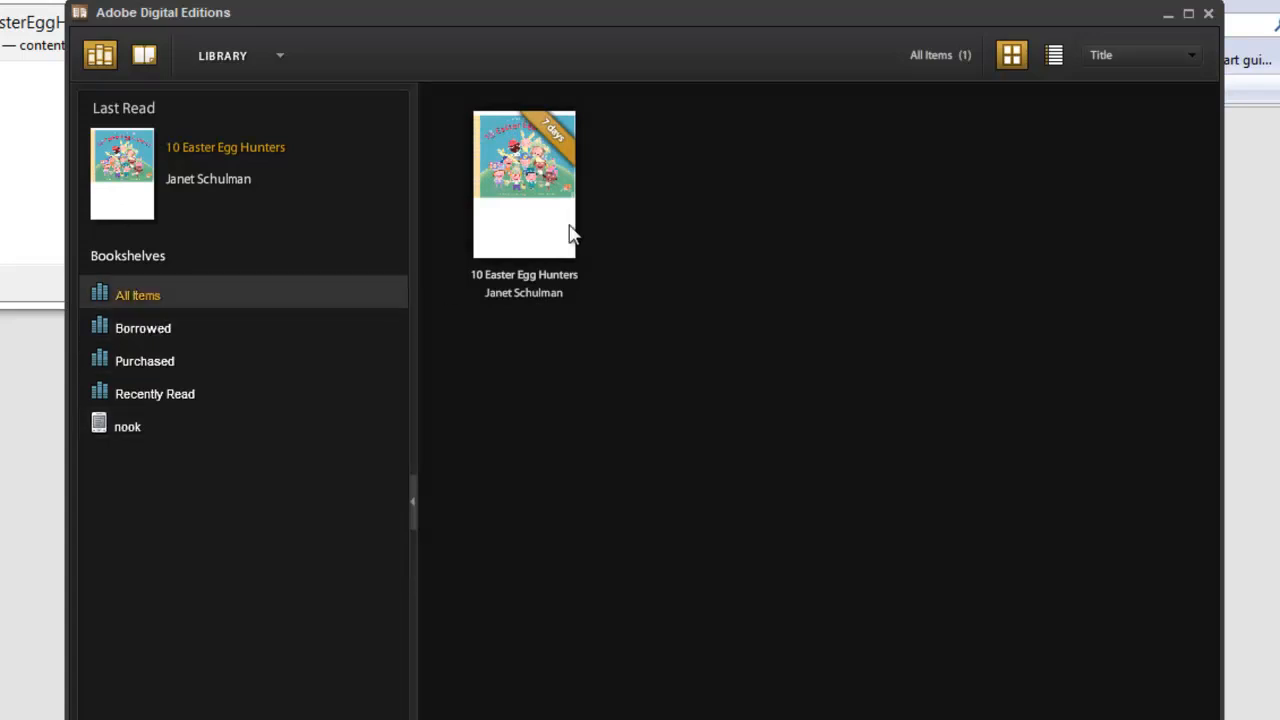
pyautogui.click(524, 190)
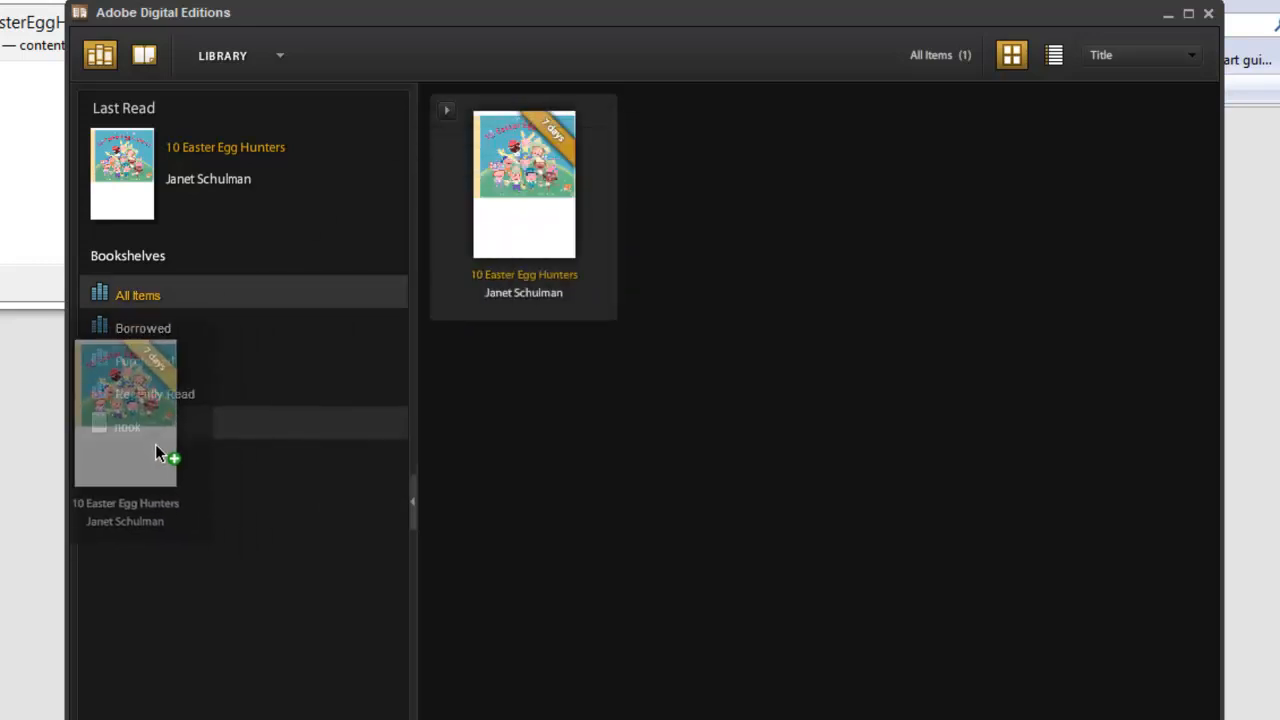
pyautogui.moveTo(124, 410); pyautogui.dragTo(128, 426)
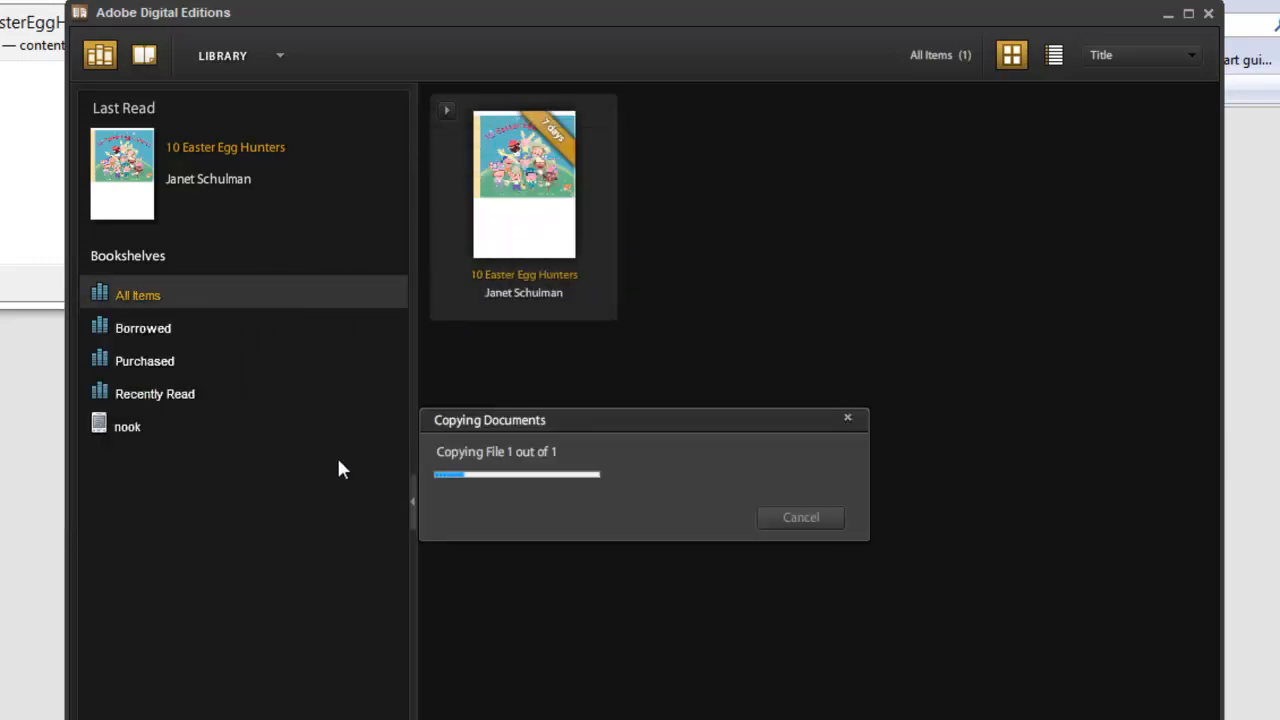
pyautogui.moveTo(620, 522)
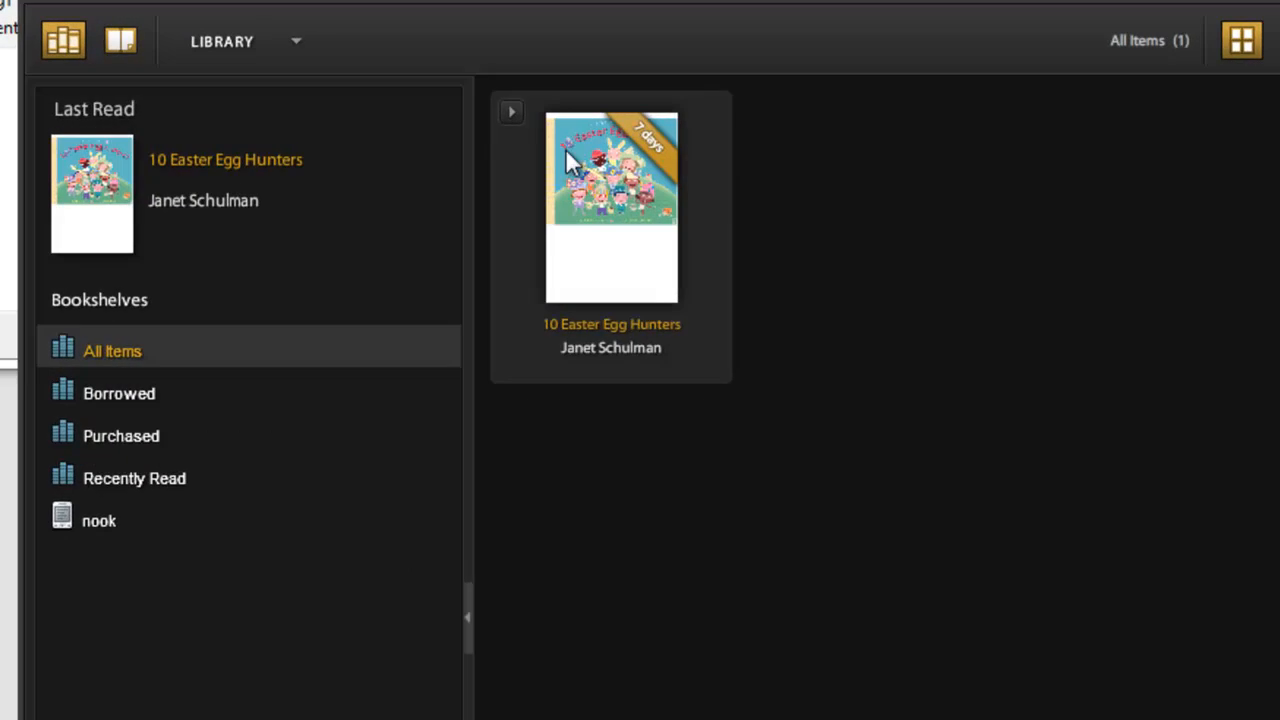
pyautogui.moveTo(512, 112)
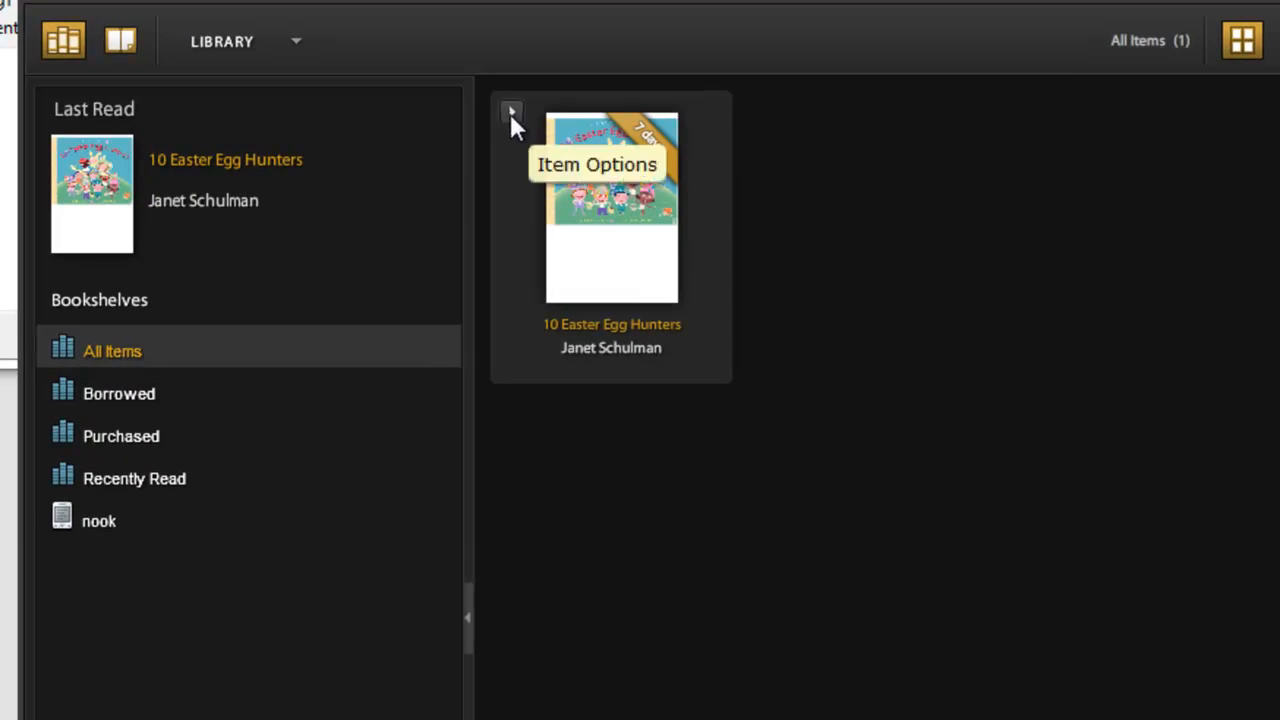
# - Return 10 Easter Egg Hunters early via Return Borrowed Item, leaving the library with zero items
pyautogui.click(508, 112)
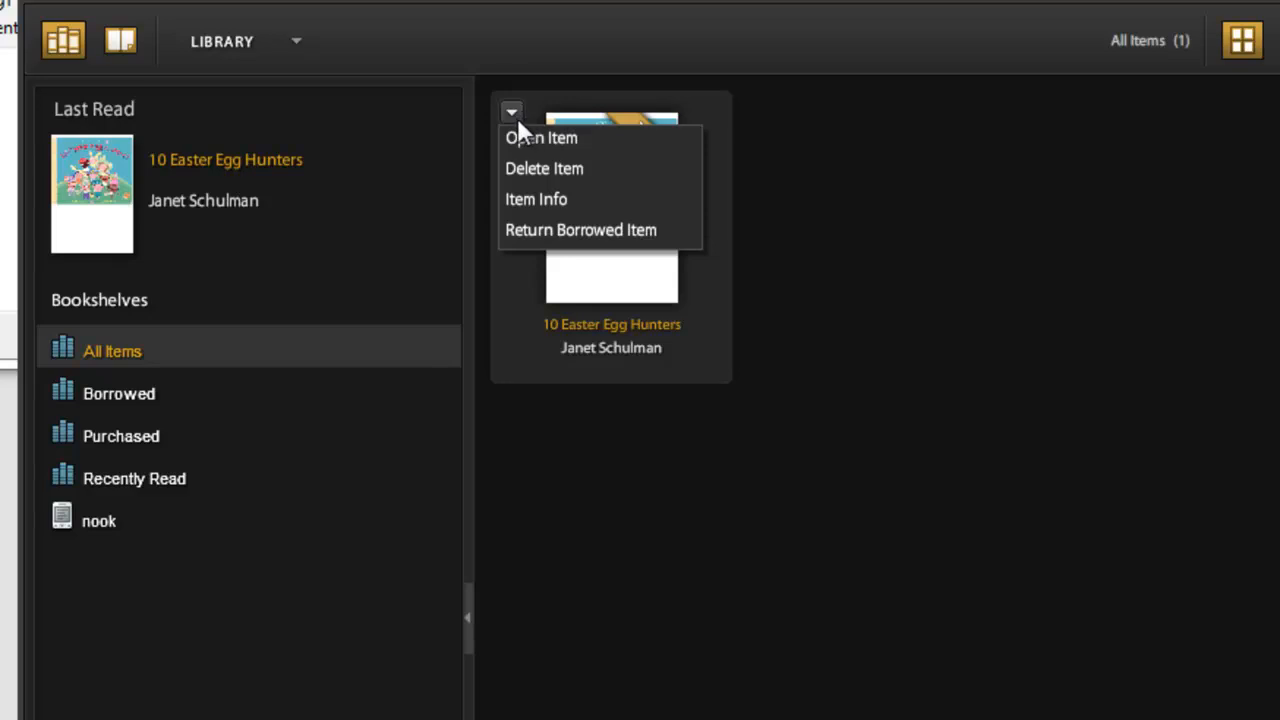
pyautogui.moveTo(524, 244)
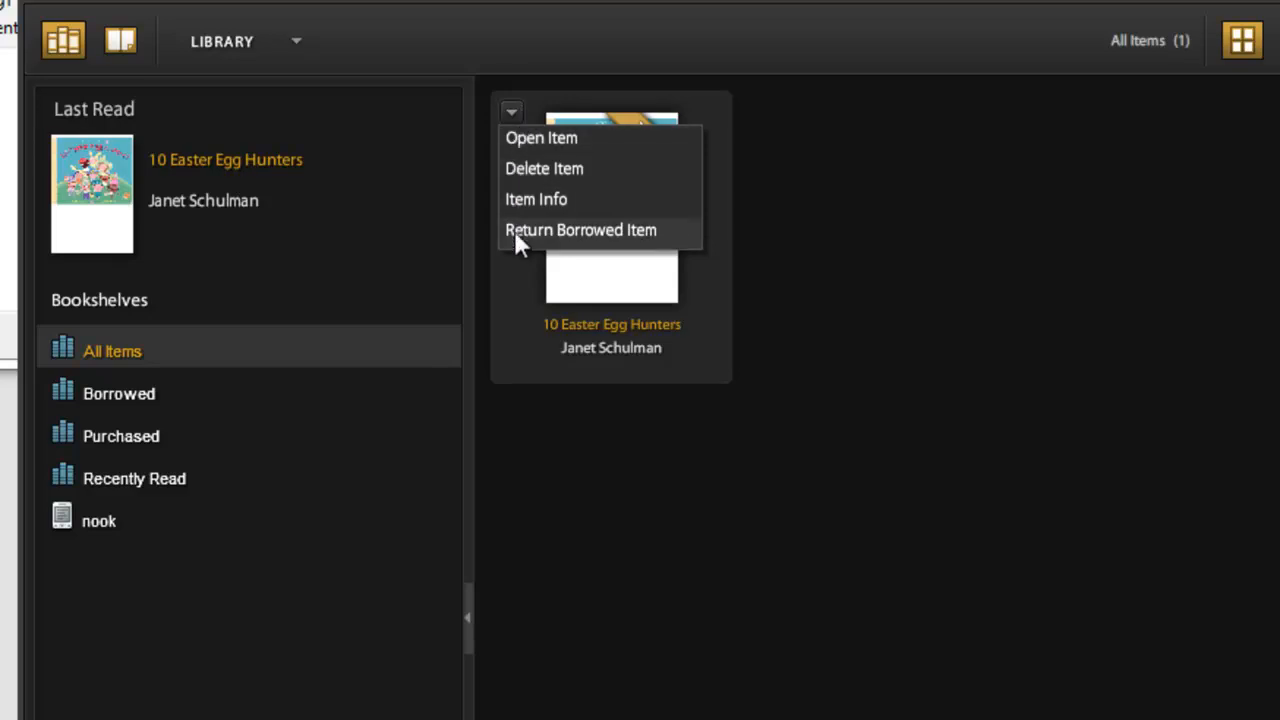
pyautogui.click(580, 230)
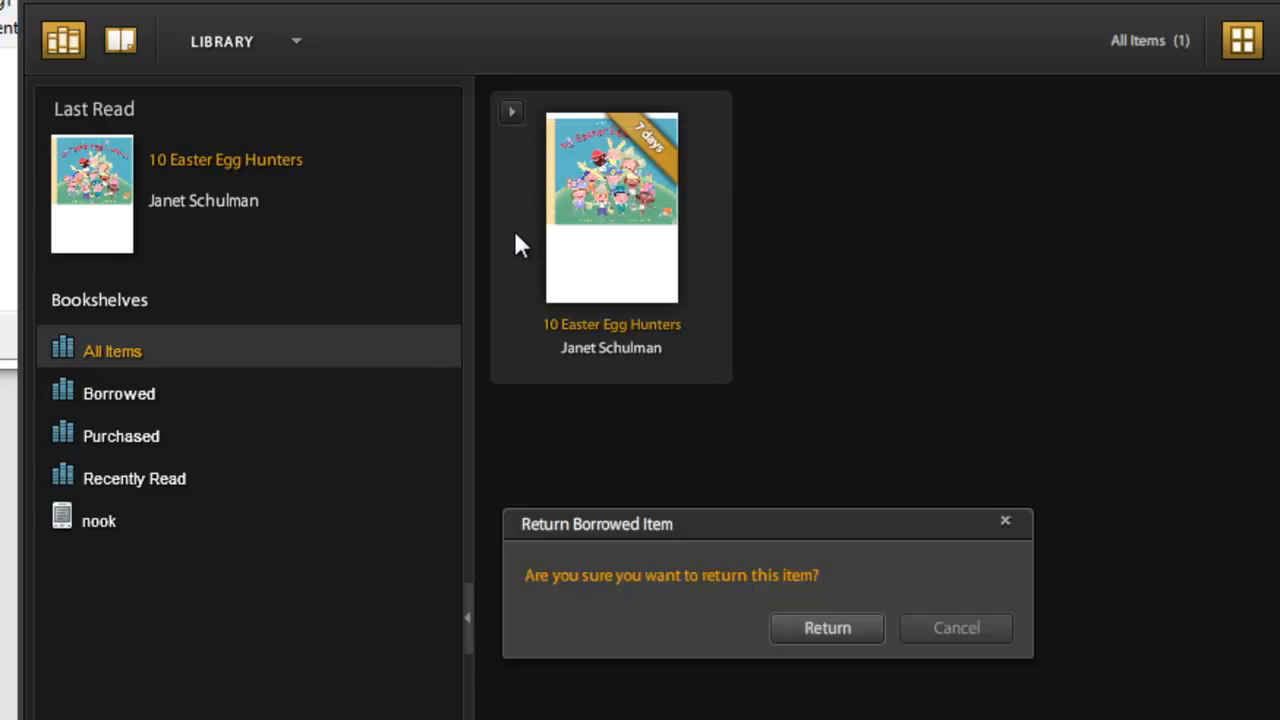
pyautogui.moveTo(784, 676)
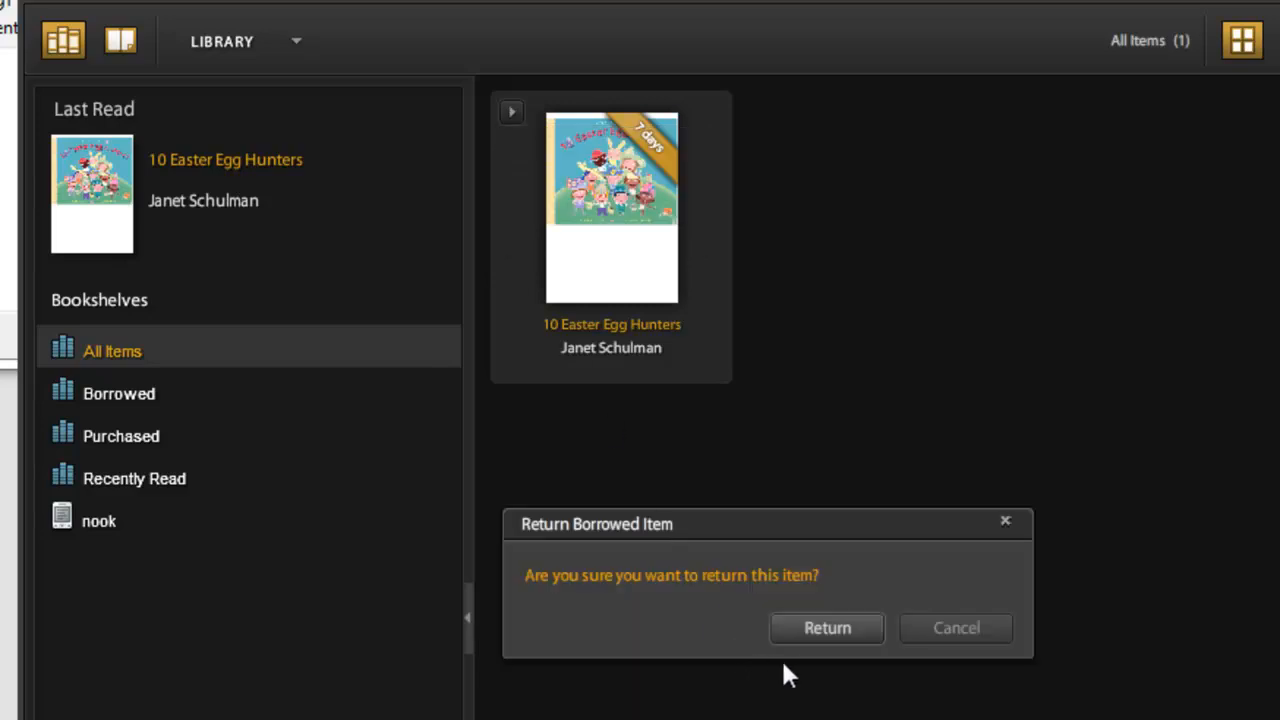
pyautogui.click(828, 628)
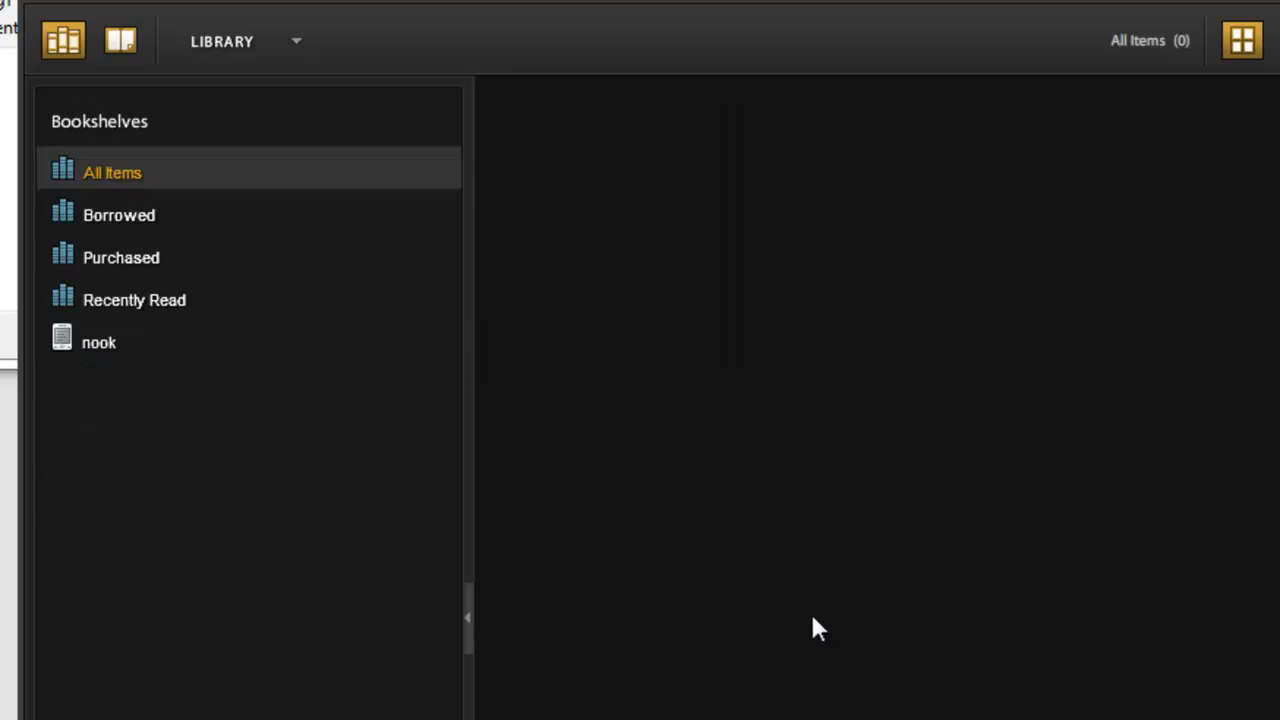
# - On the nook bookshelf, delete the expired copy of 10 Easter Egg Hunters and confirm, leaving it empty
pyautogui.click(90, 340)
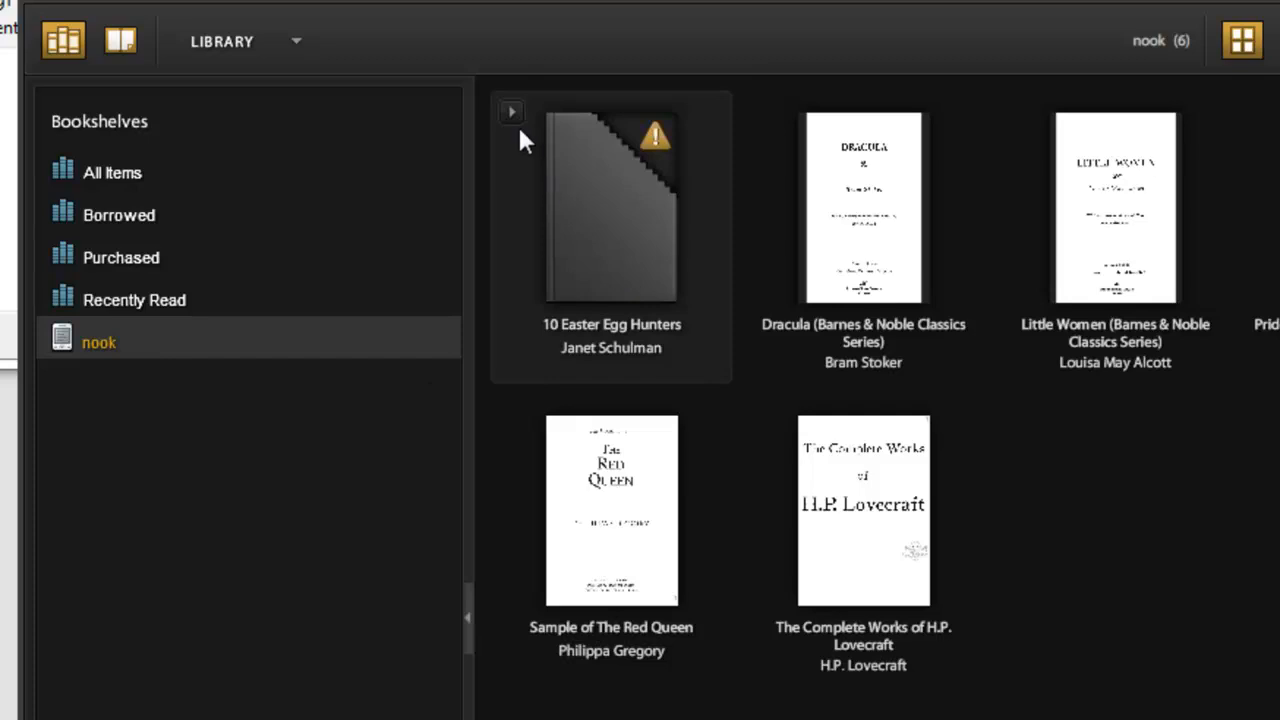
pyautogui.click(512, 112)
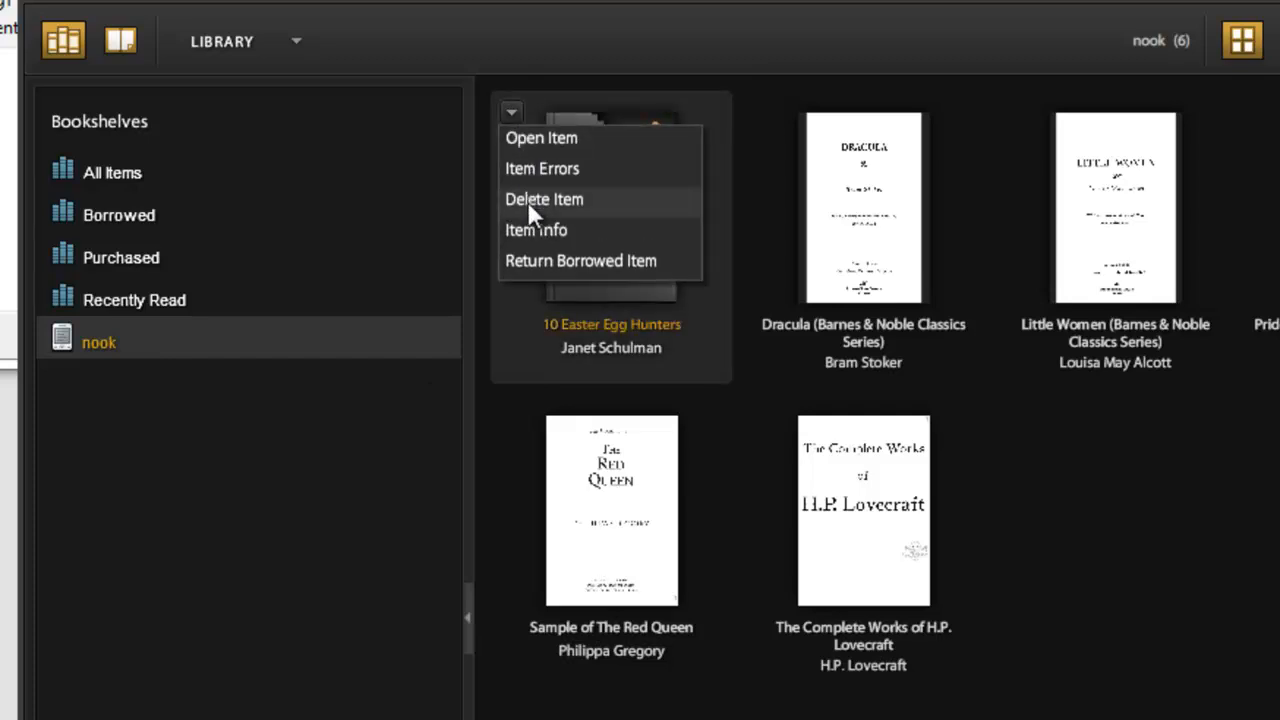
pyautogui.click(544, 200)
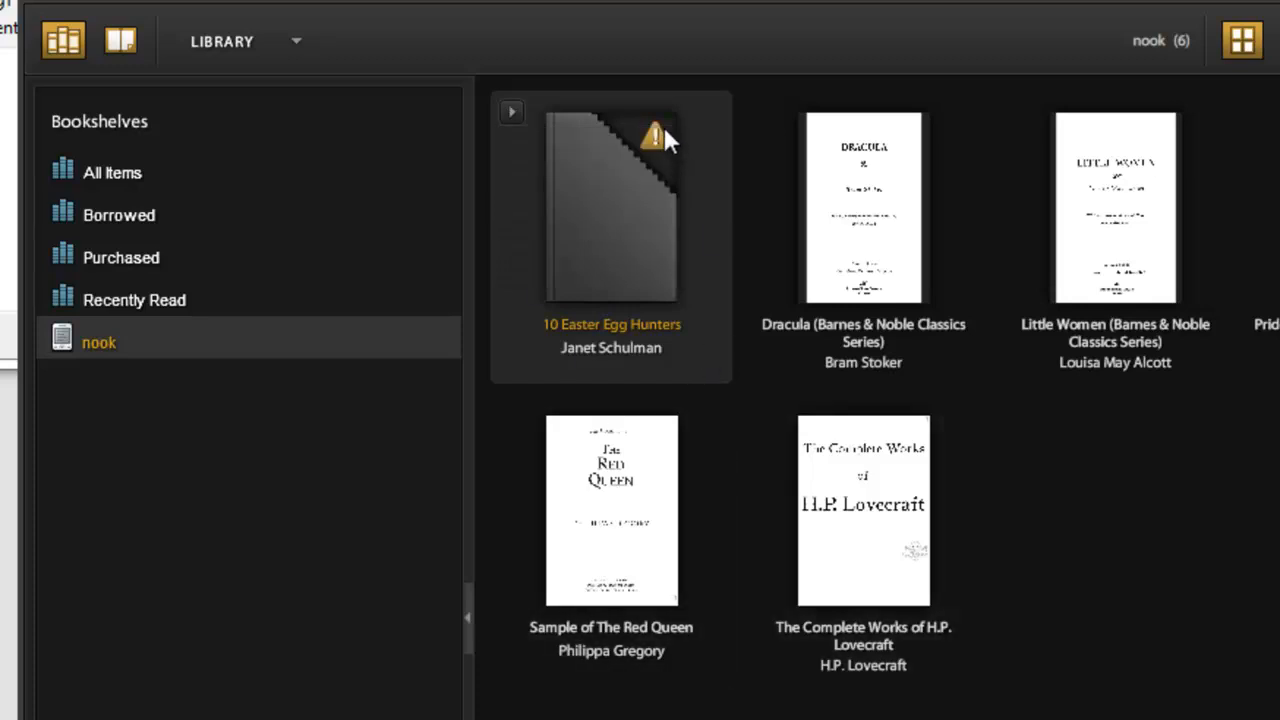
pyautogui.moveTo(652, 180)
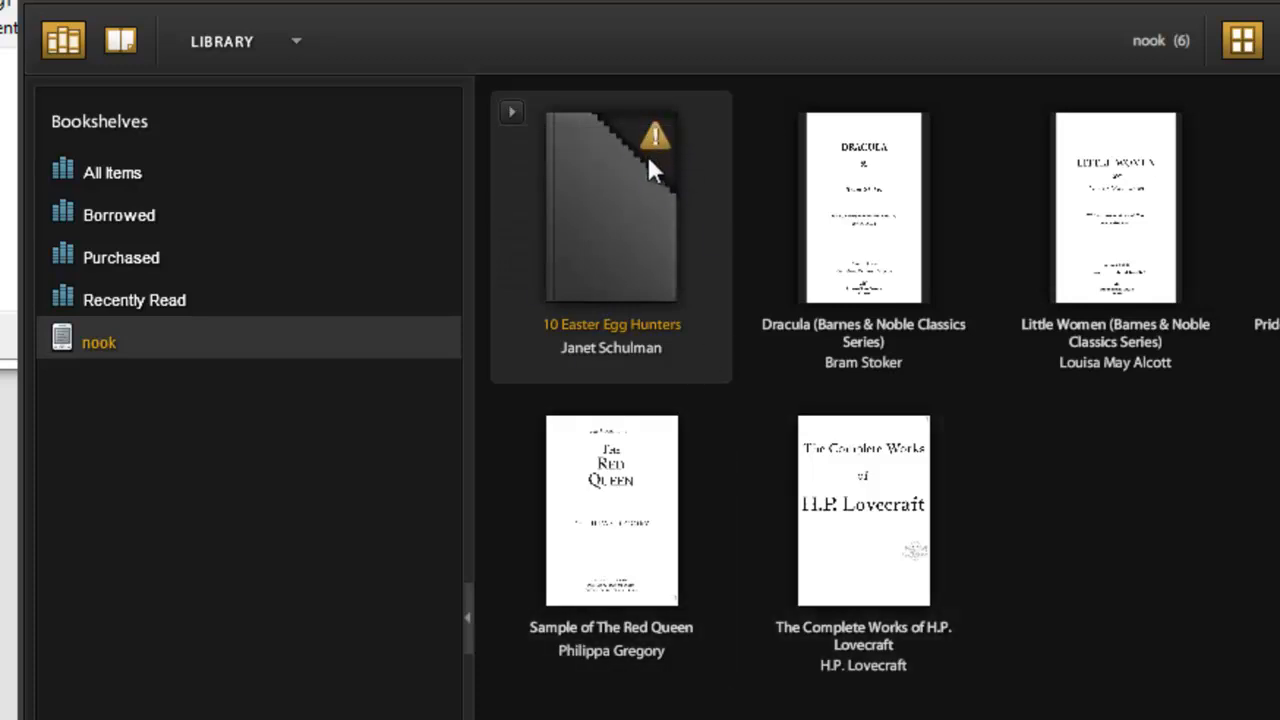
pyautogui.moveTo(676, 250)
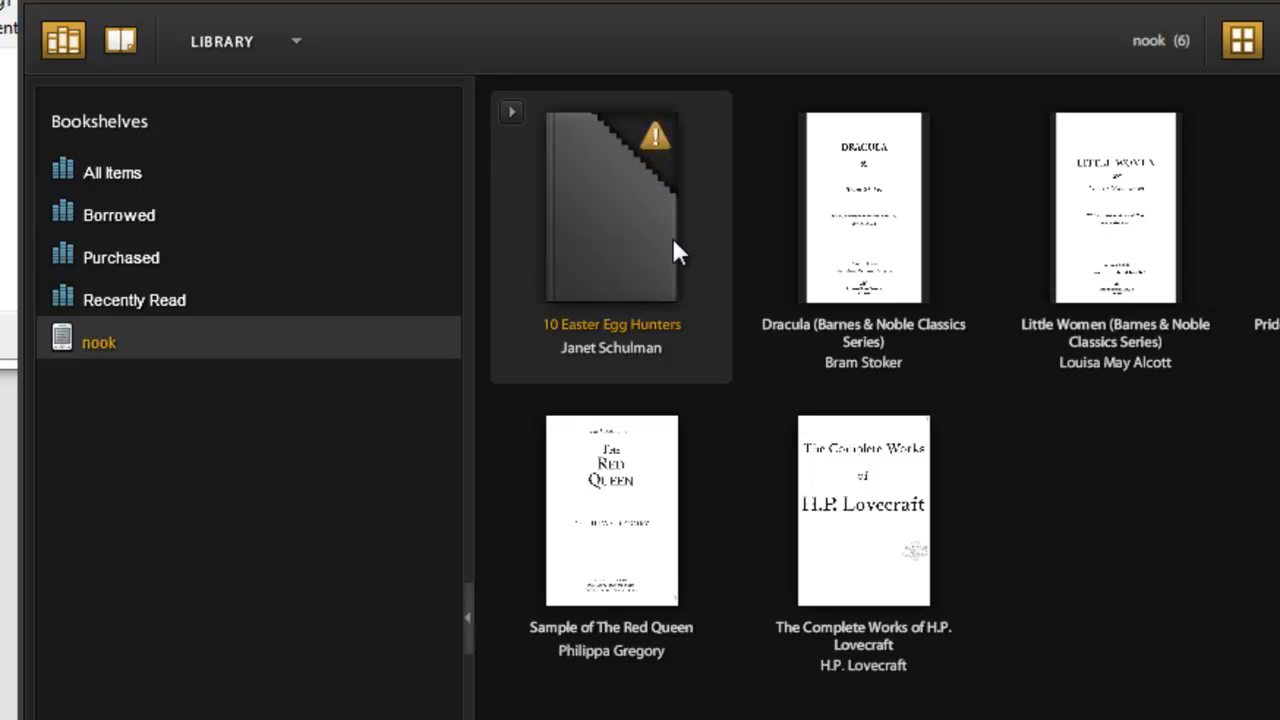
pyautogui.moveTo(648, 188)
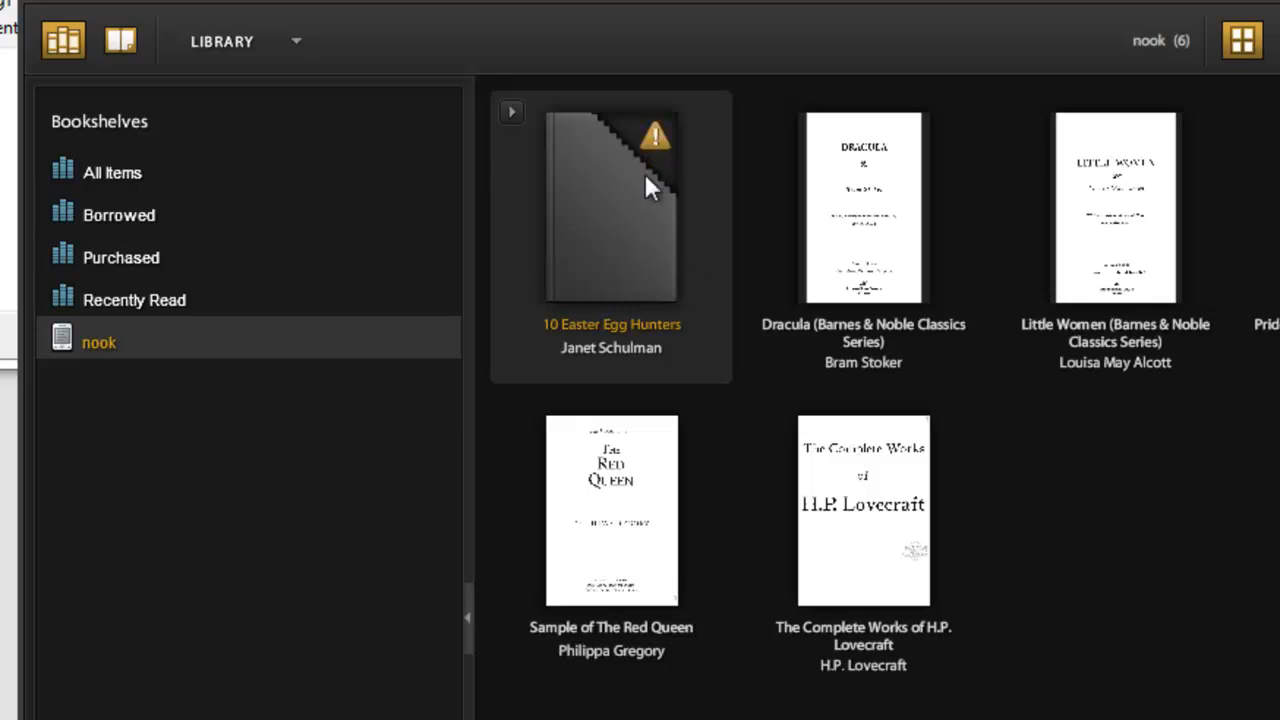
pyautogui.click(512, 112)
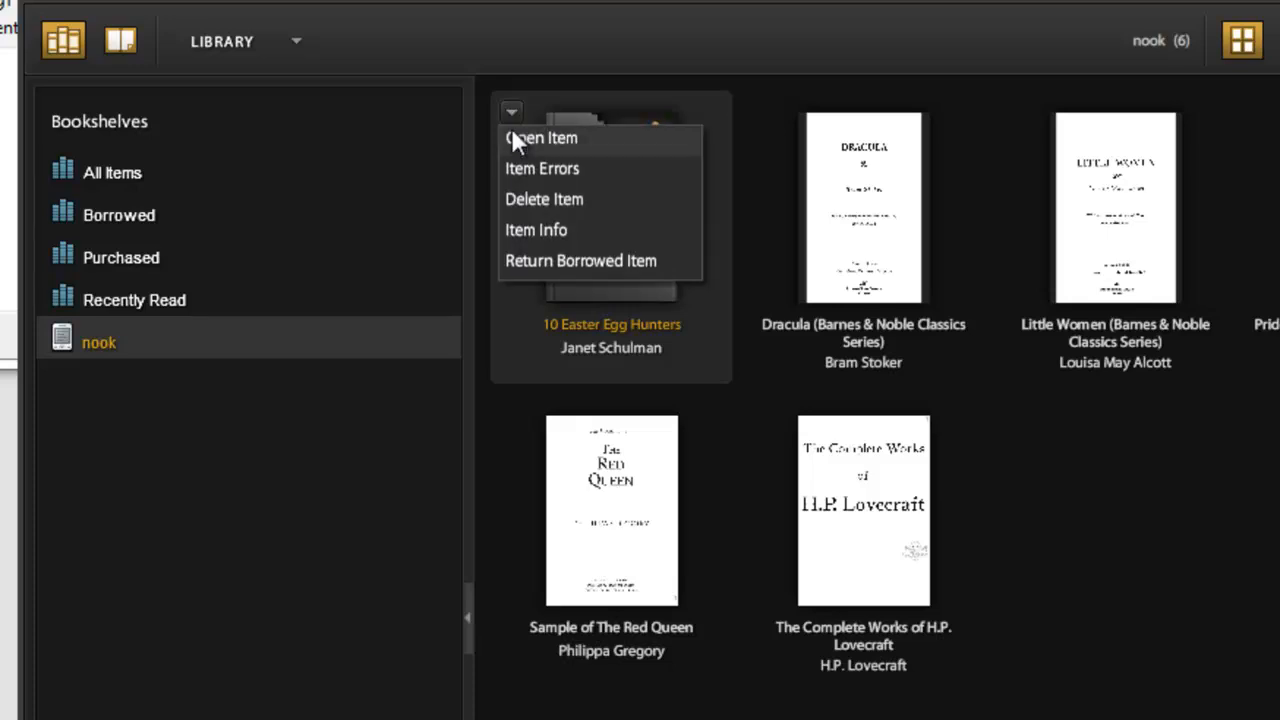
pyautogui.click(544, 200)
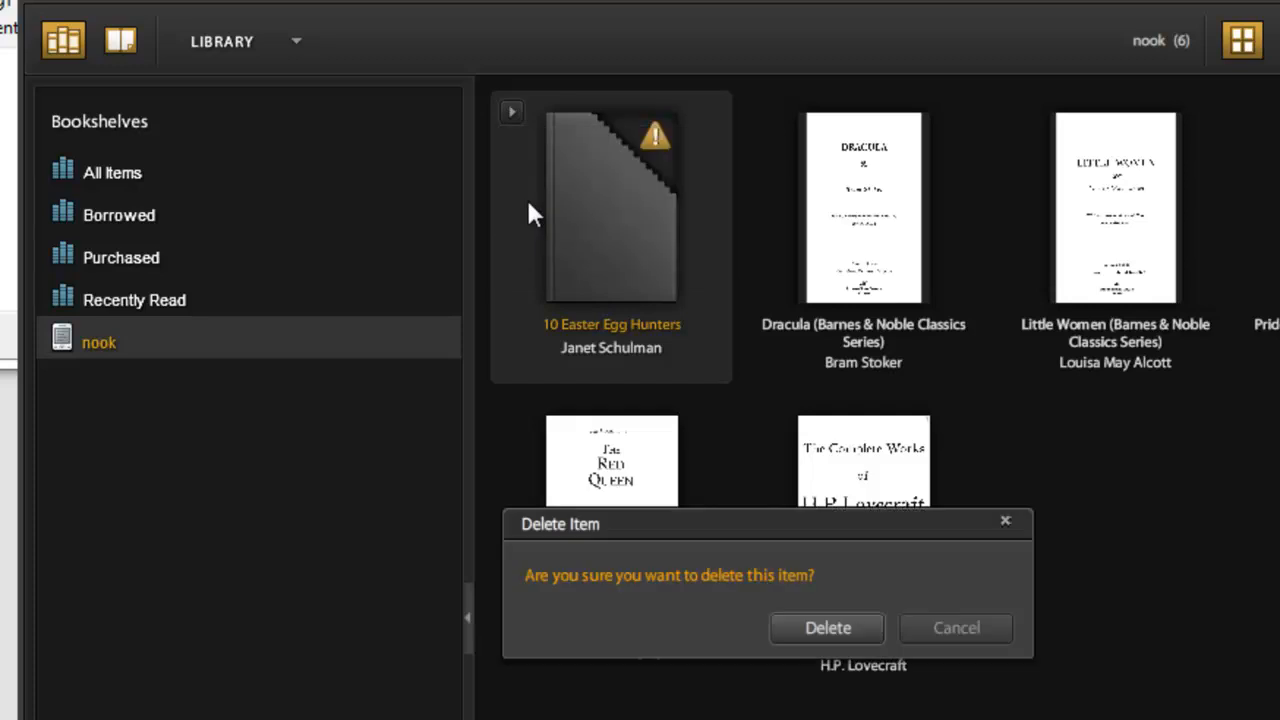
pyautogui.click(828, 628)
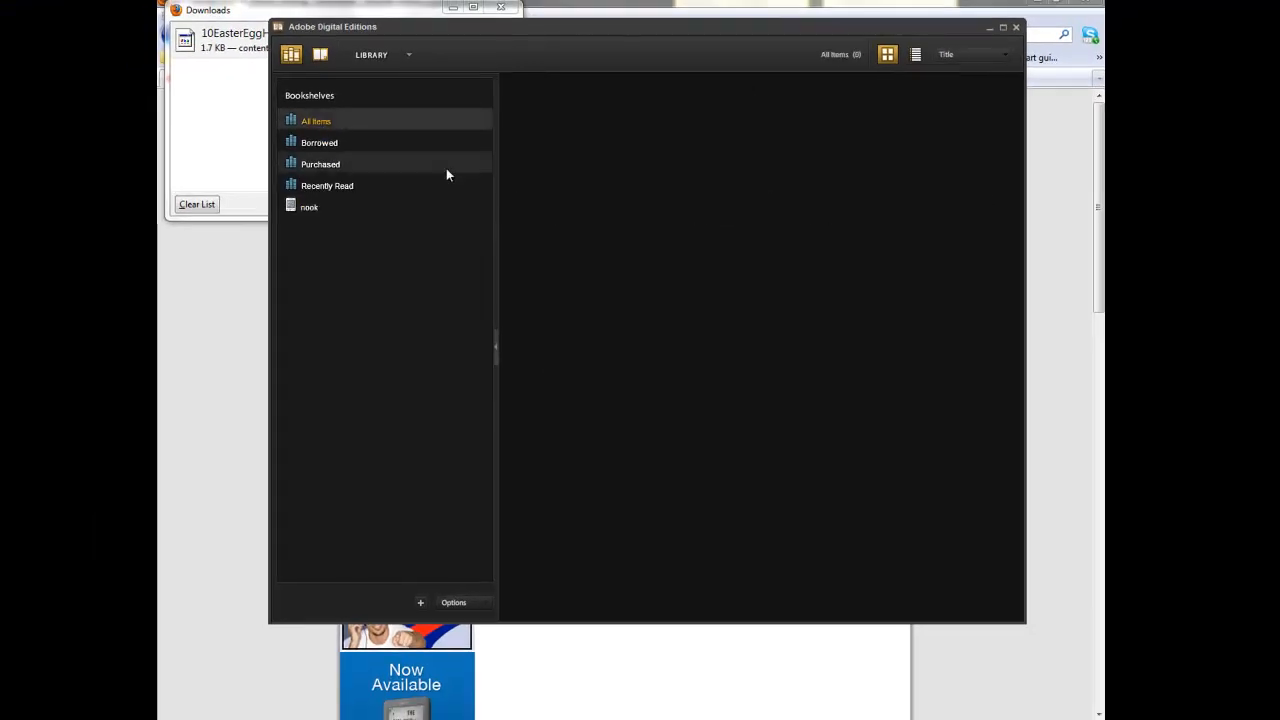
pyautogui.moveTo(616, 80)
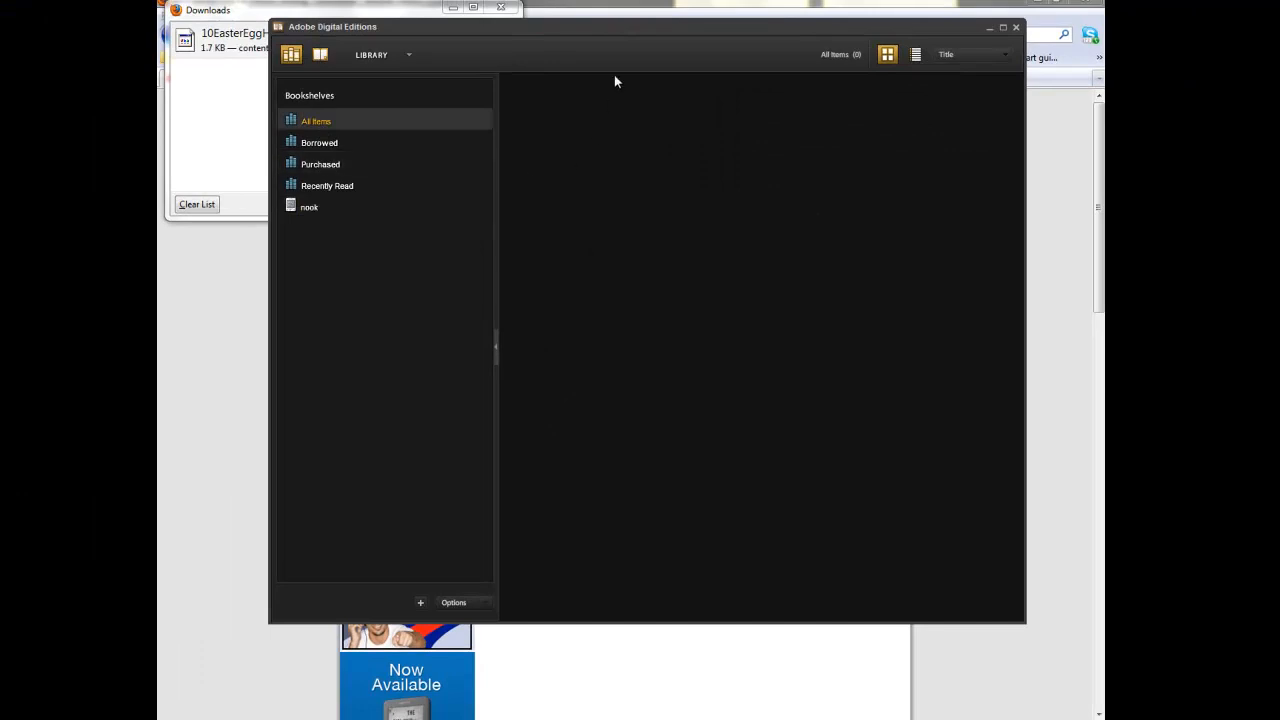